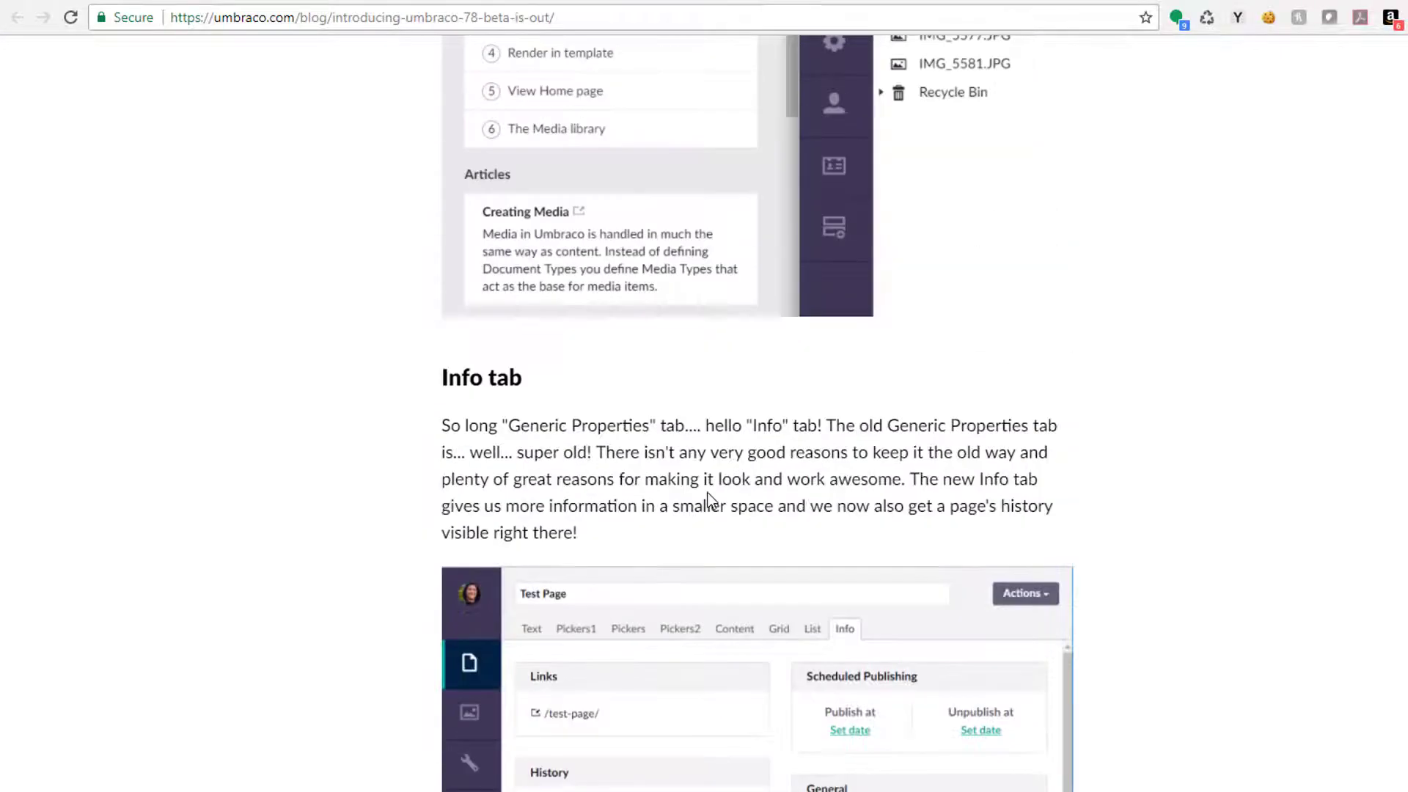
Scroll through the page before switching to the backoffice with the Welcome to Umbraco tour showing.
scroll(up, 3)
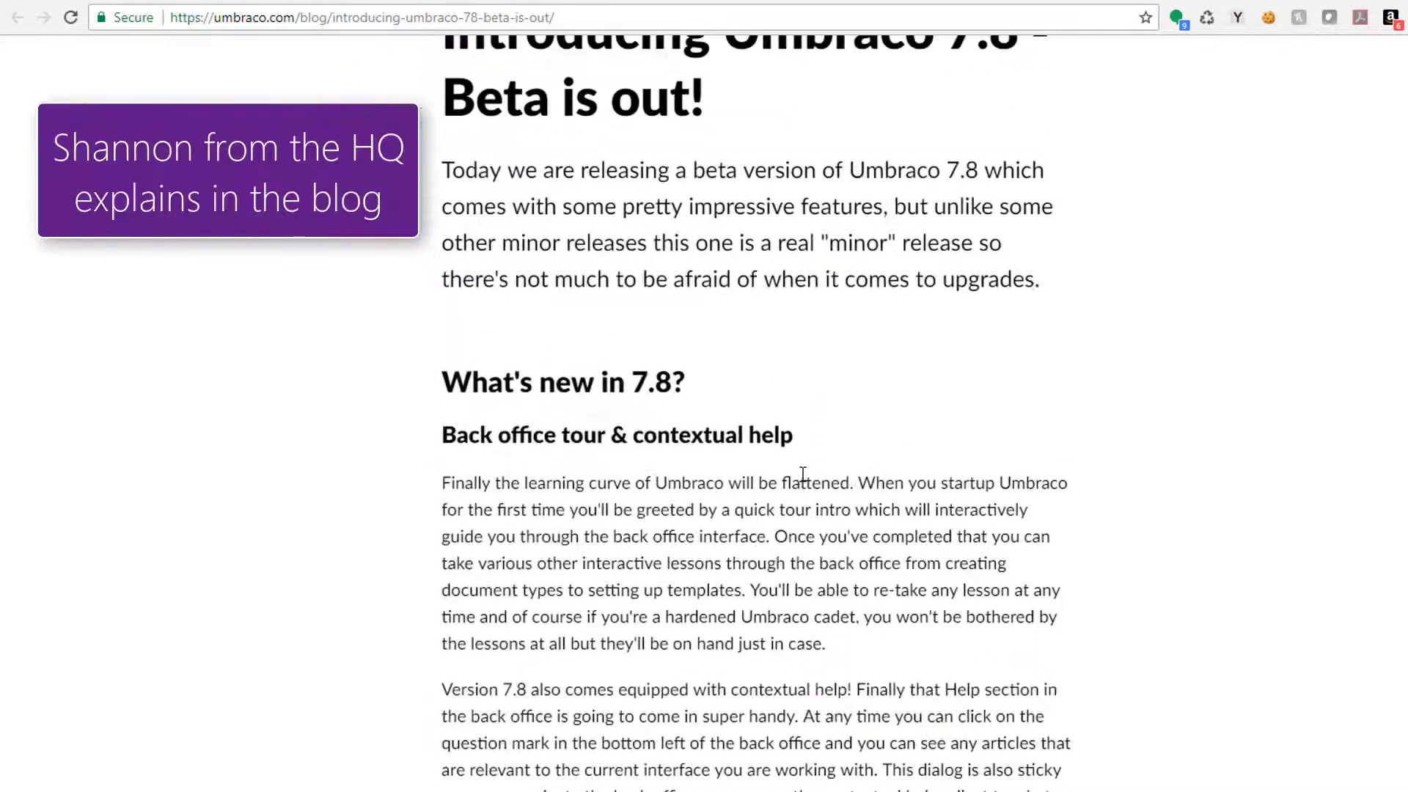
scroll(down, 3)
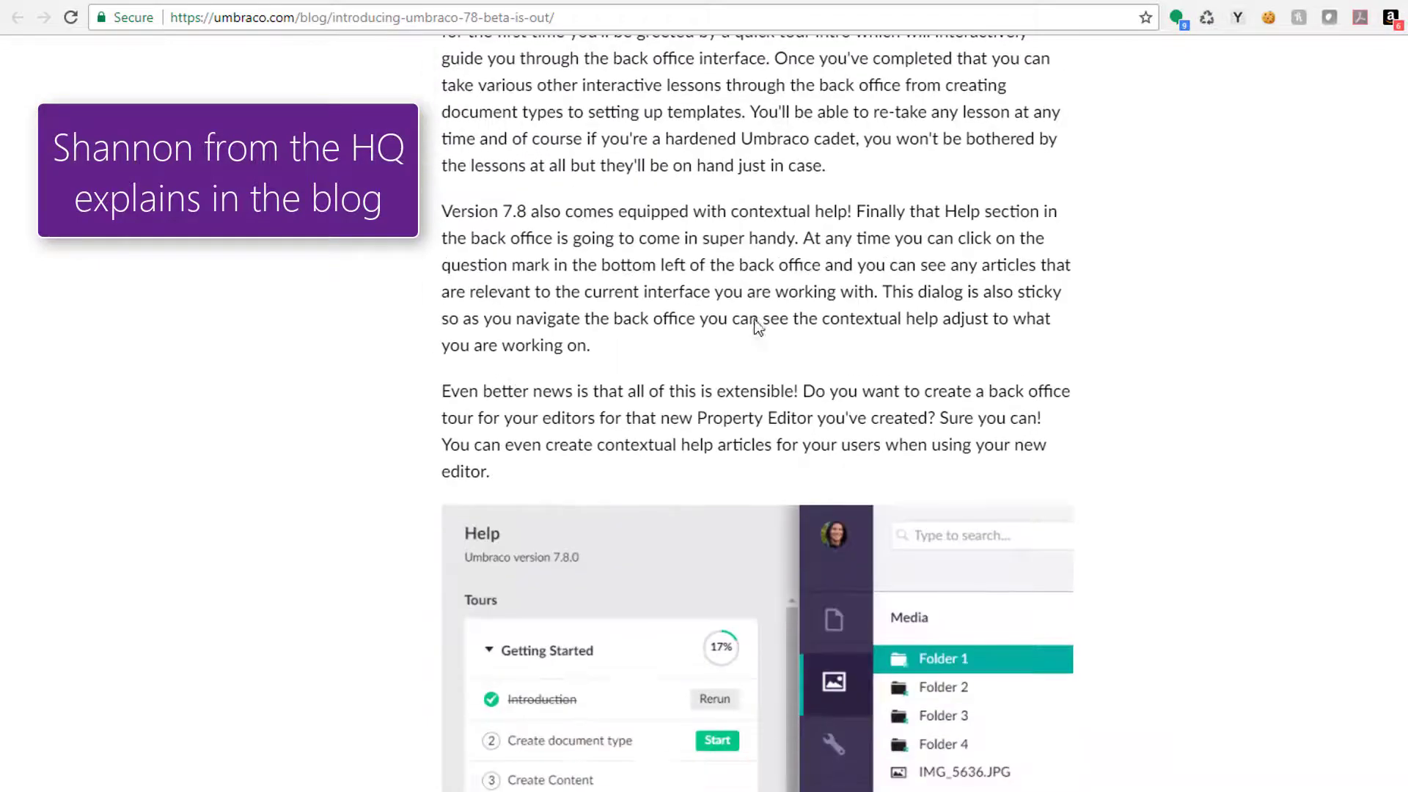
scroll(down, 3)
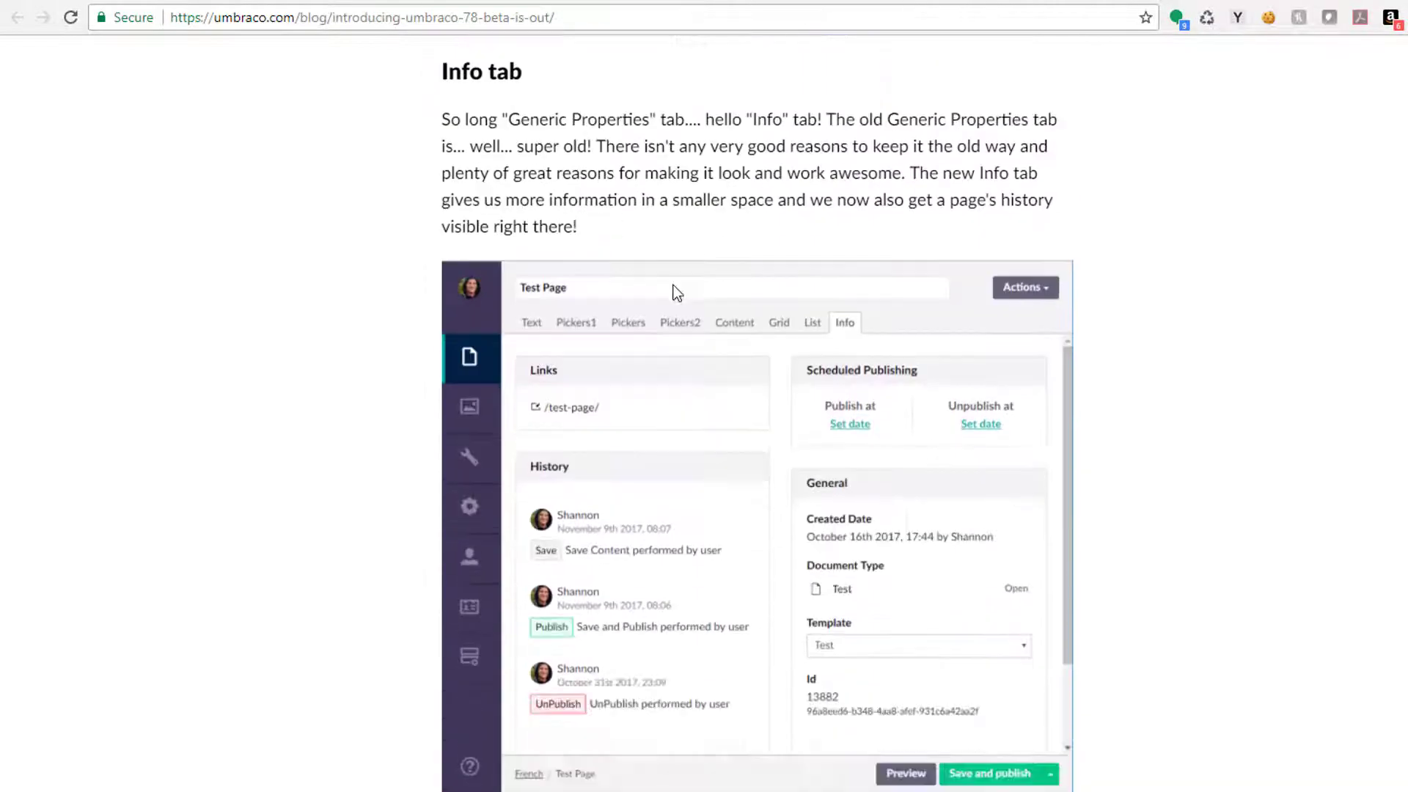
scroll(down, 3)
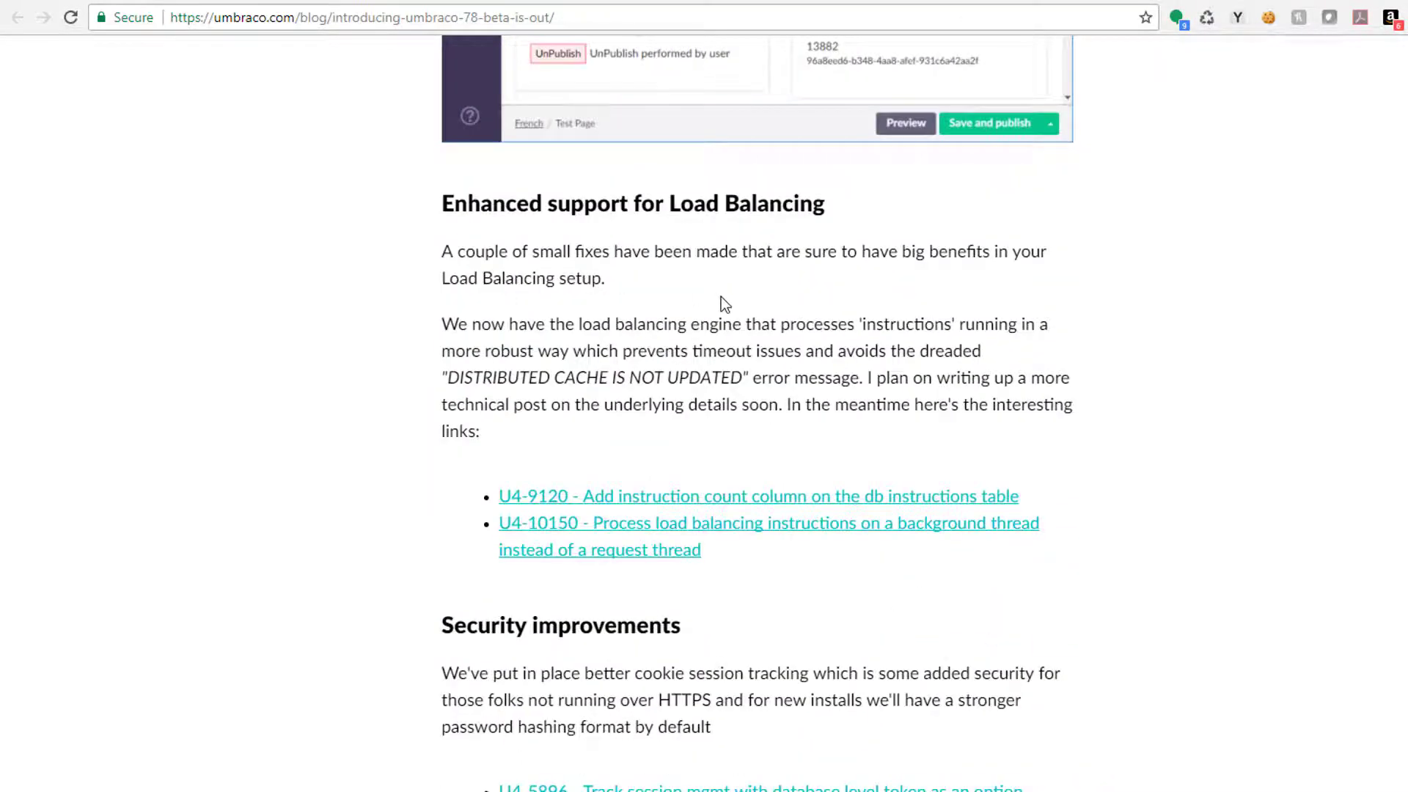
scroll(down, 3)
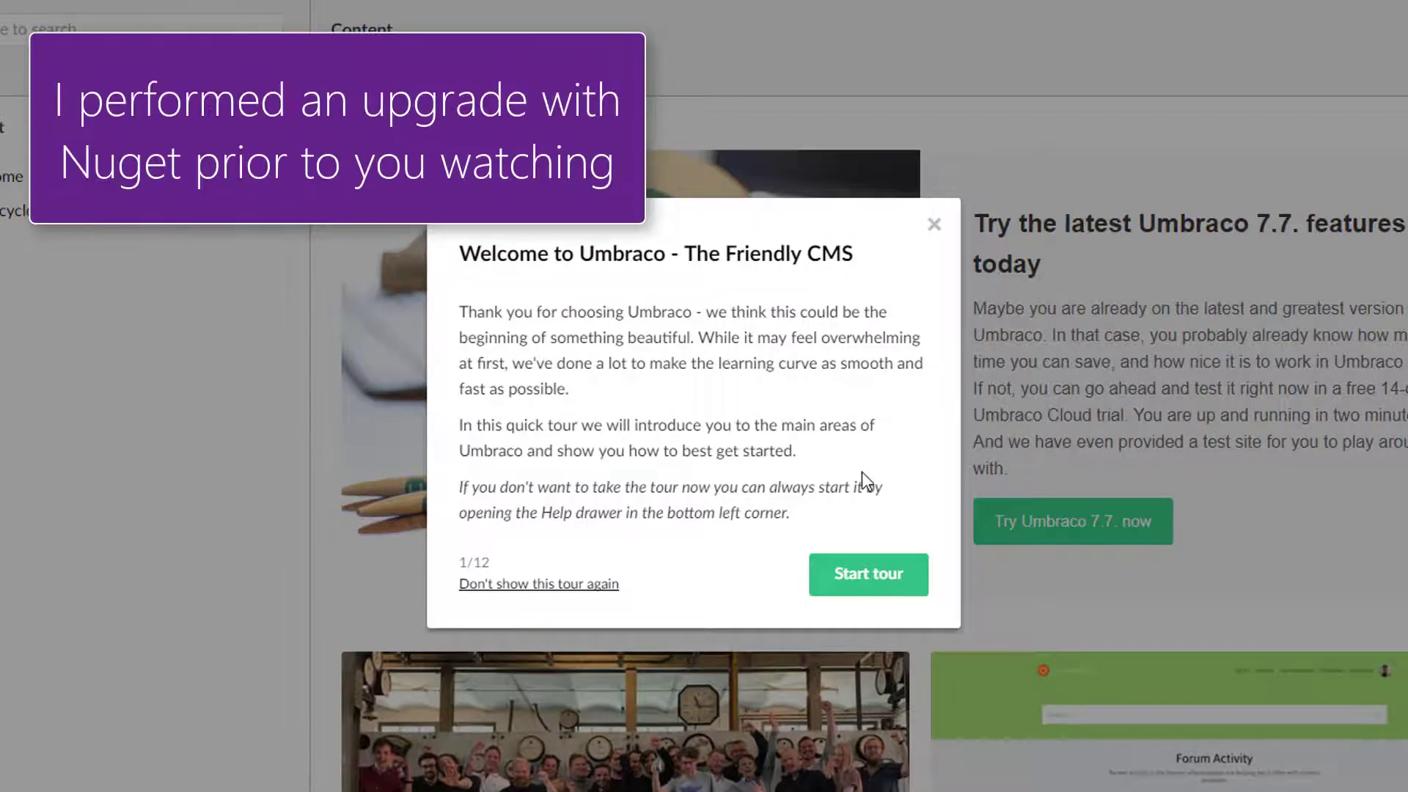
mouse_move(826, 424)
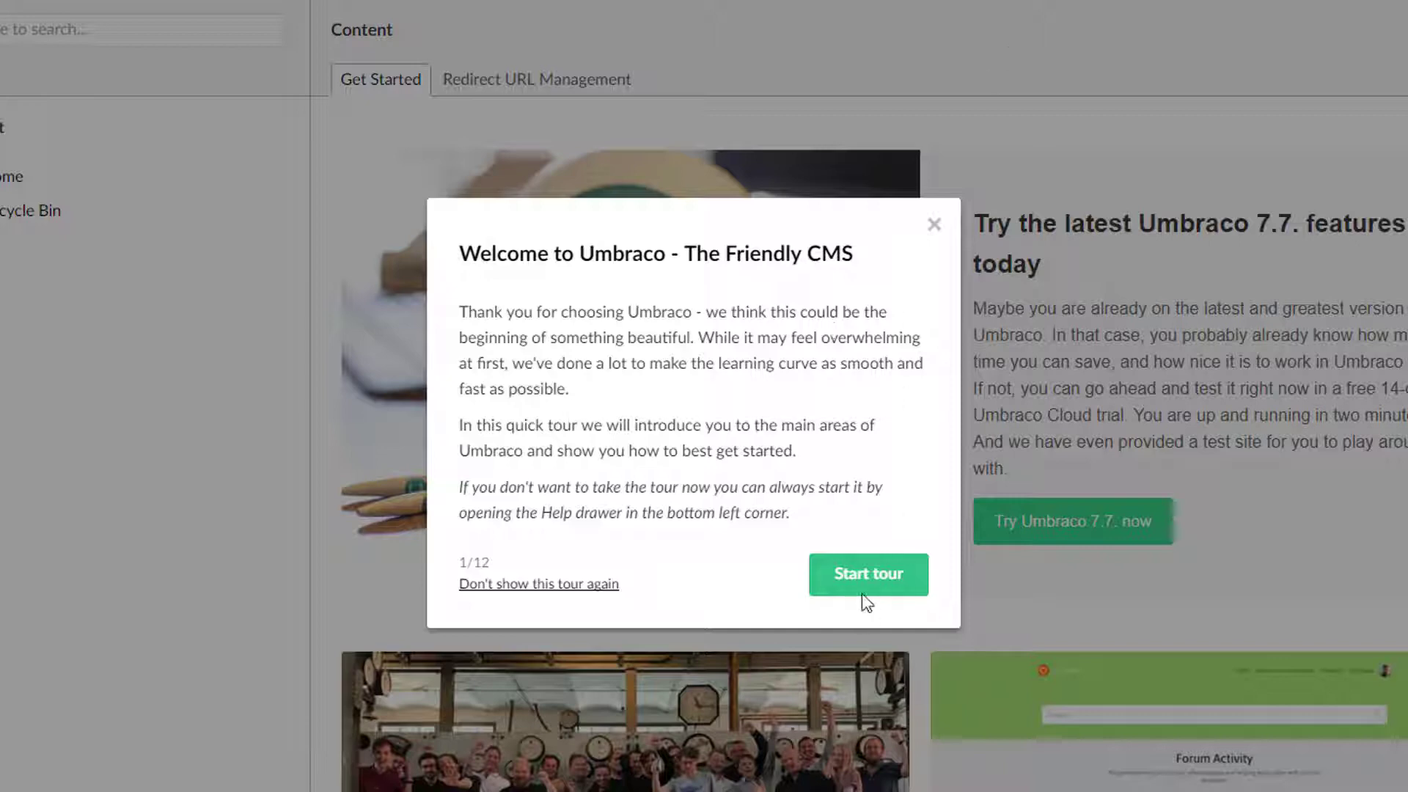
Start the backoffice tour and advance past the main menu, sections, tree, dashboards and search steps.
click(867, 575)
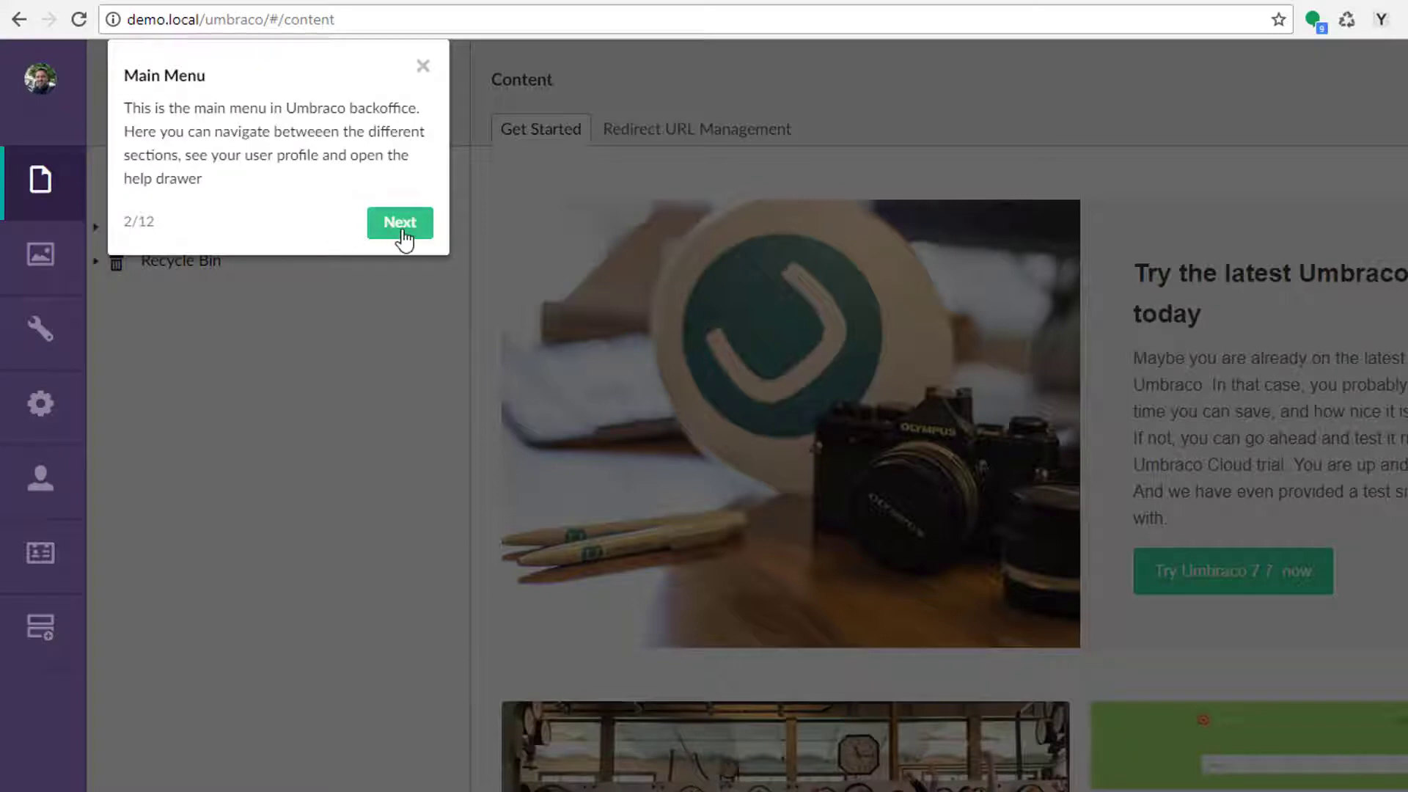
click(399, 222)
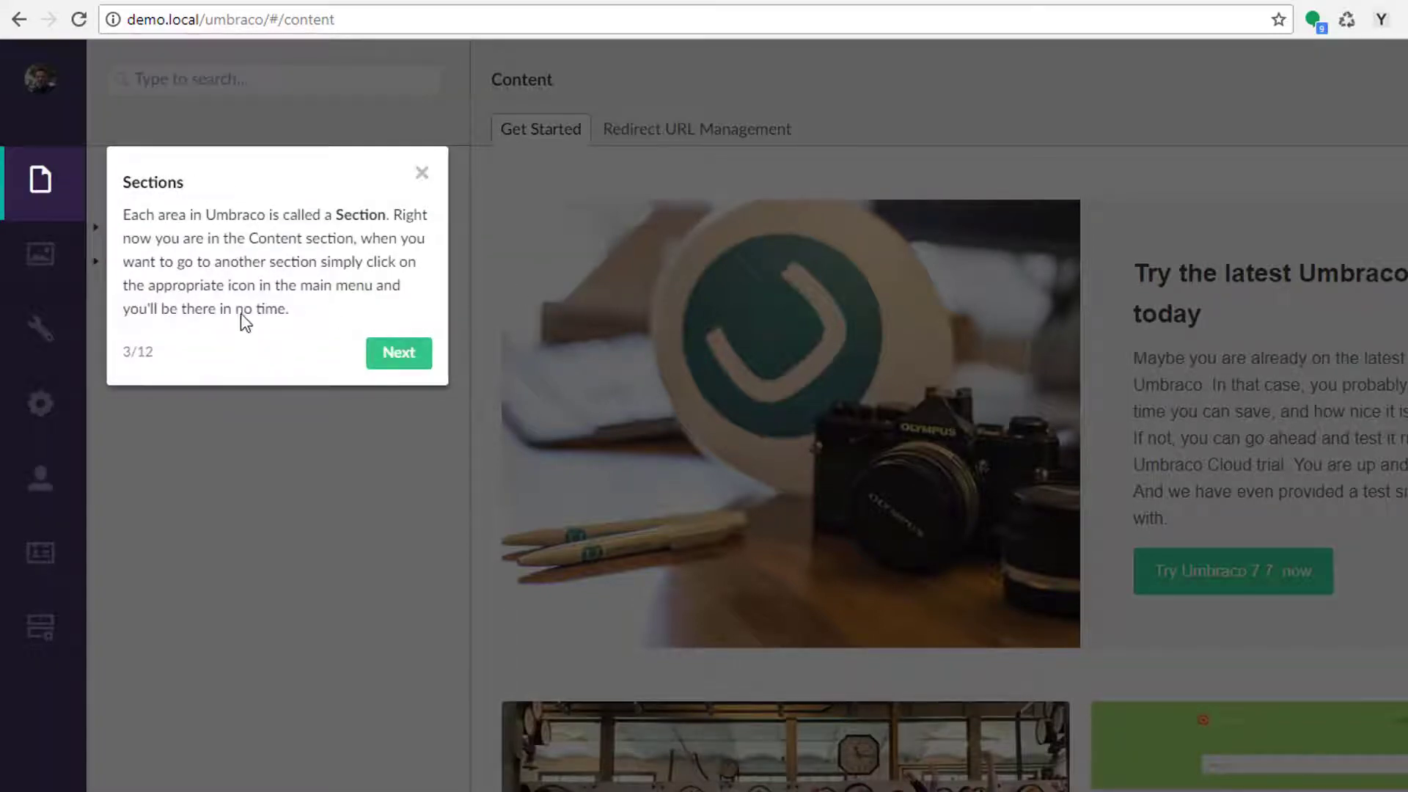
click(397, 352)
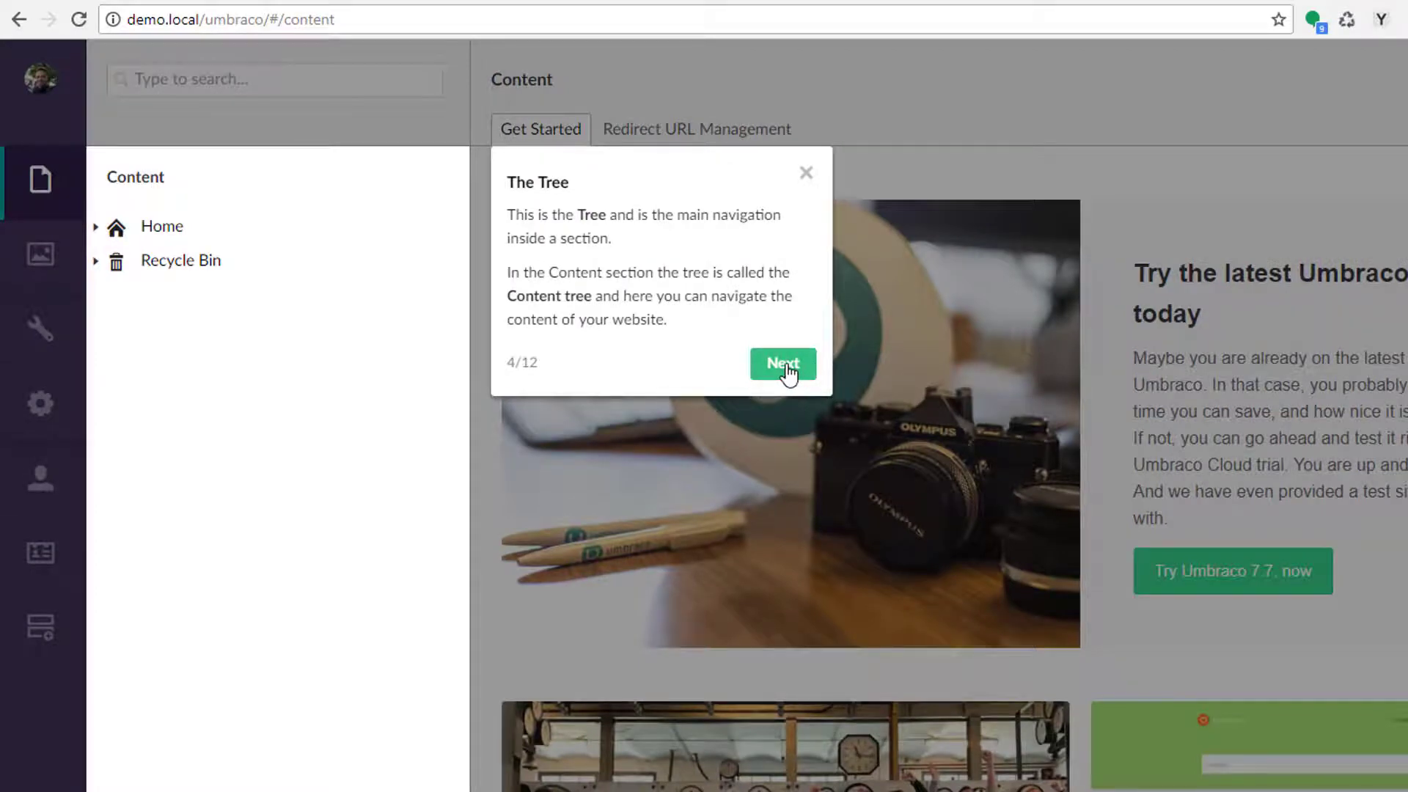
click(782, 364)
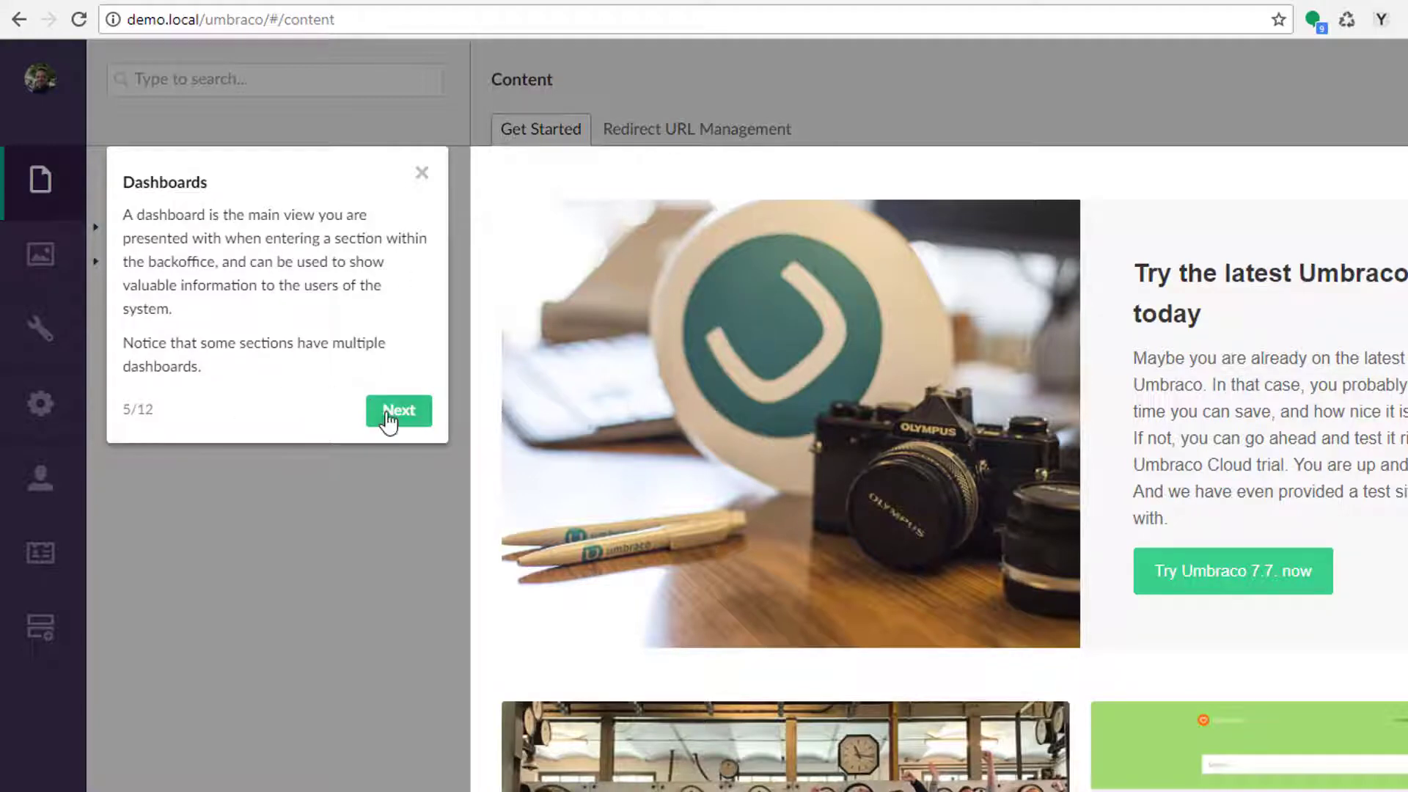
click(397, 411)
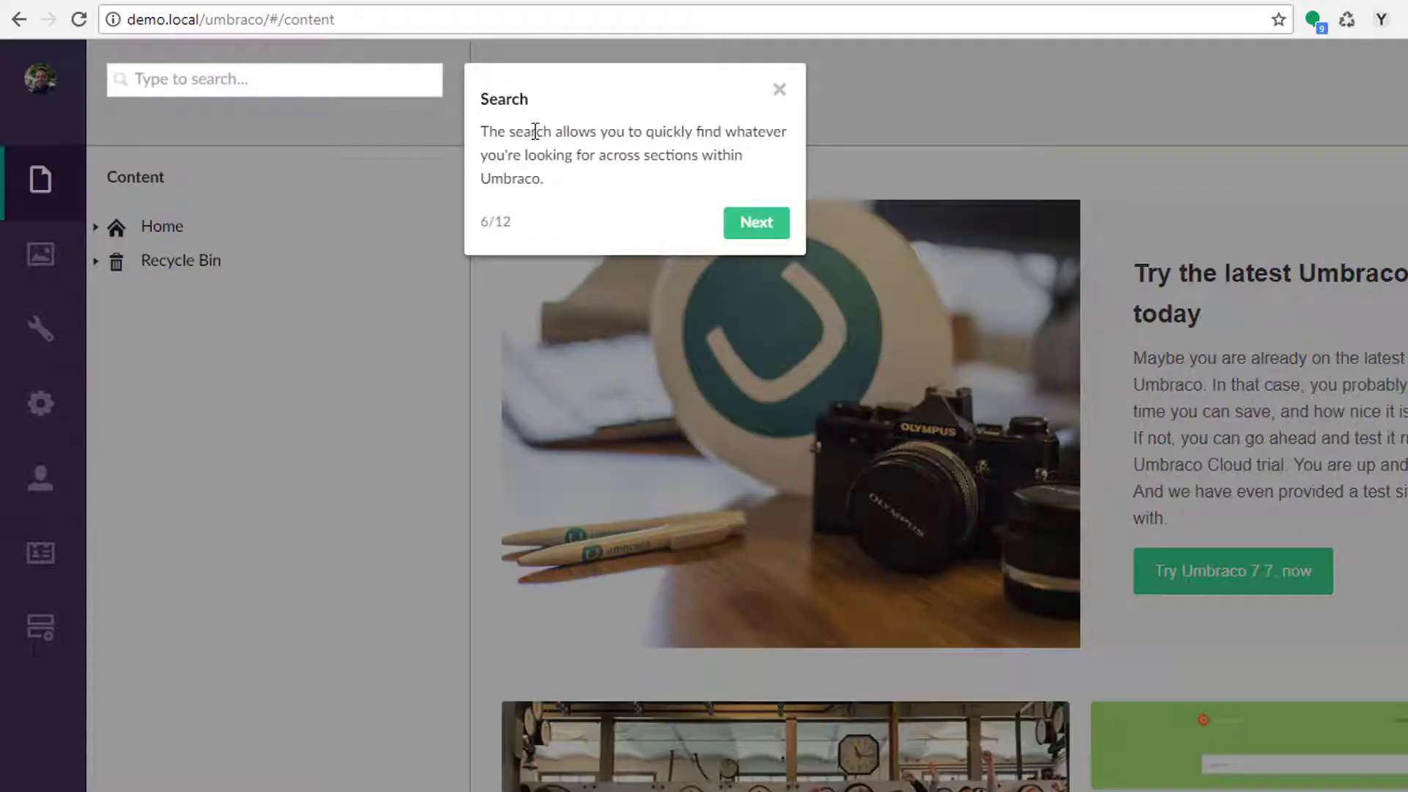
click(755, 223)
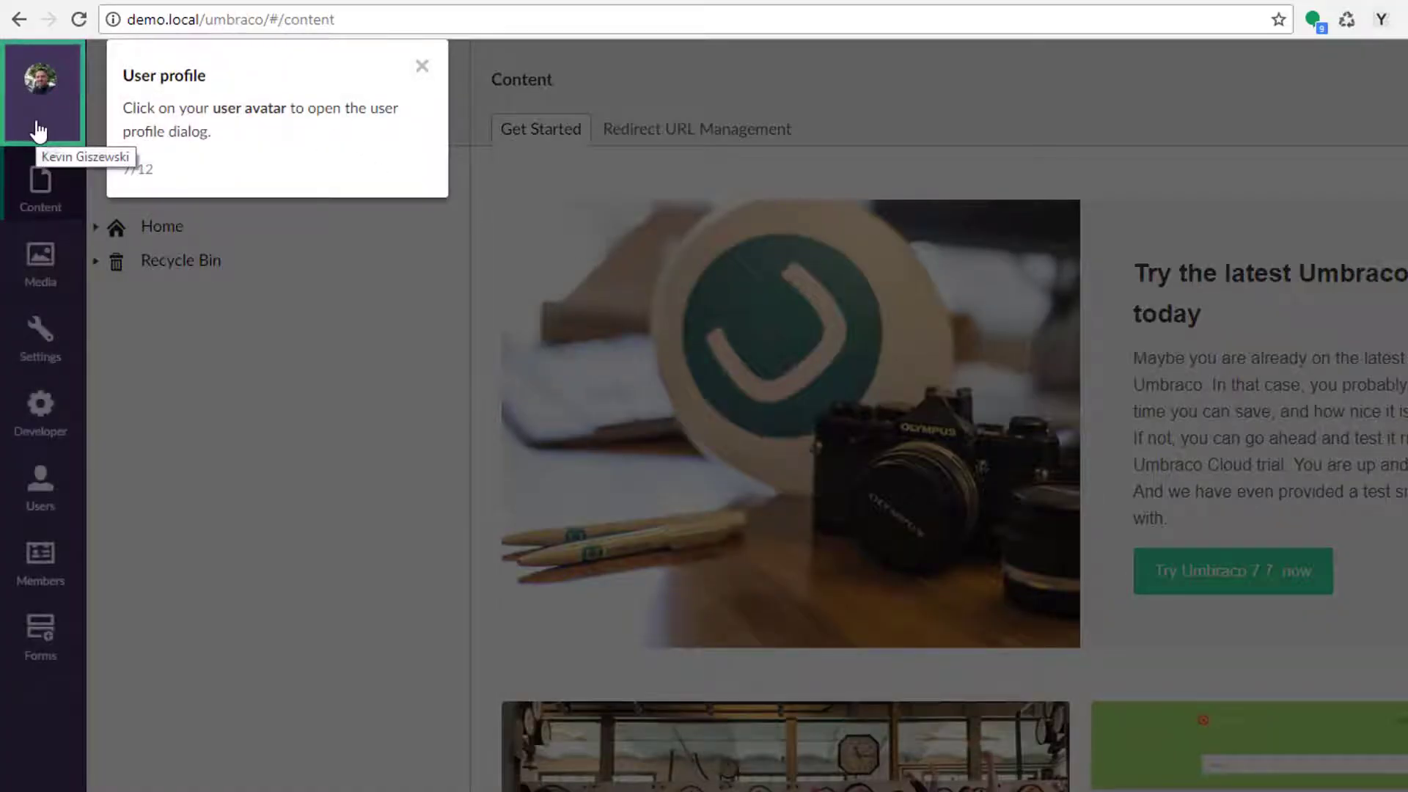
View the user profile dialog from the avatar as the tour directs, then close it.
click(40, 81)
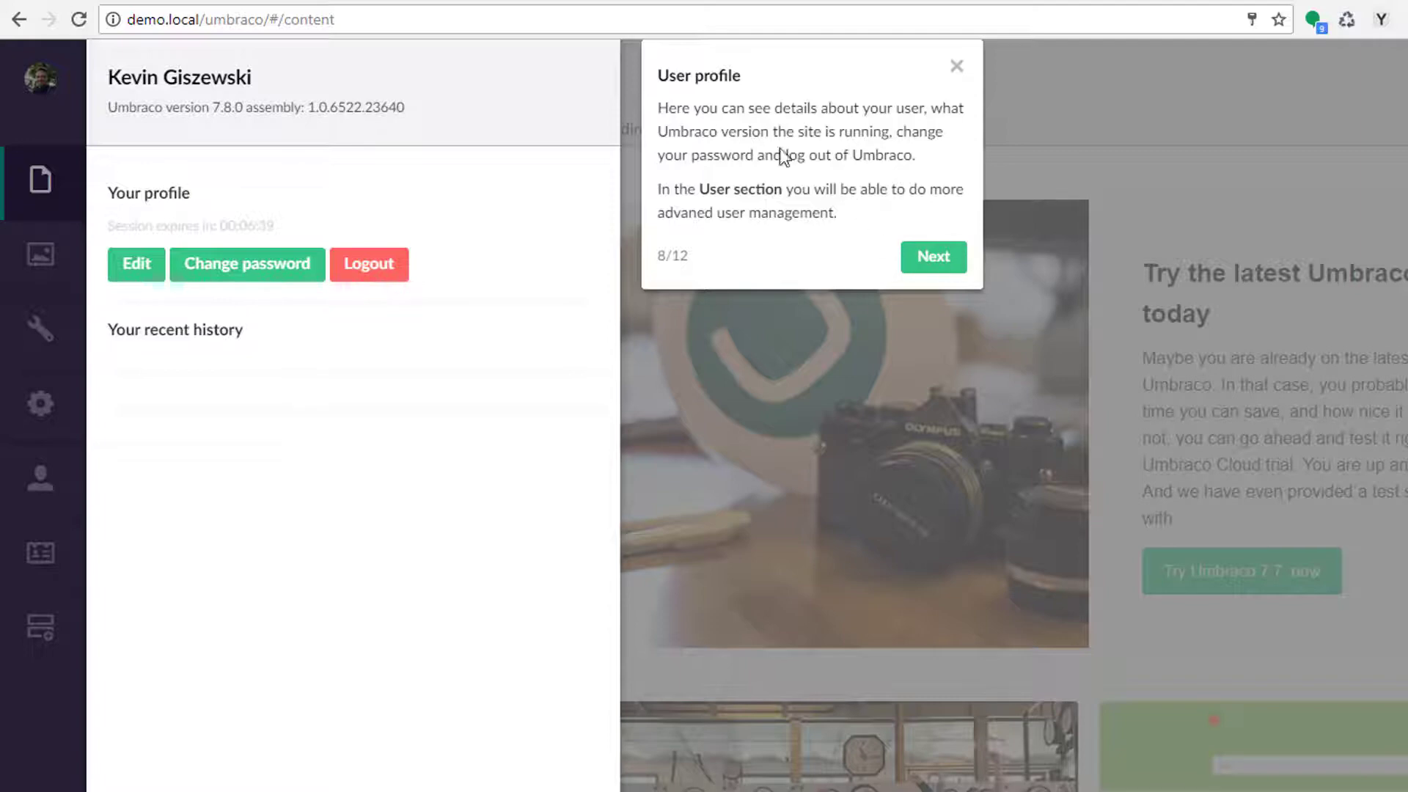
click(934, 257)
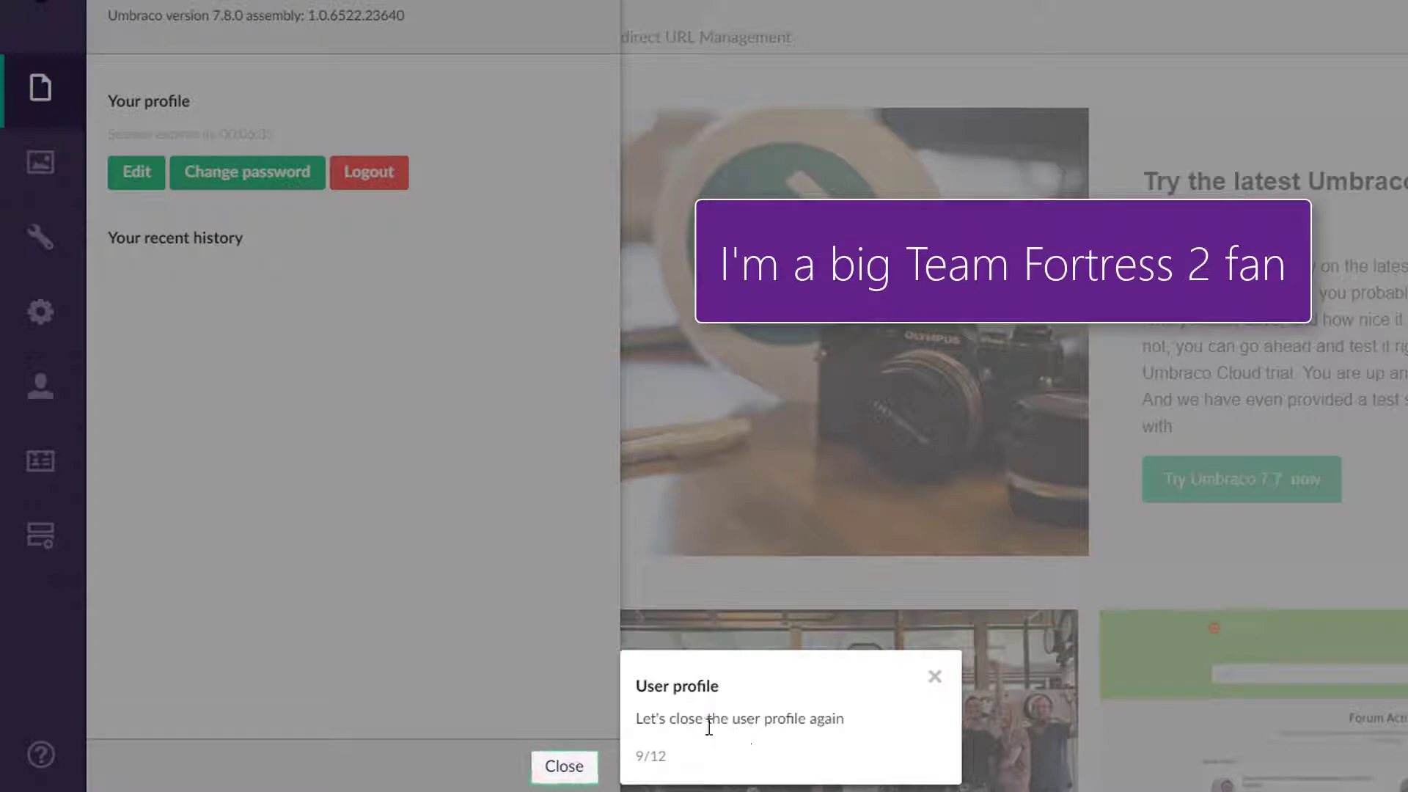
click(563, 766)
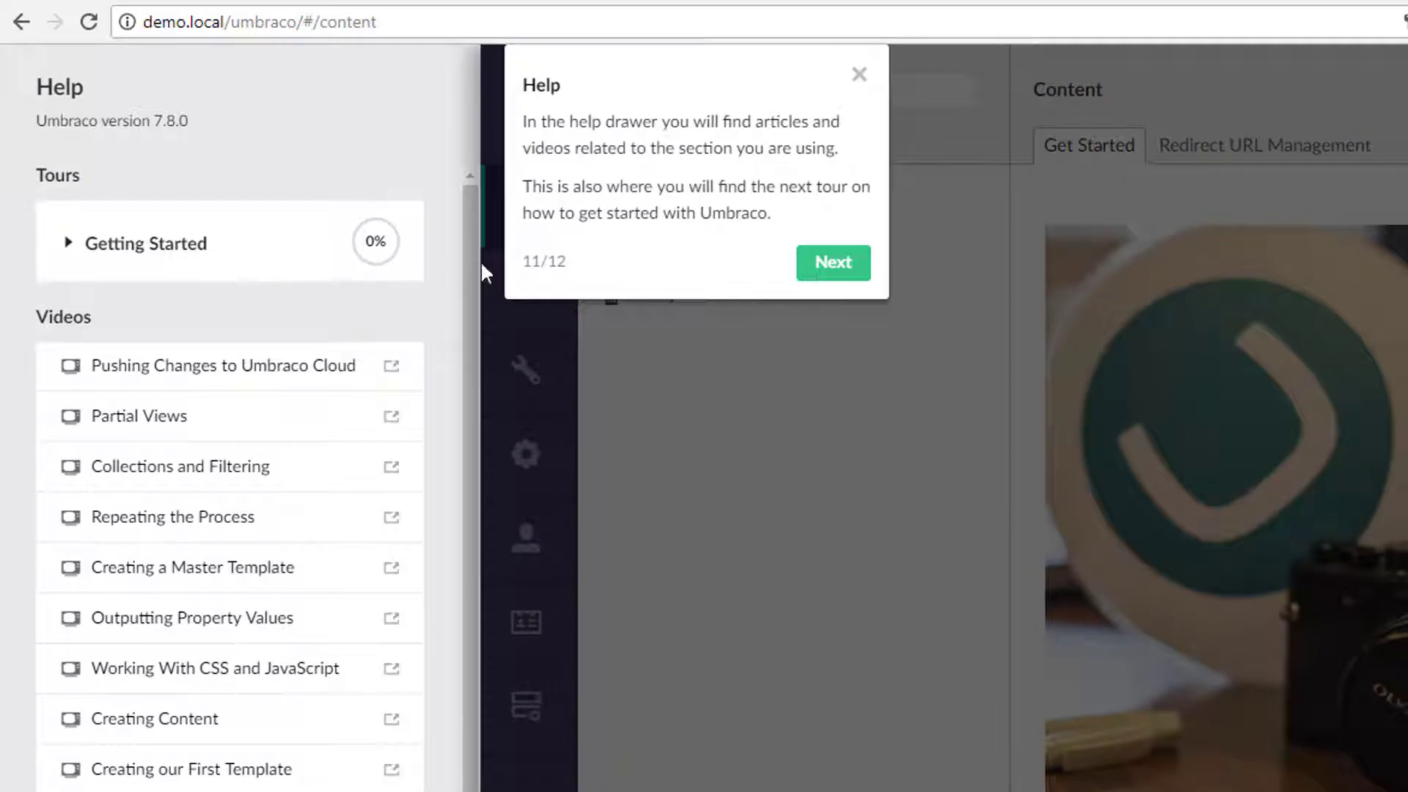
mouse_move(418, 250)
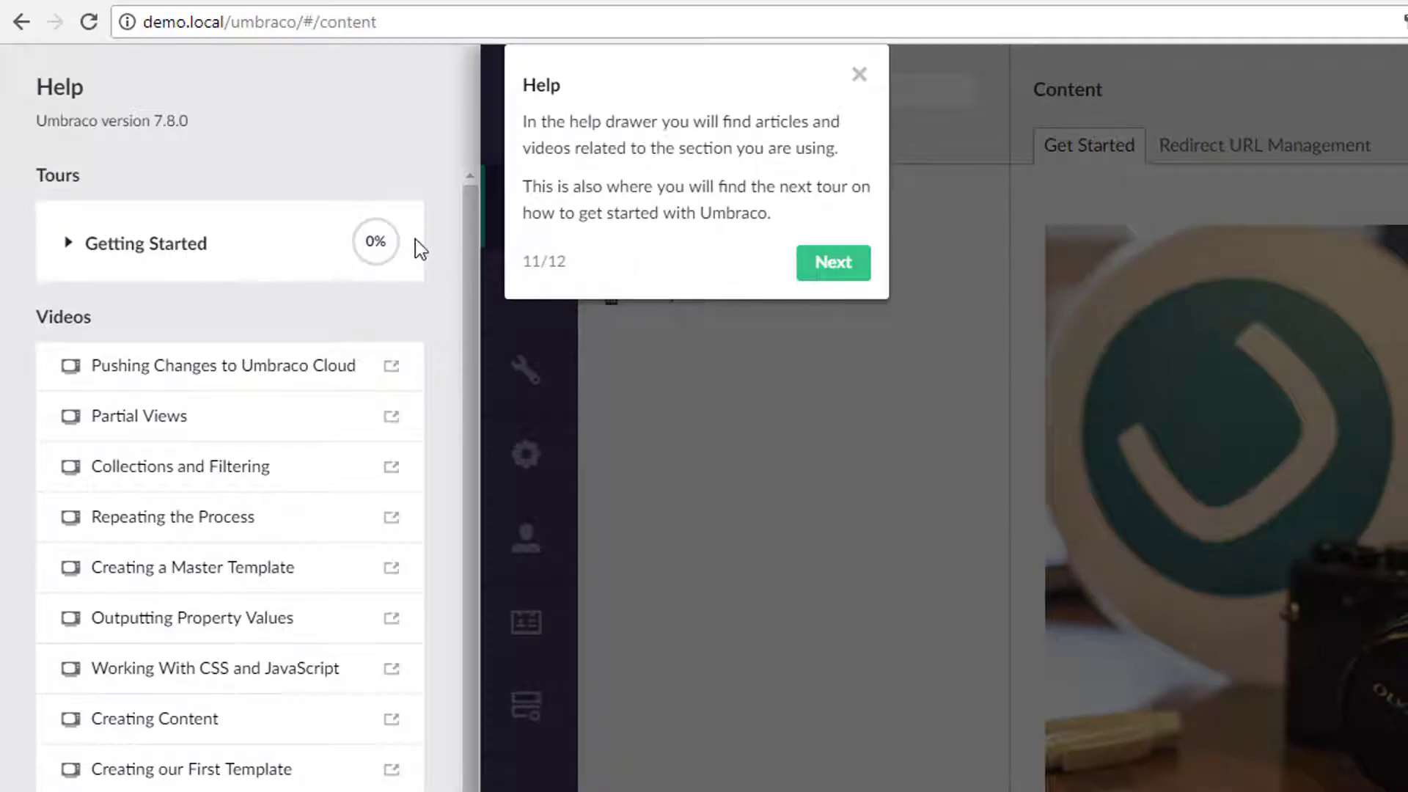
mouse_move(70, 247)
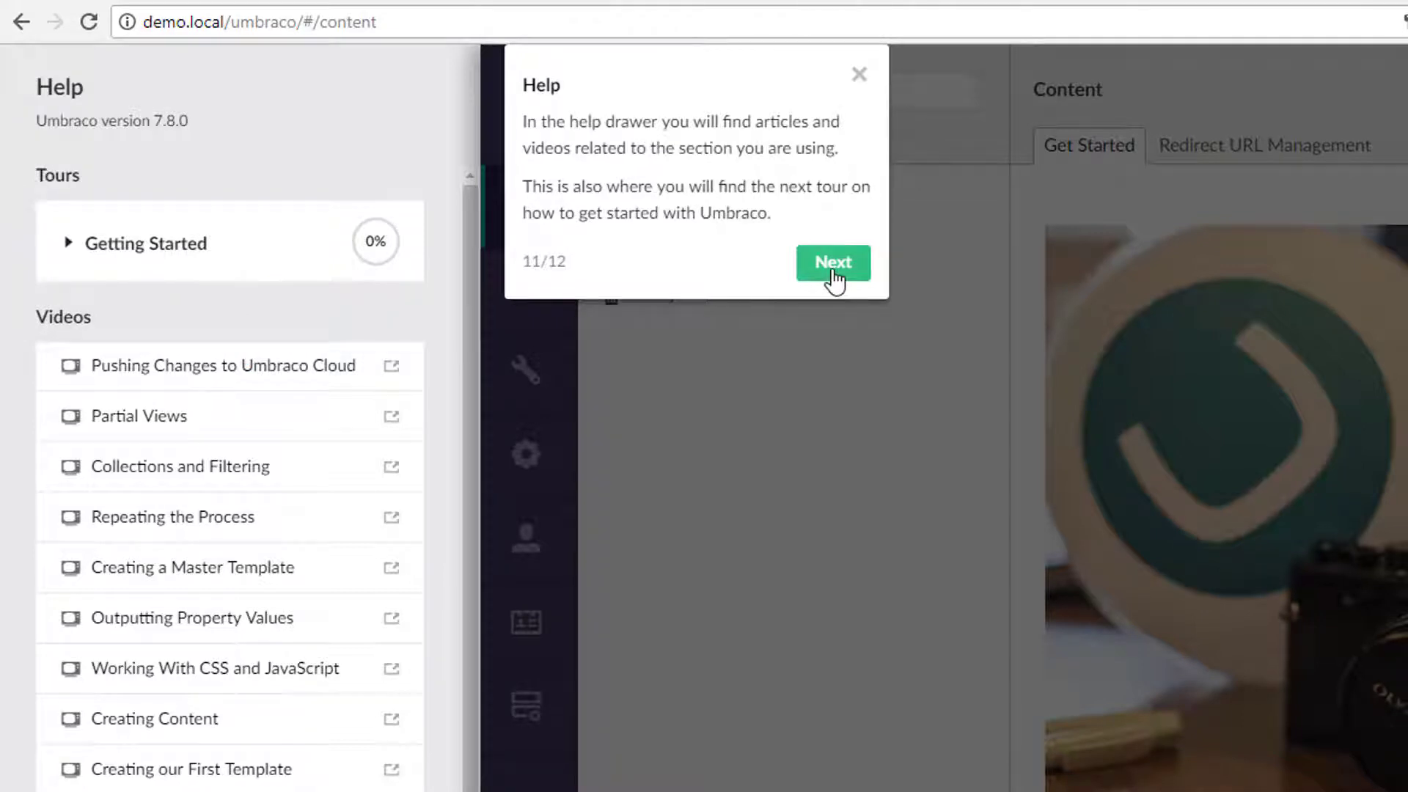
Advance past the Help drawer and Tours steps so Introduction completes at 17%.
click(832, 263)
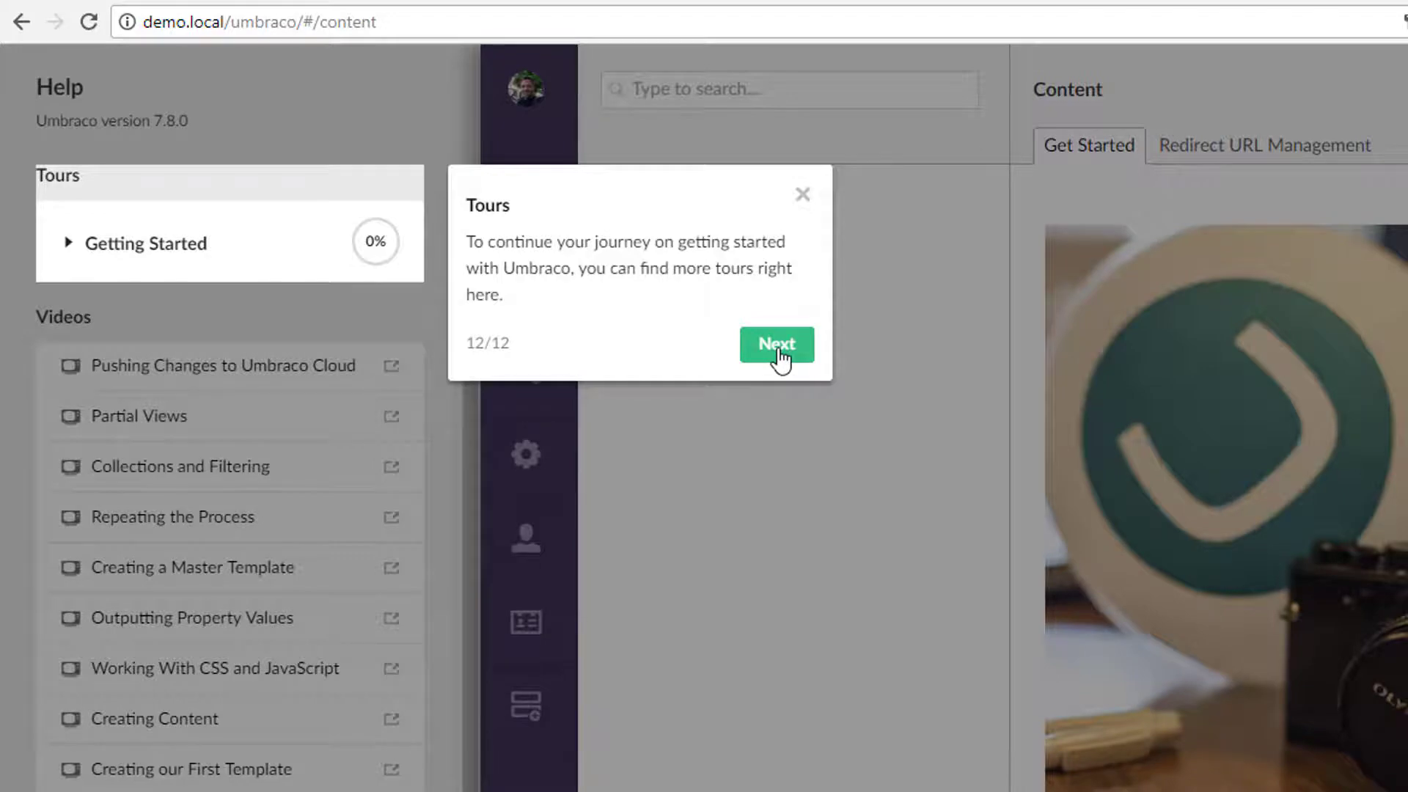
click(775, 343)
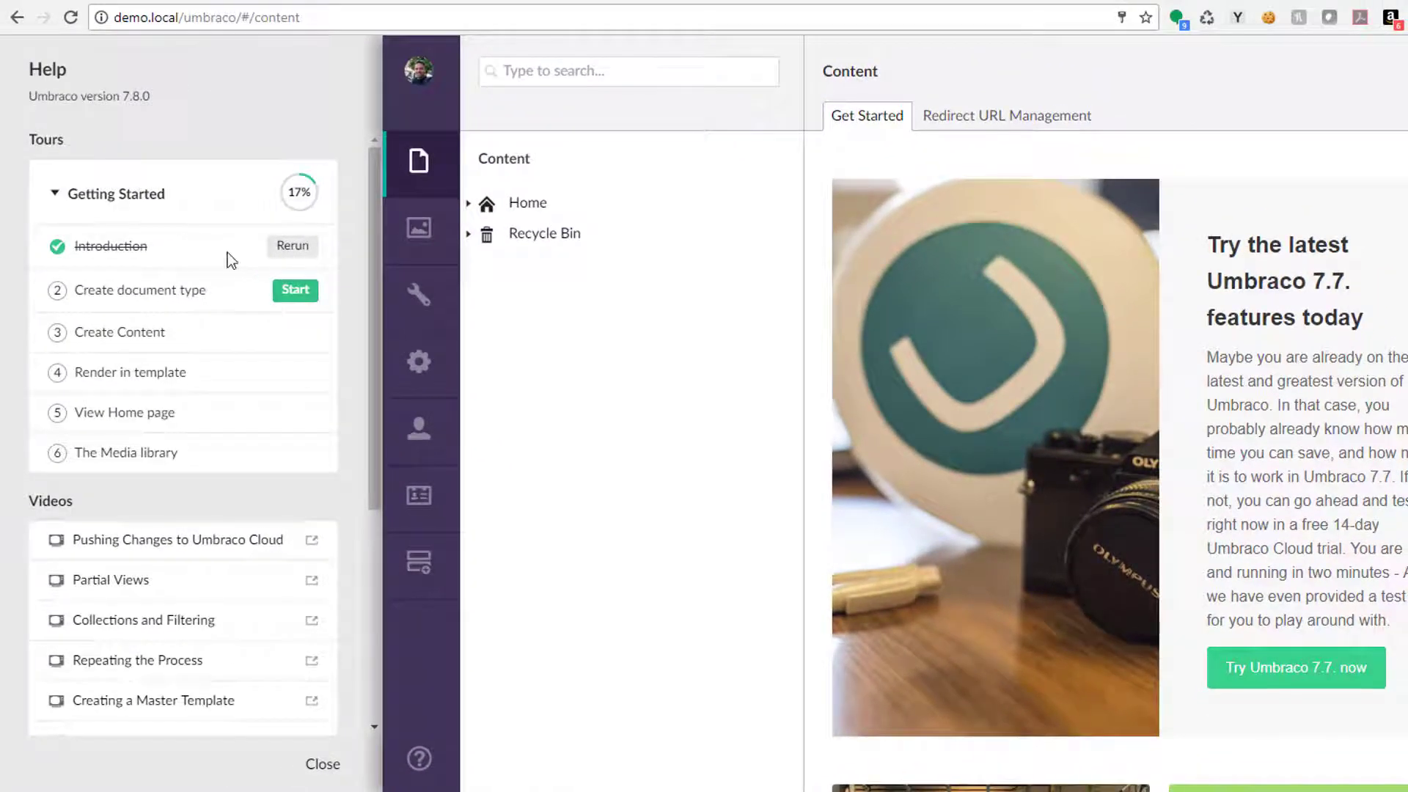
Start the Create document type lesson and create a new document type with template in Settings.
click(294, 290)
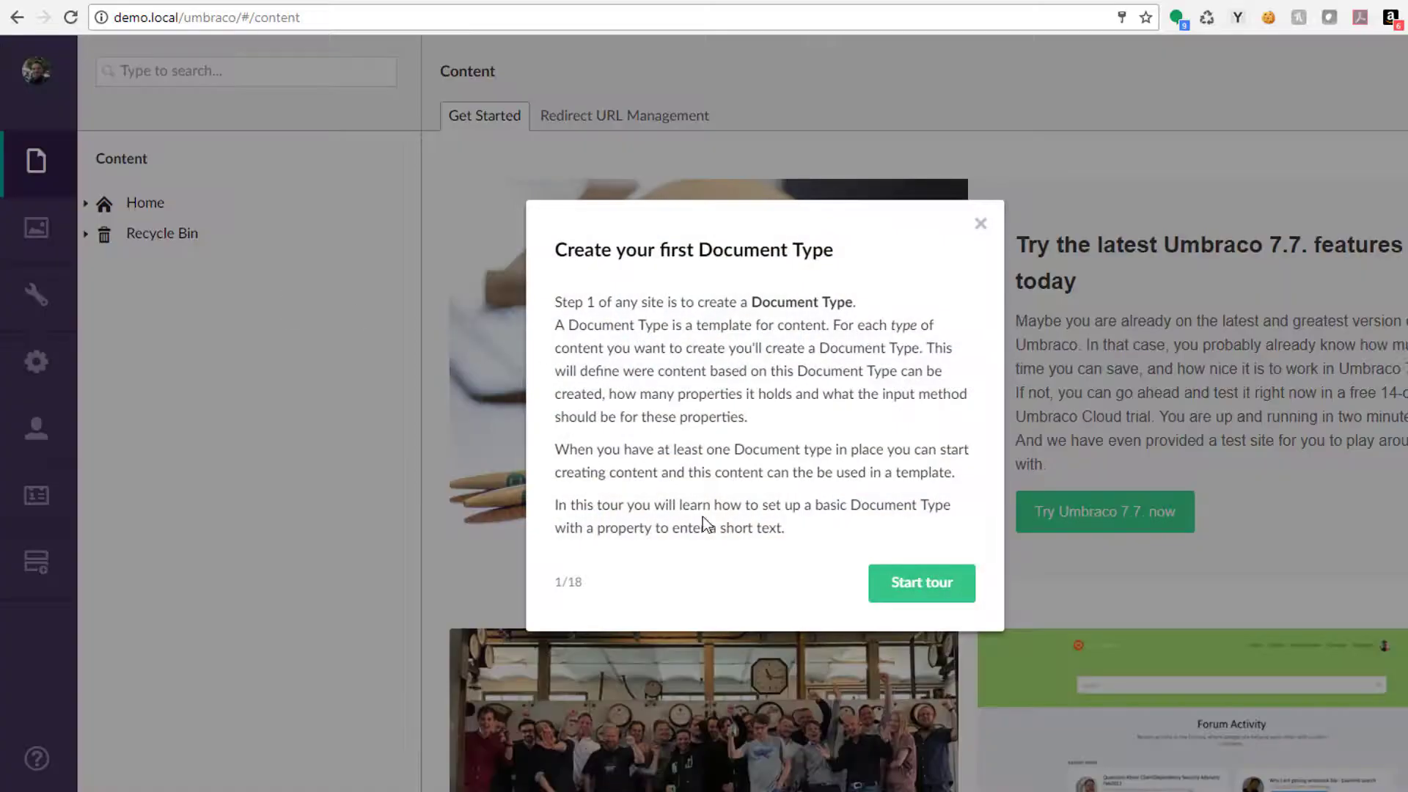
click(921, 583)
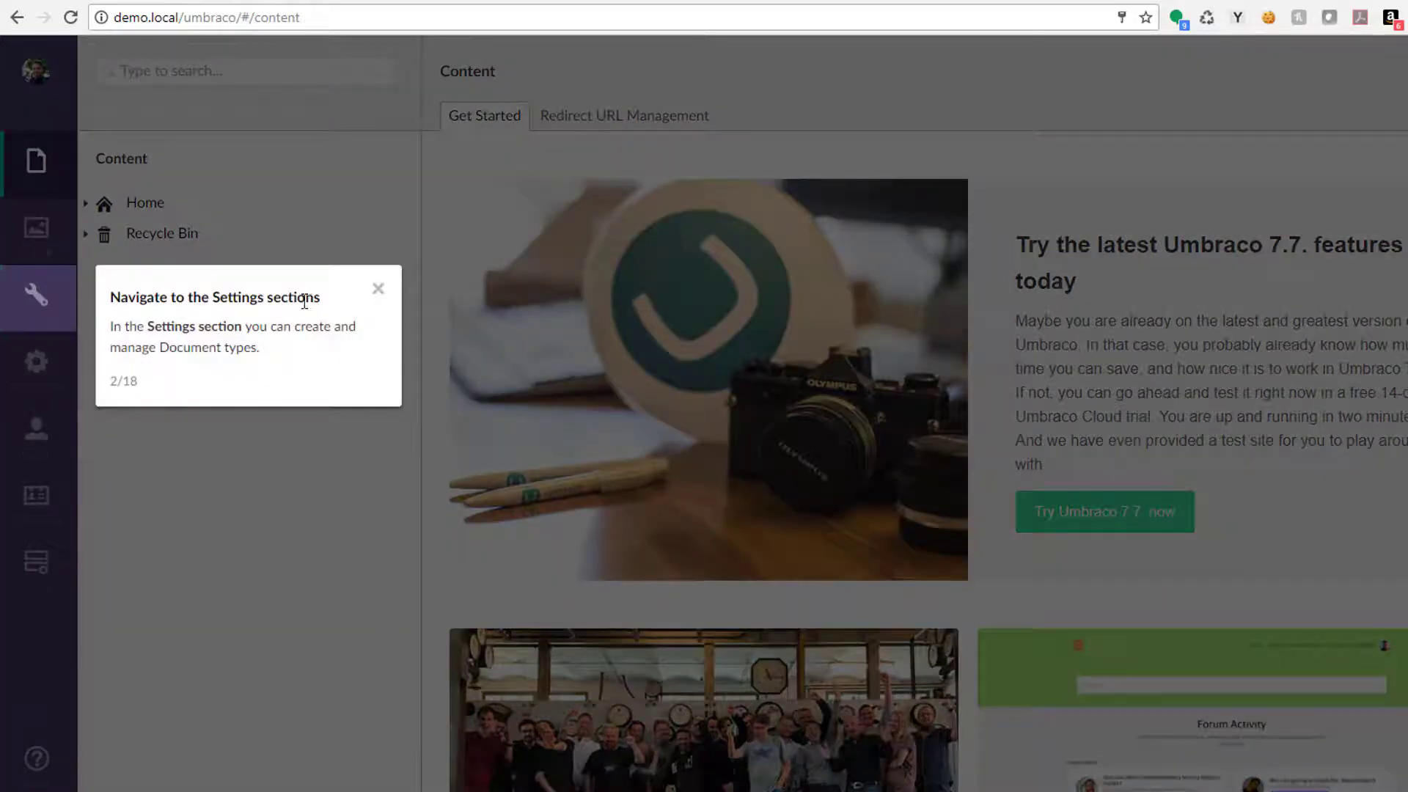
click(37, 299)
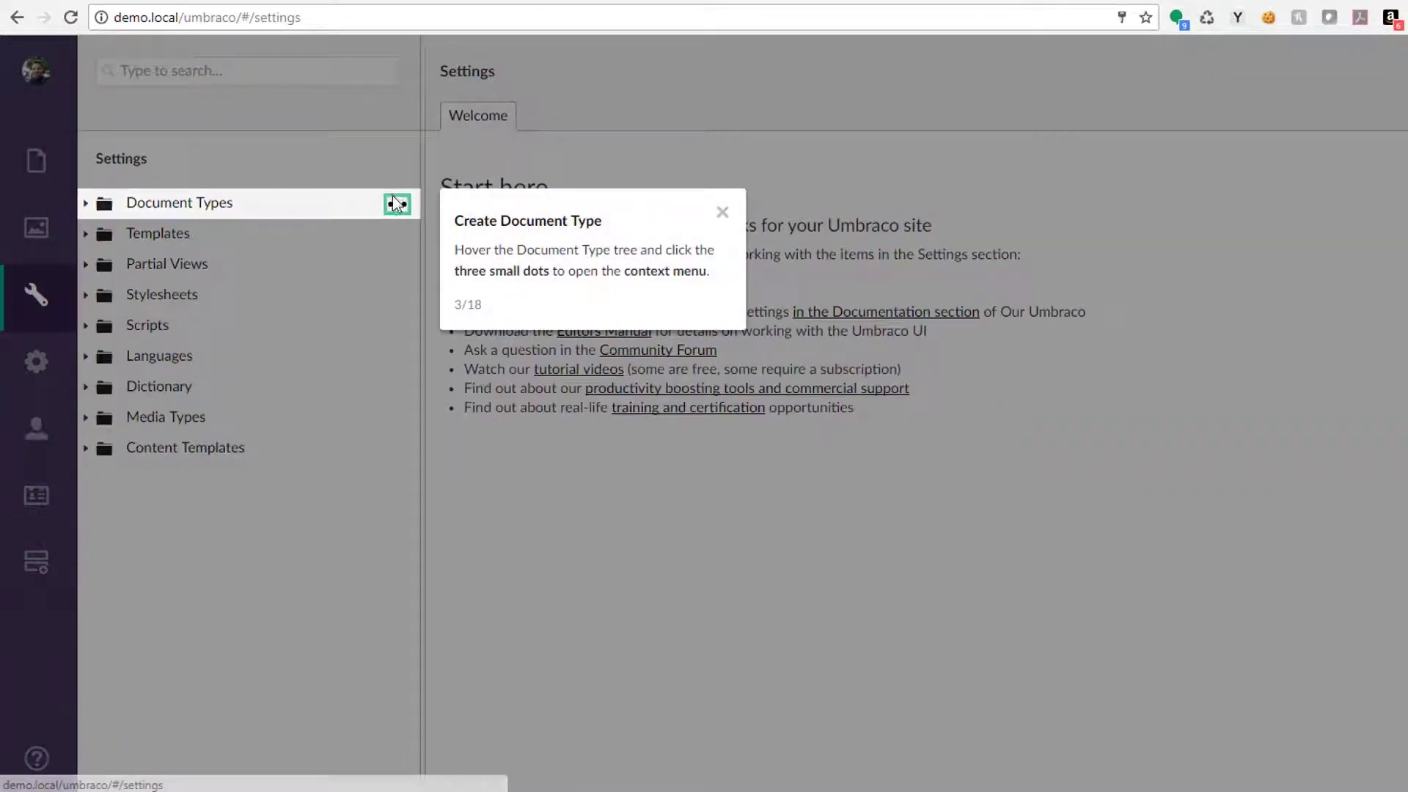
click(397, 202)
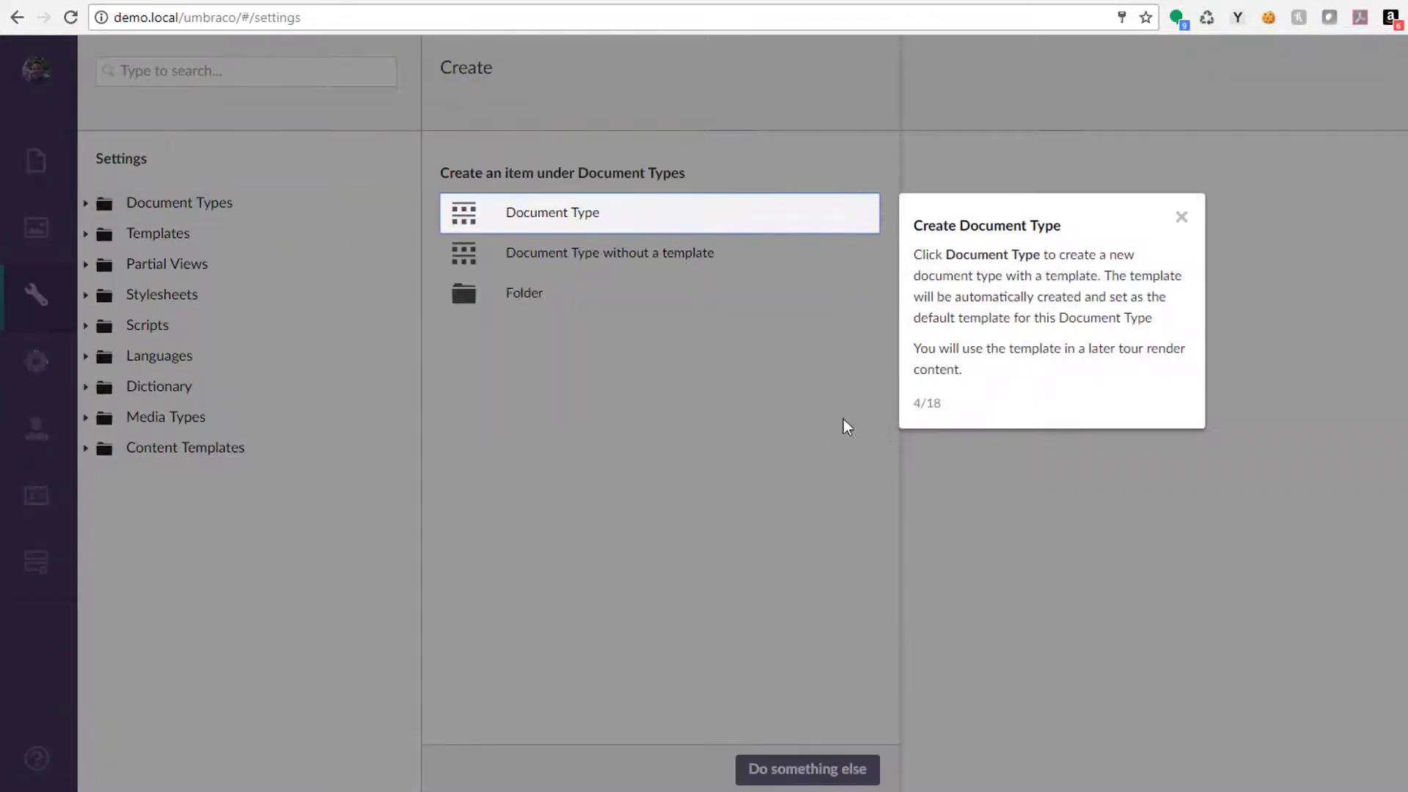
click(552, 212)
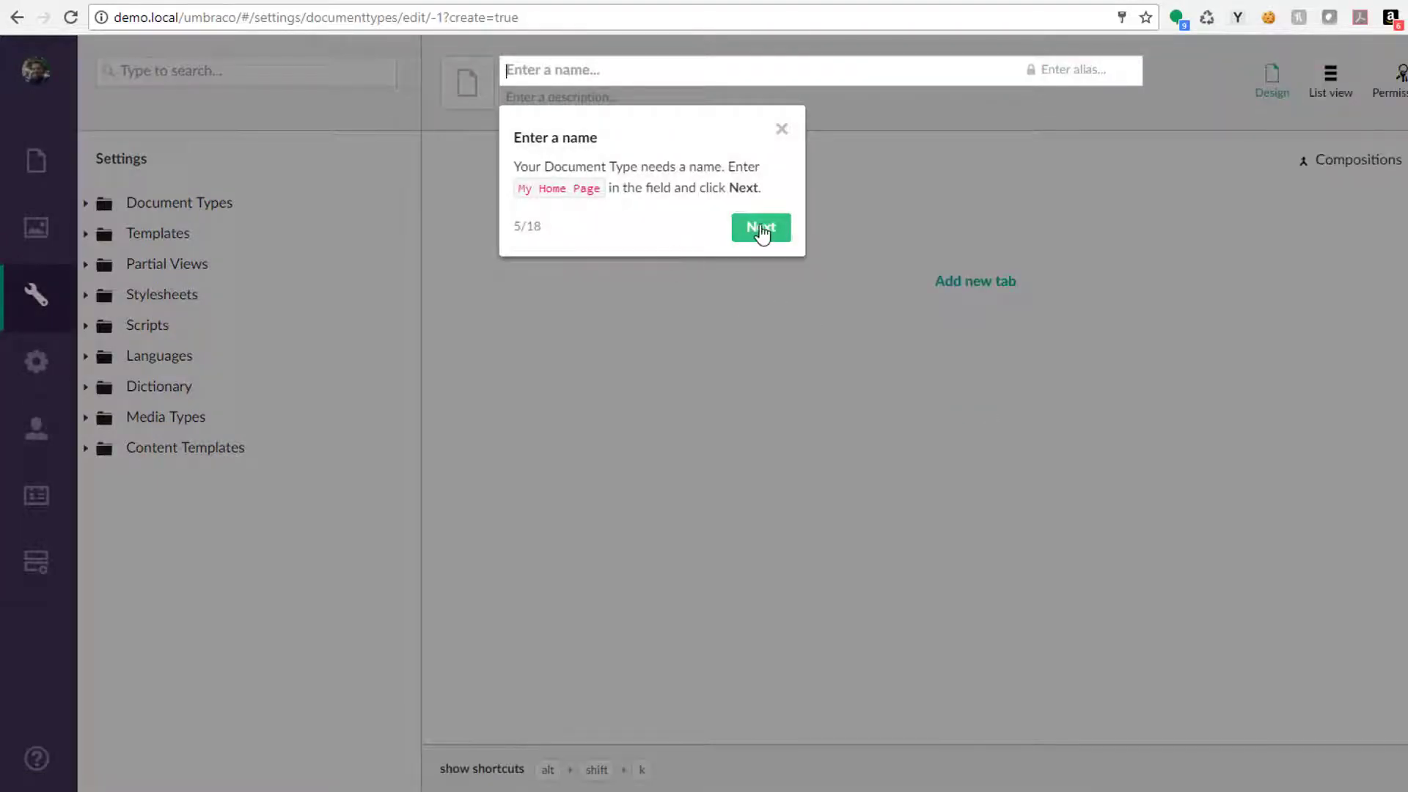
Name the document type 'My Home Page' and move the tour on to the Add tab step.
click(760, 227)
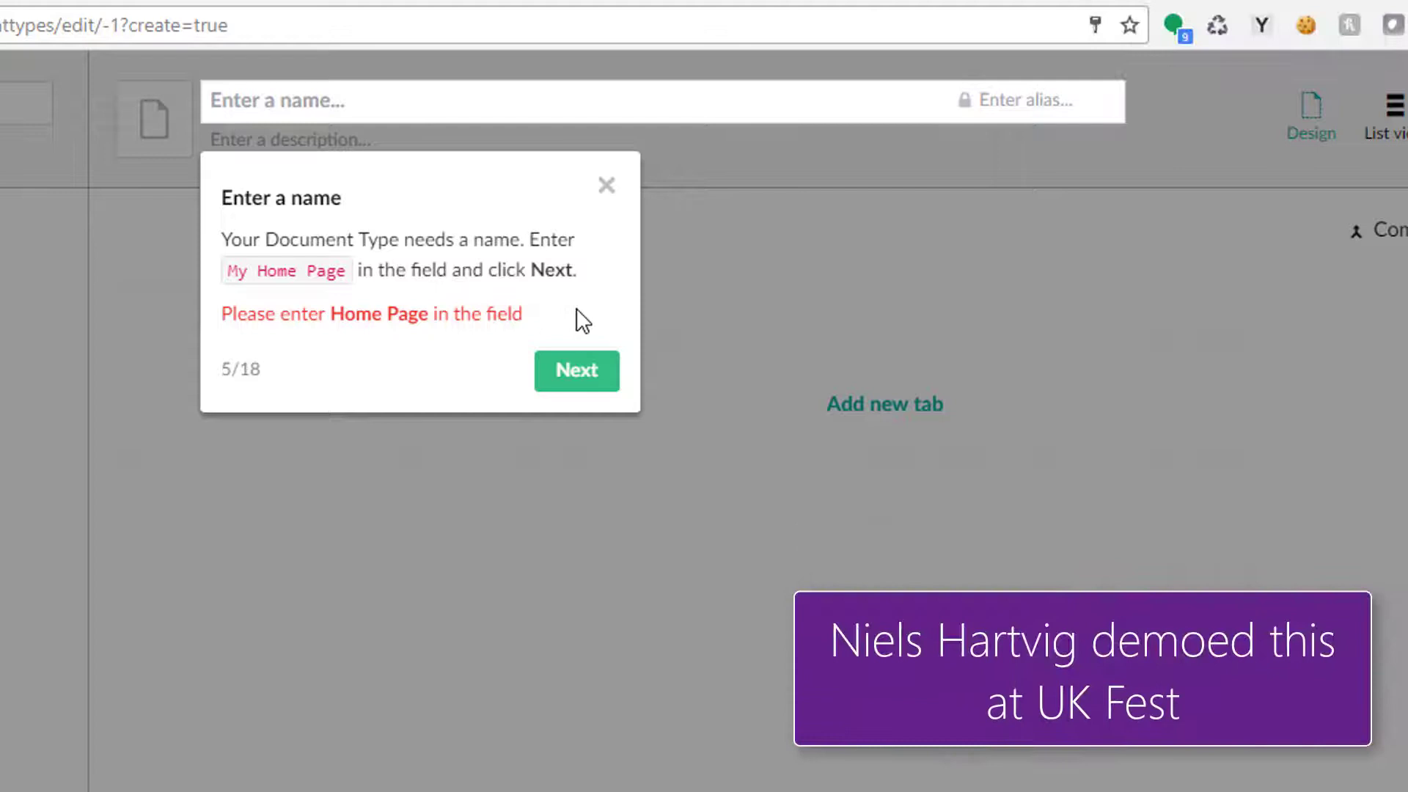
mouse_move(490, 303)
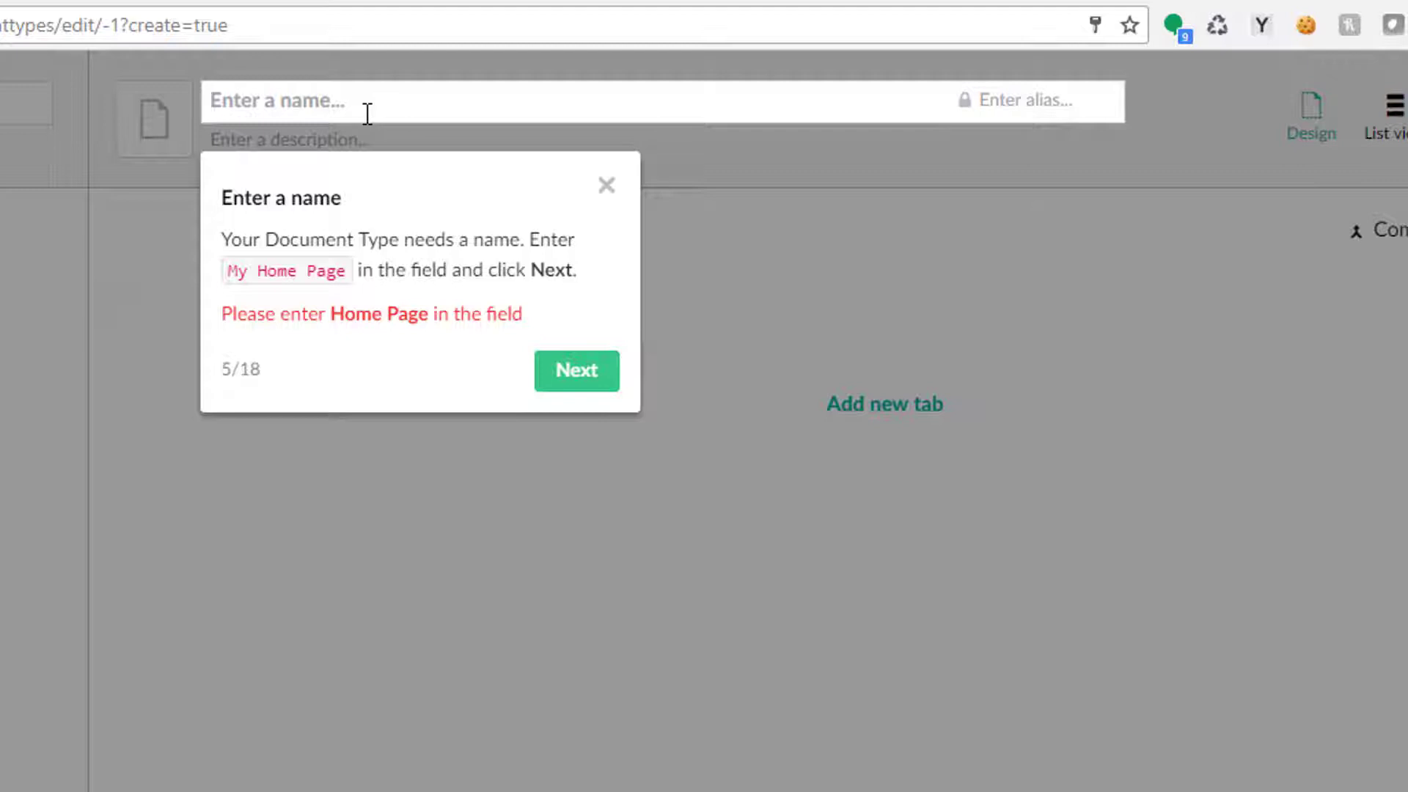
text(My Home Page)
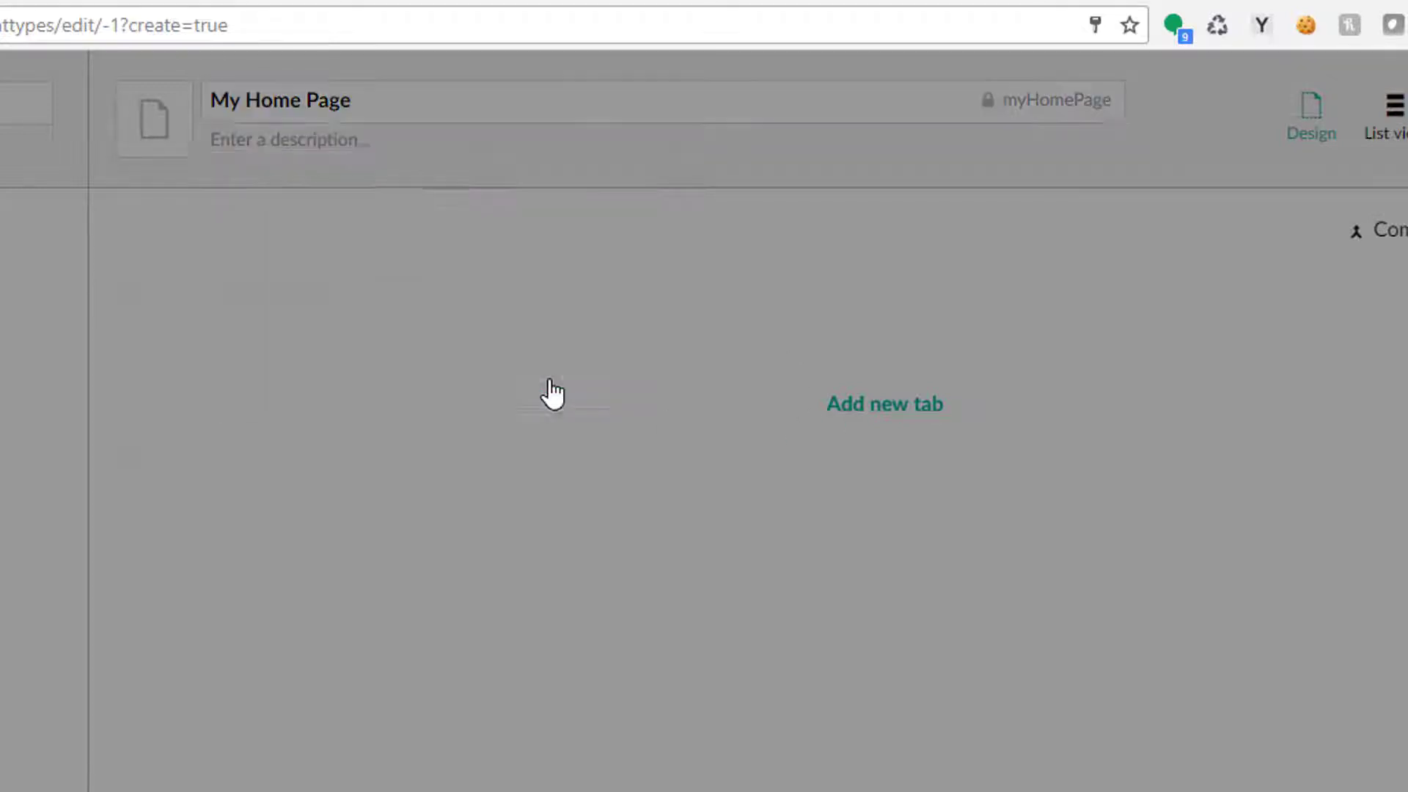
click(290, 139)
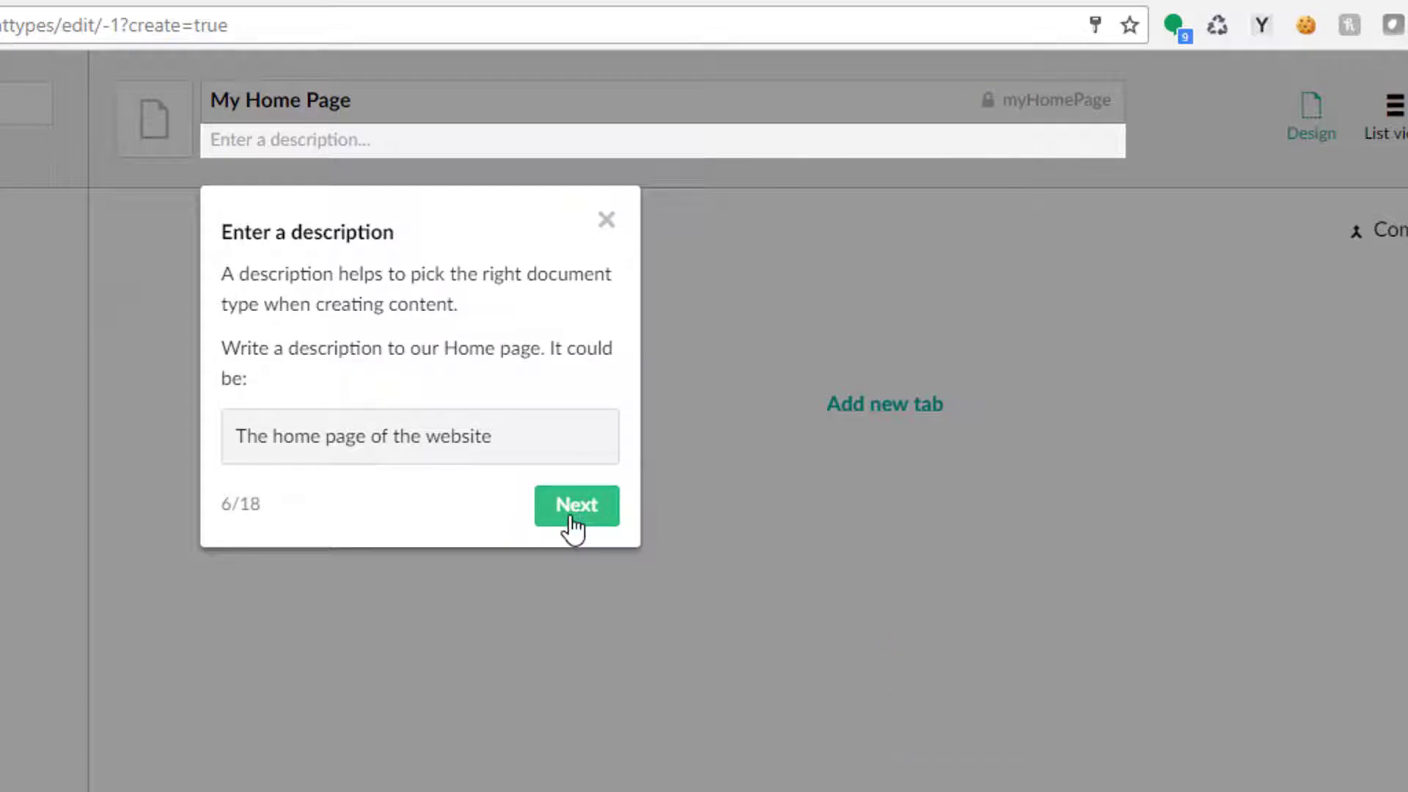
click(576, 505)
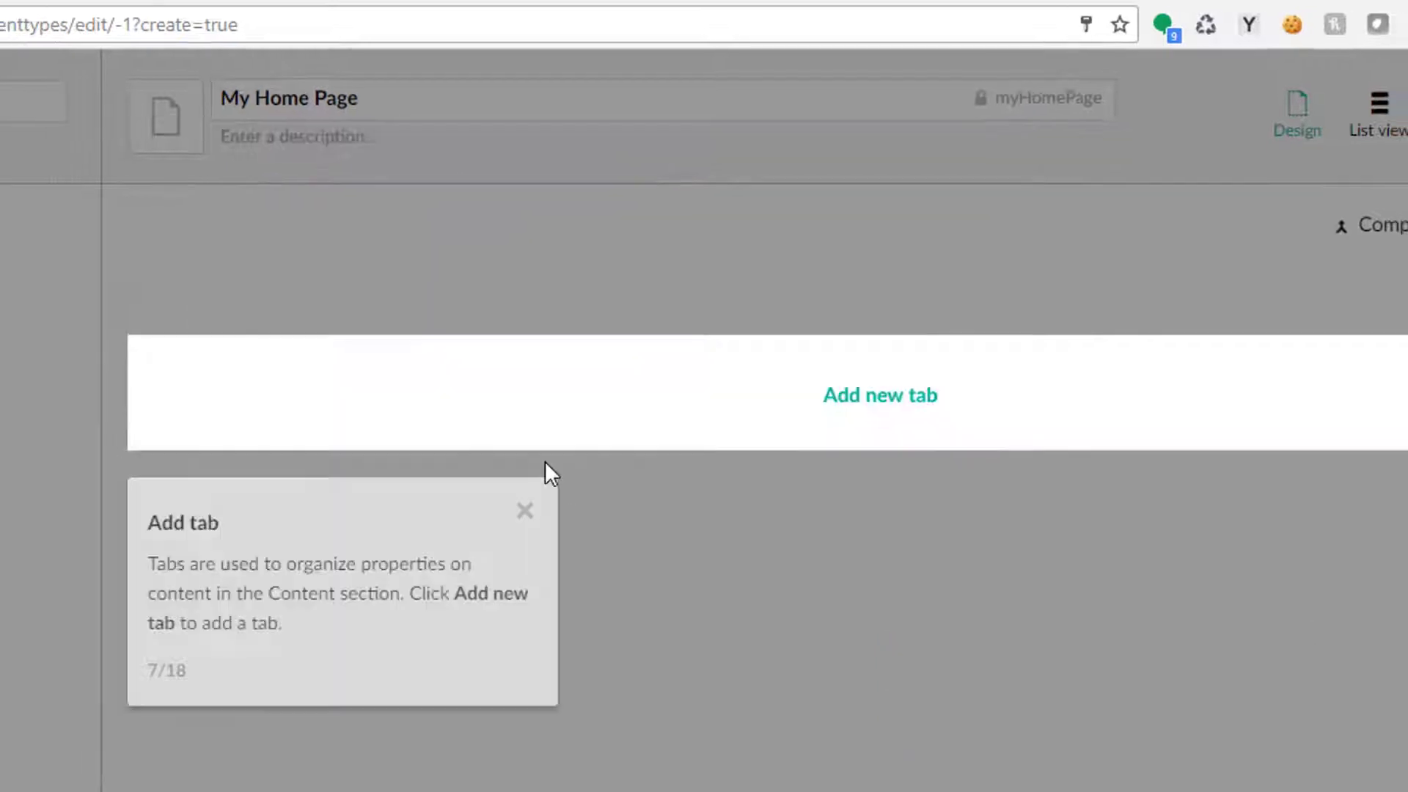
Add a Home tab with a Welcome Text property, reaching the tour's Add editor step 12 of 18.
click(878, 395)
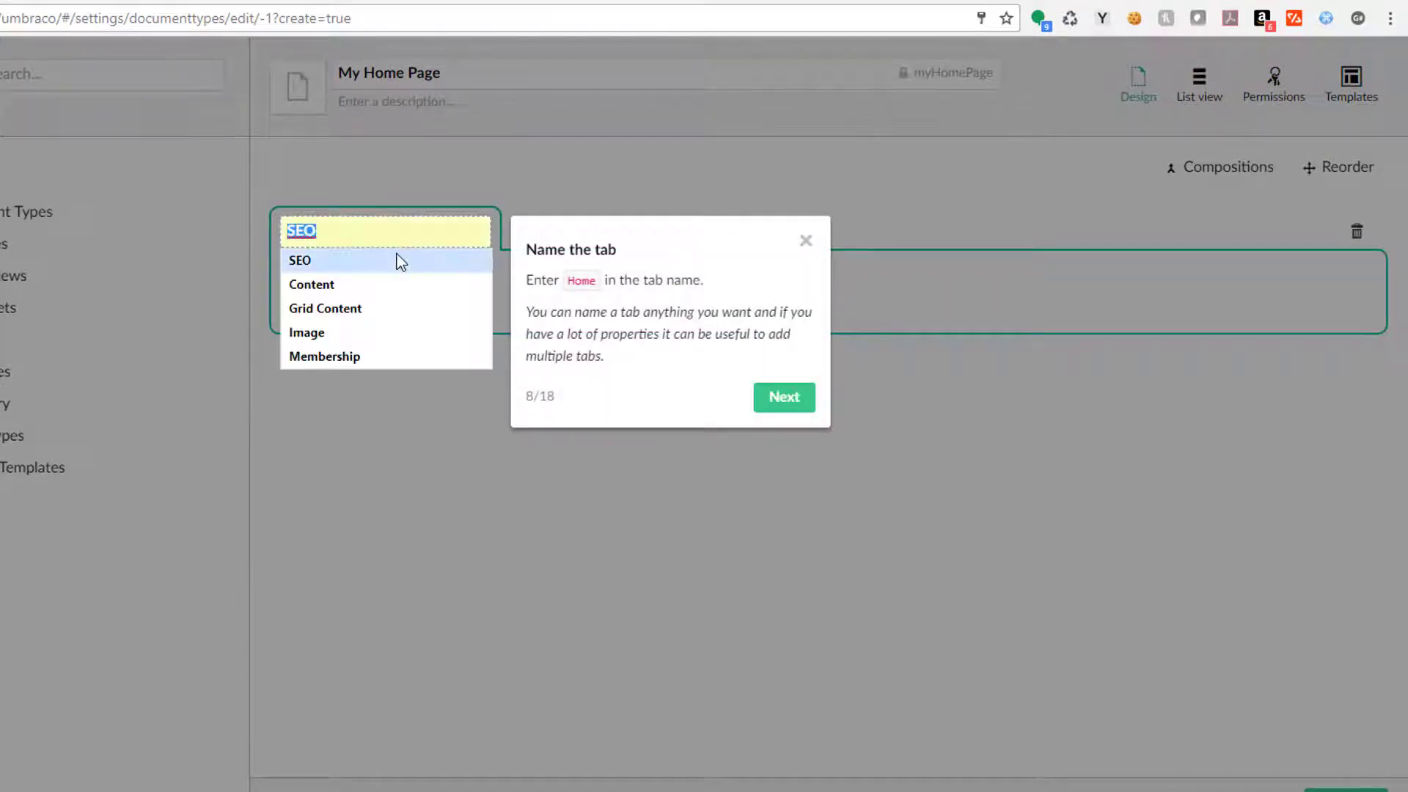
text(Home)
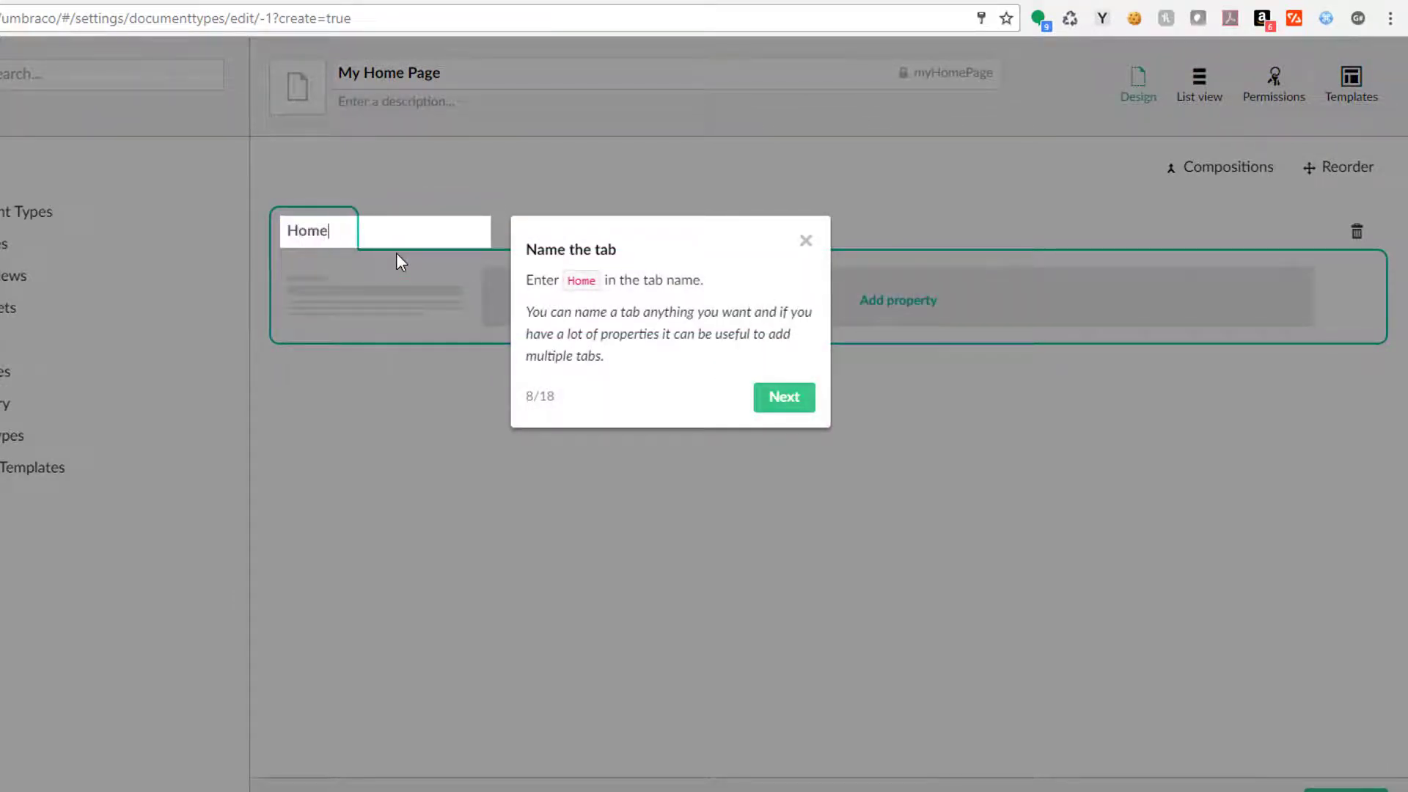
click(782, 398)
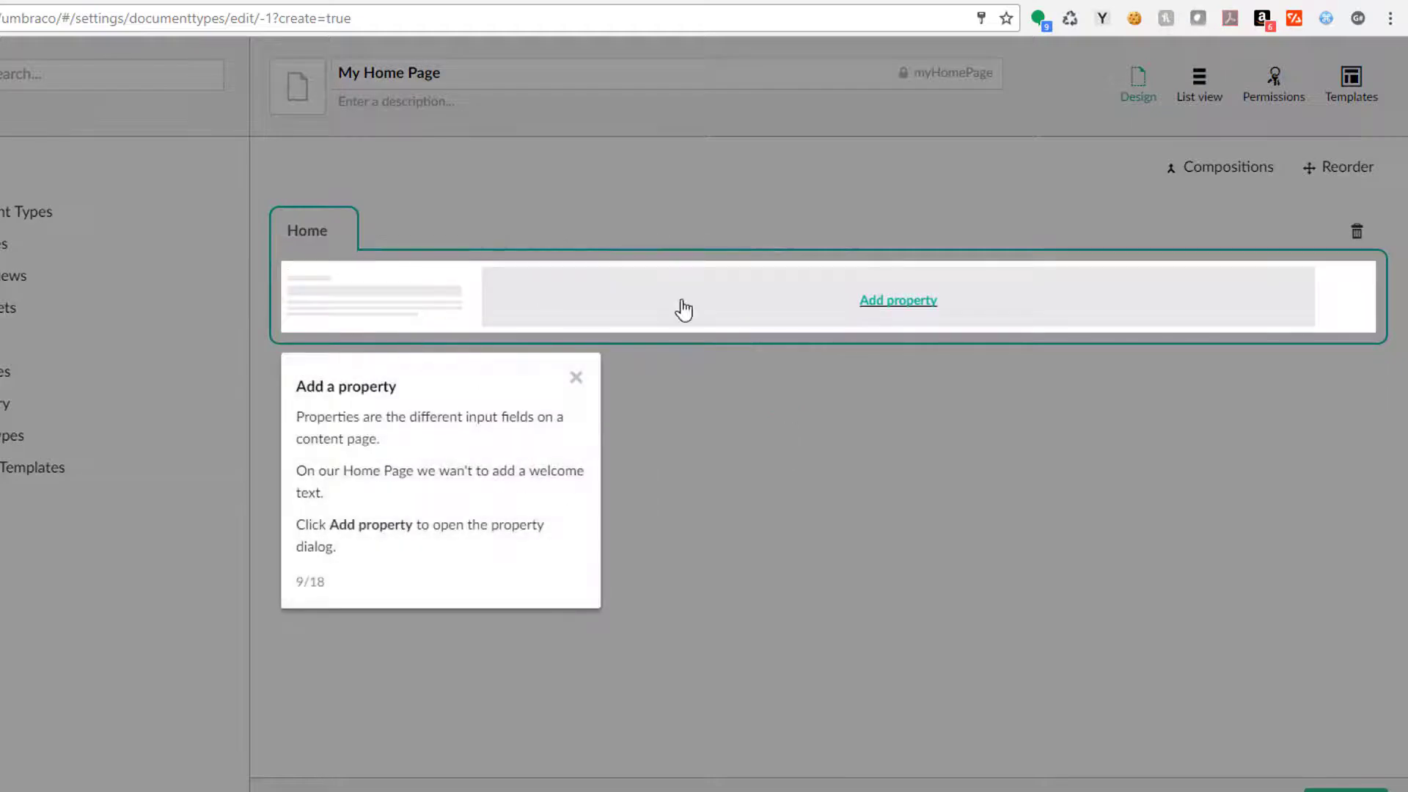
click(898, 299)
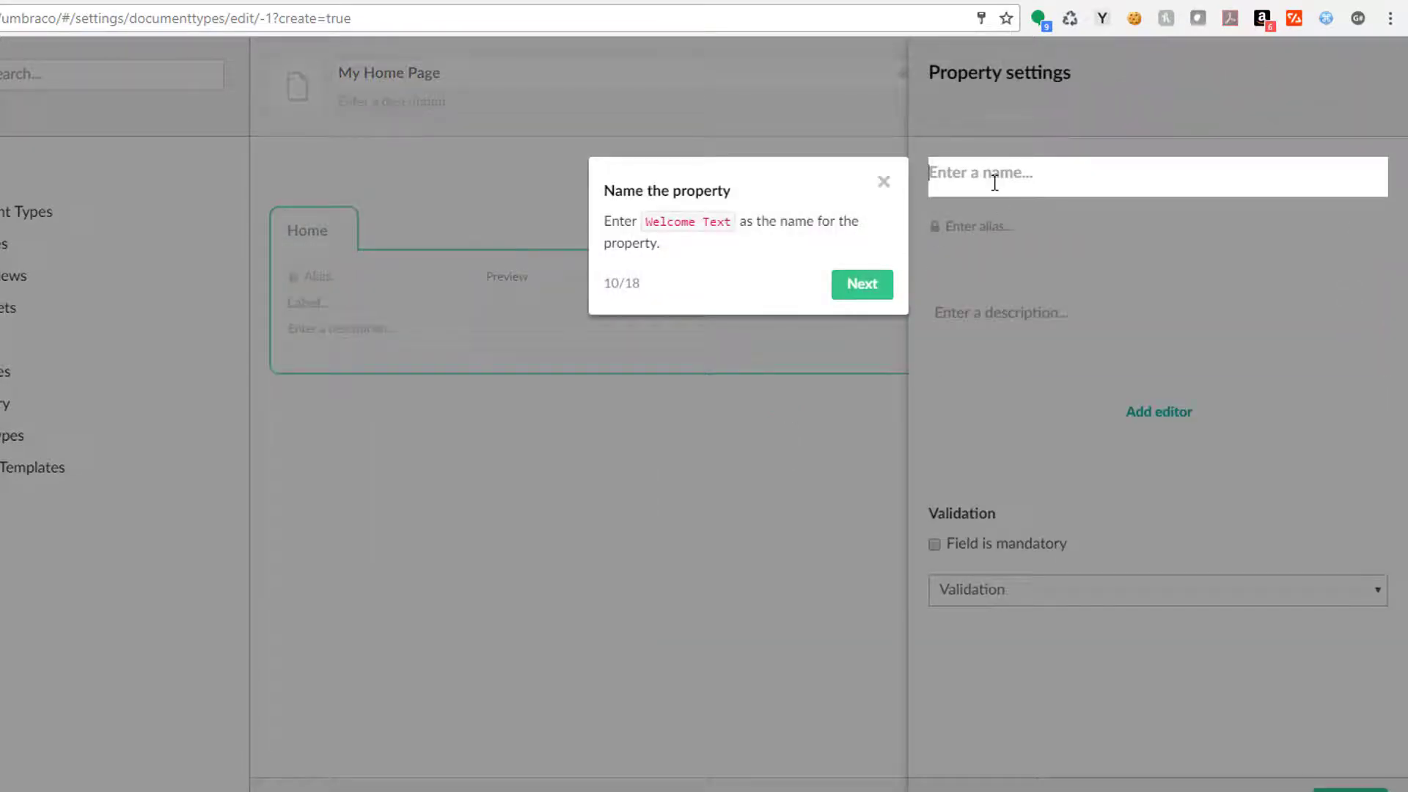
text(Welcome t)
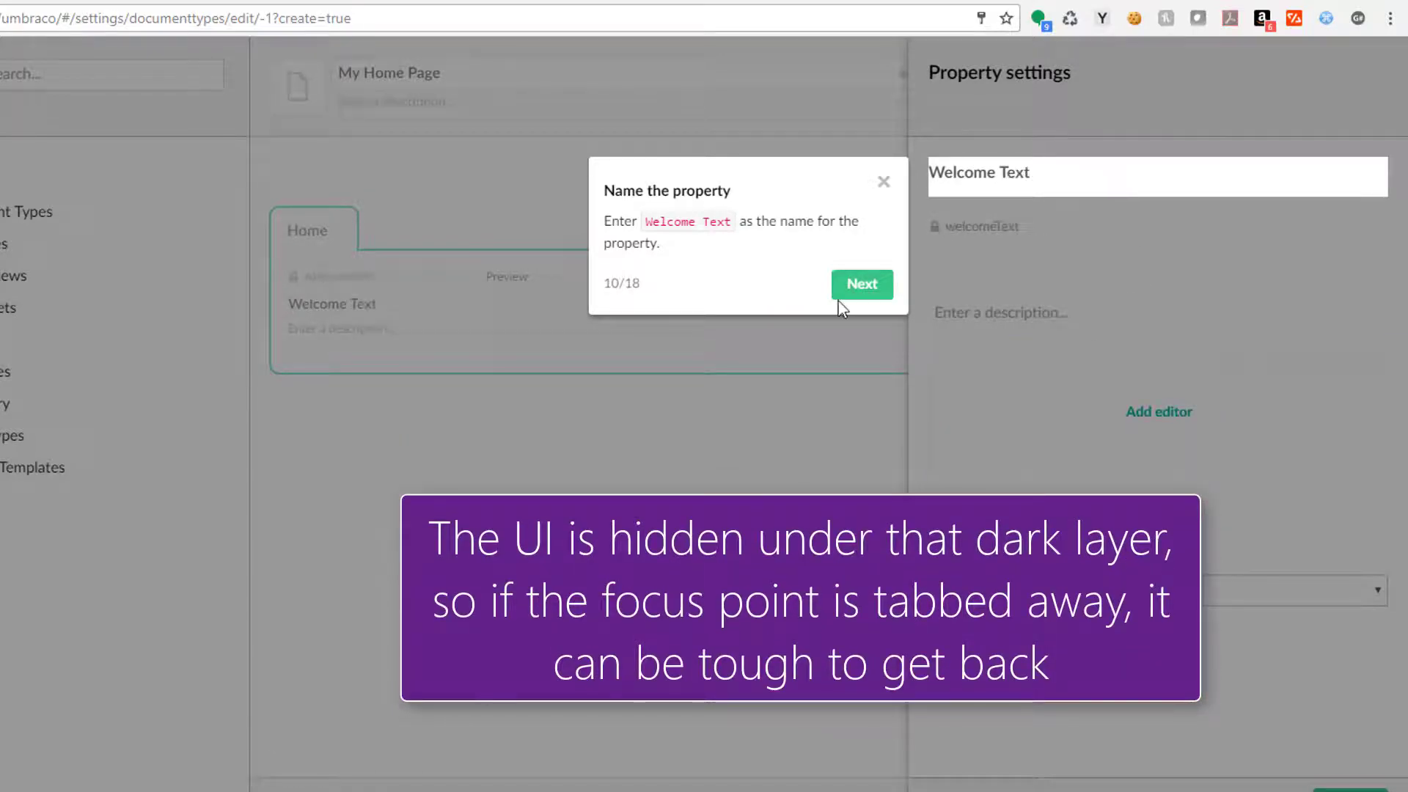
click(861, 283)
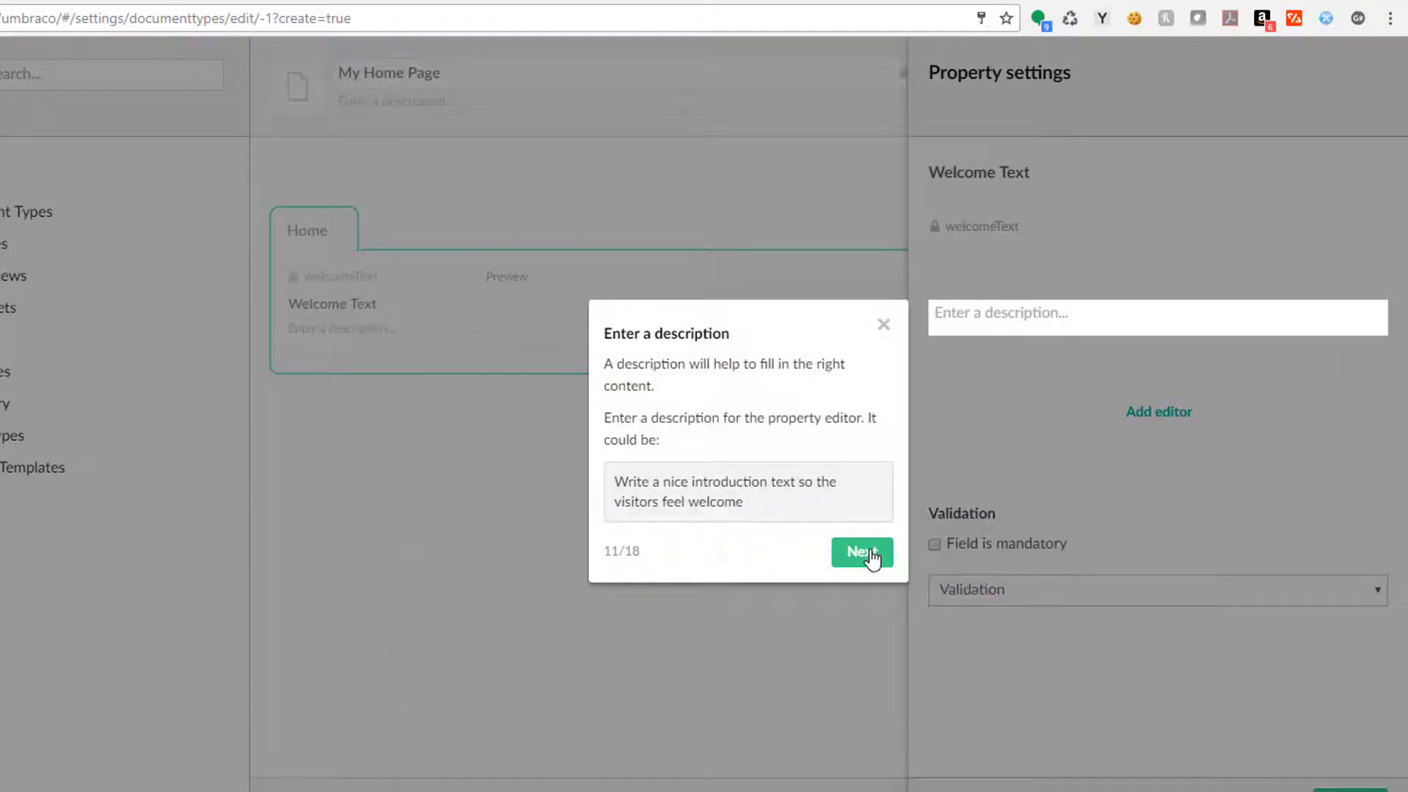
click(860, 551)
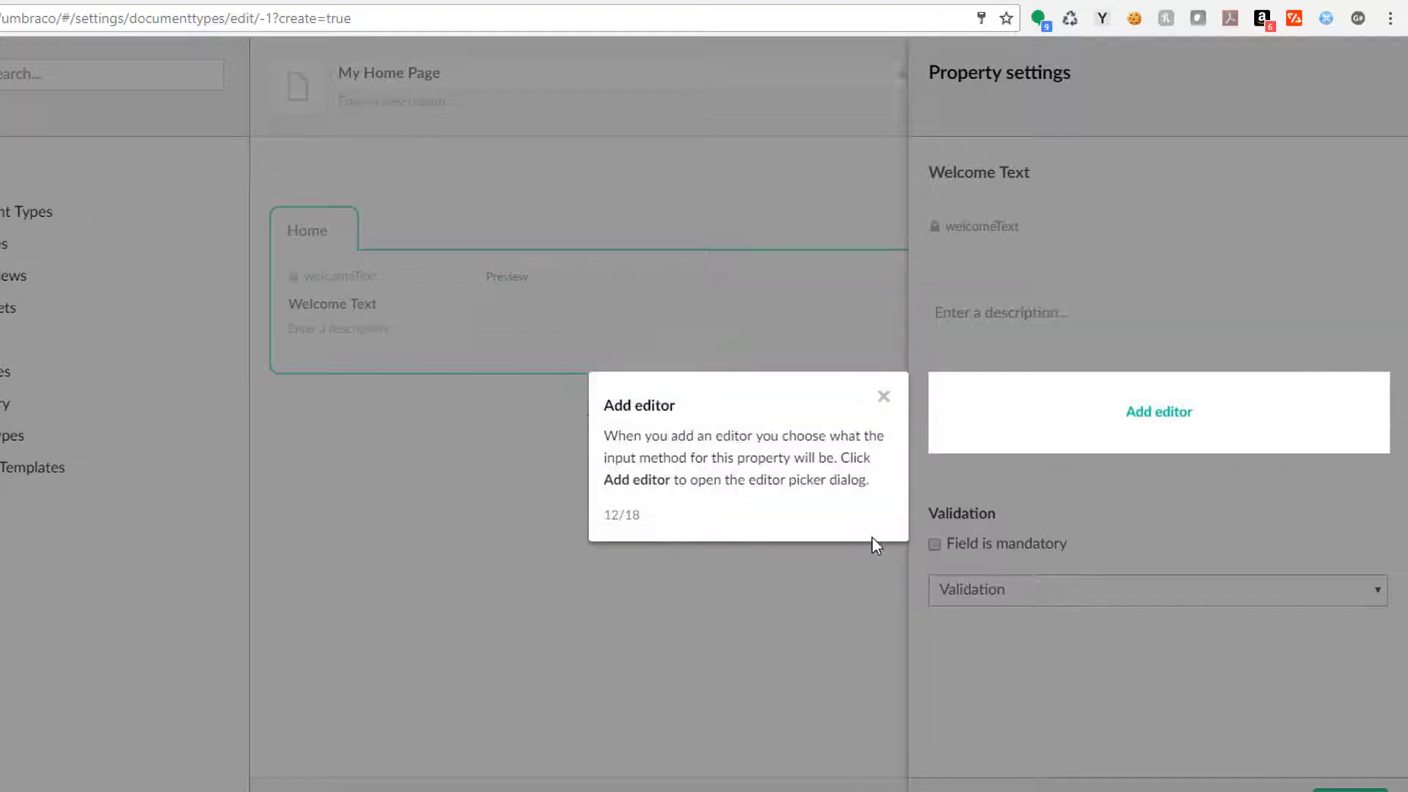
Choose an editor from the lists group for the Welcome Text property.
click(1158, 411)
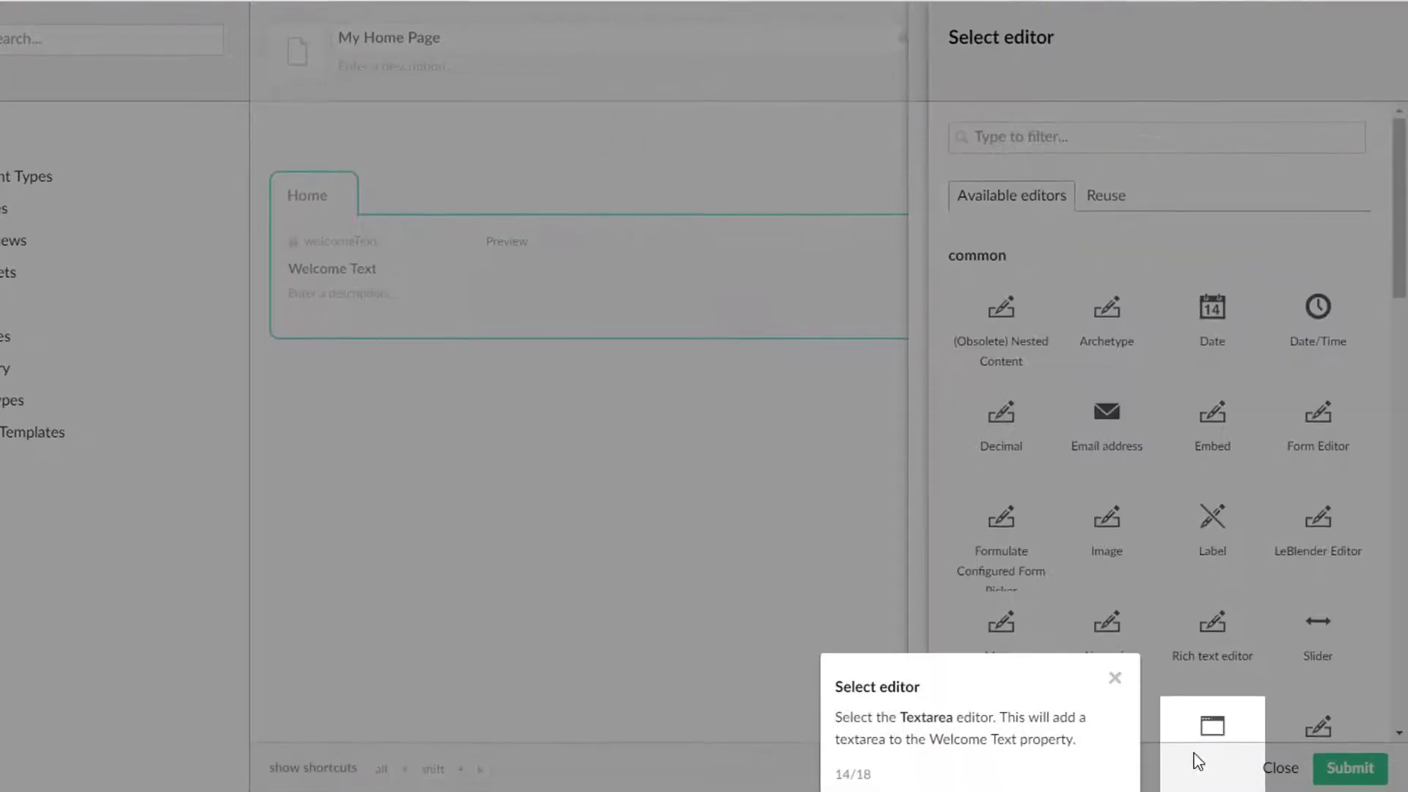
scroll(down, 3)
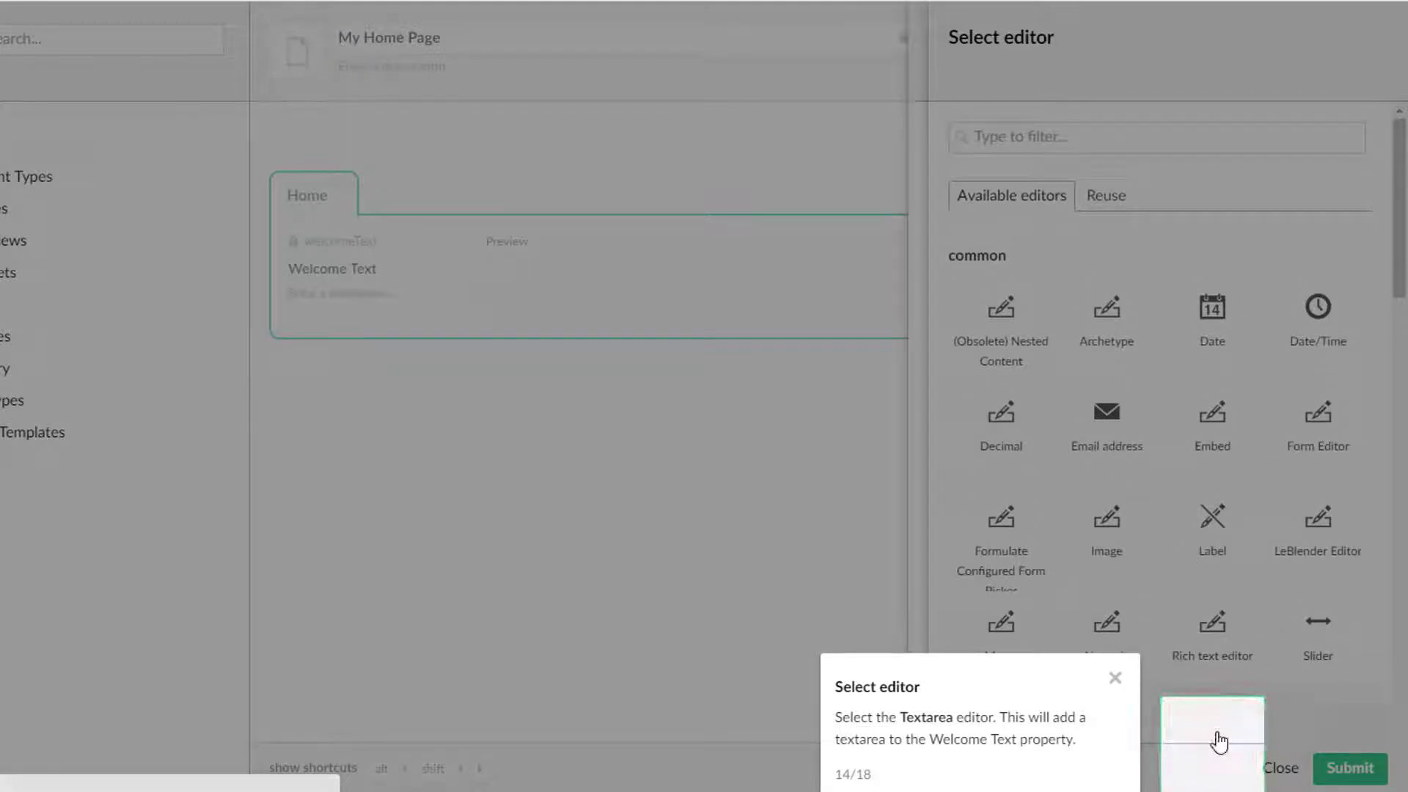
scroll(down, 3)
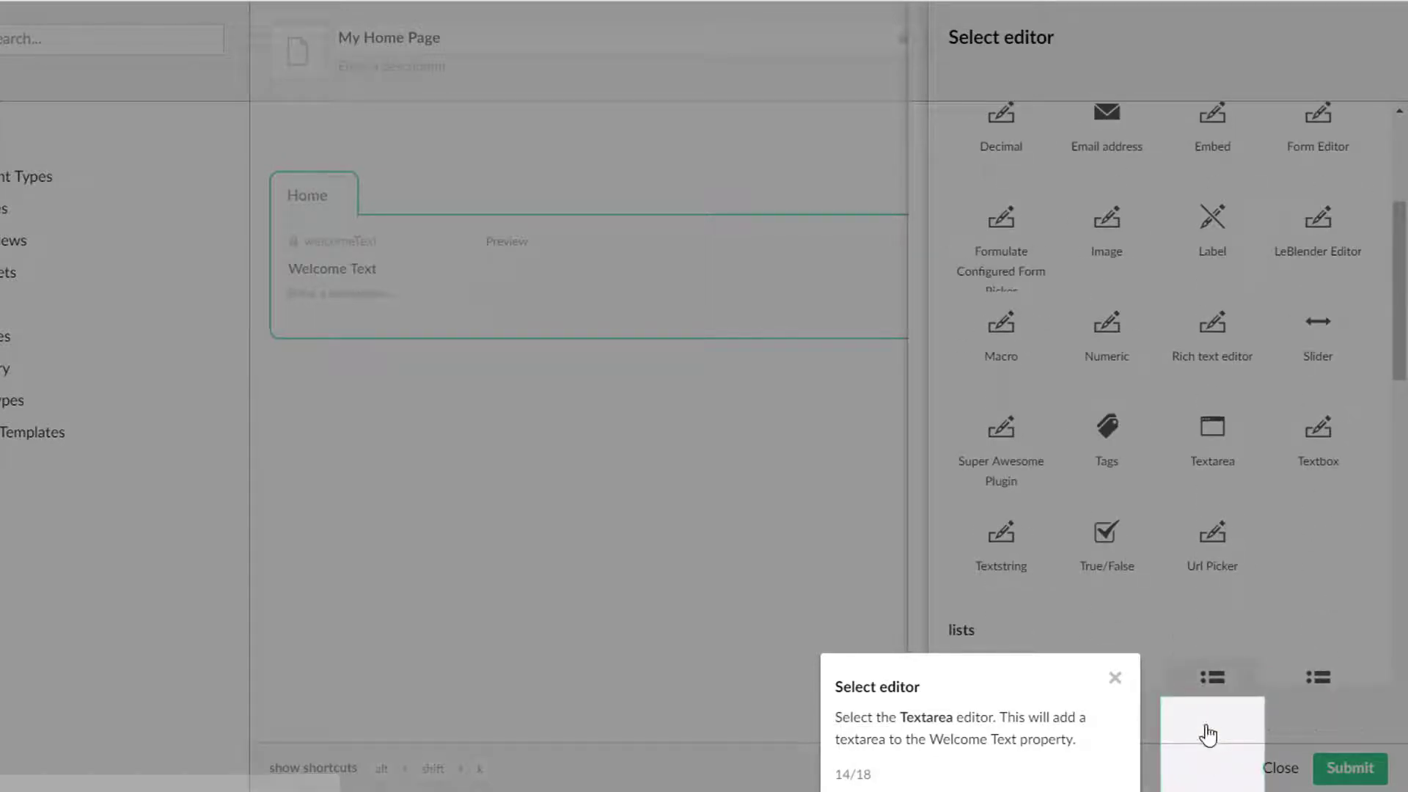
click(1210, 736)
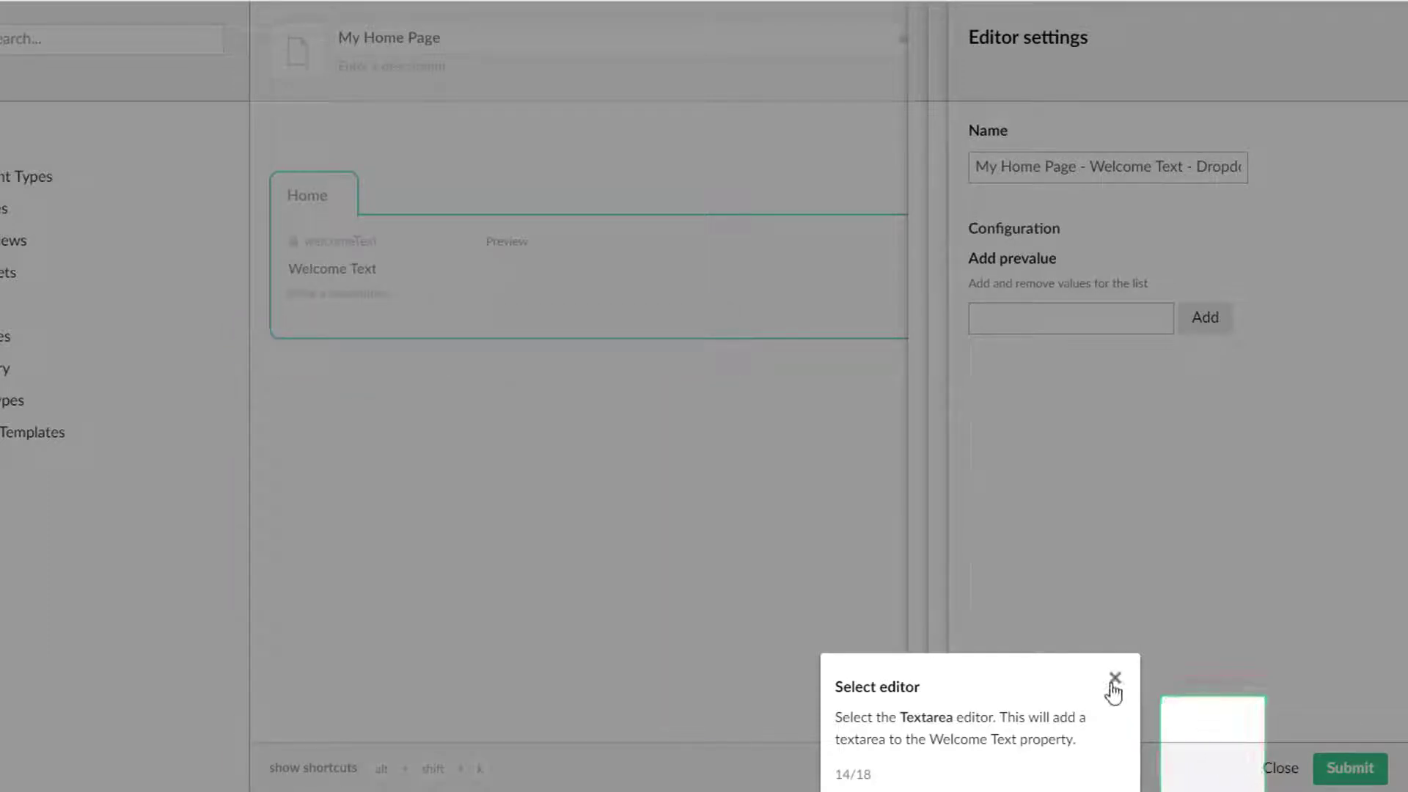
Dismiss the tour, discard the unsaved property, and expand the Getting Started tour's steps.
click(1115, 679)
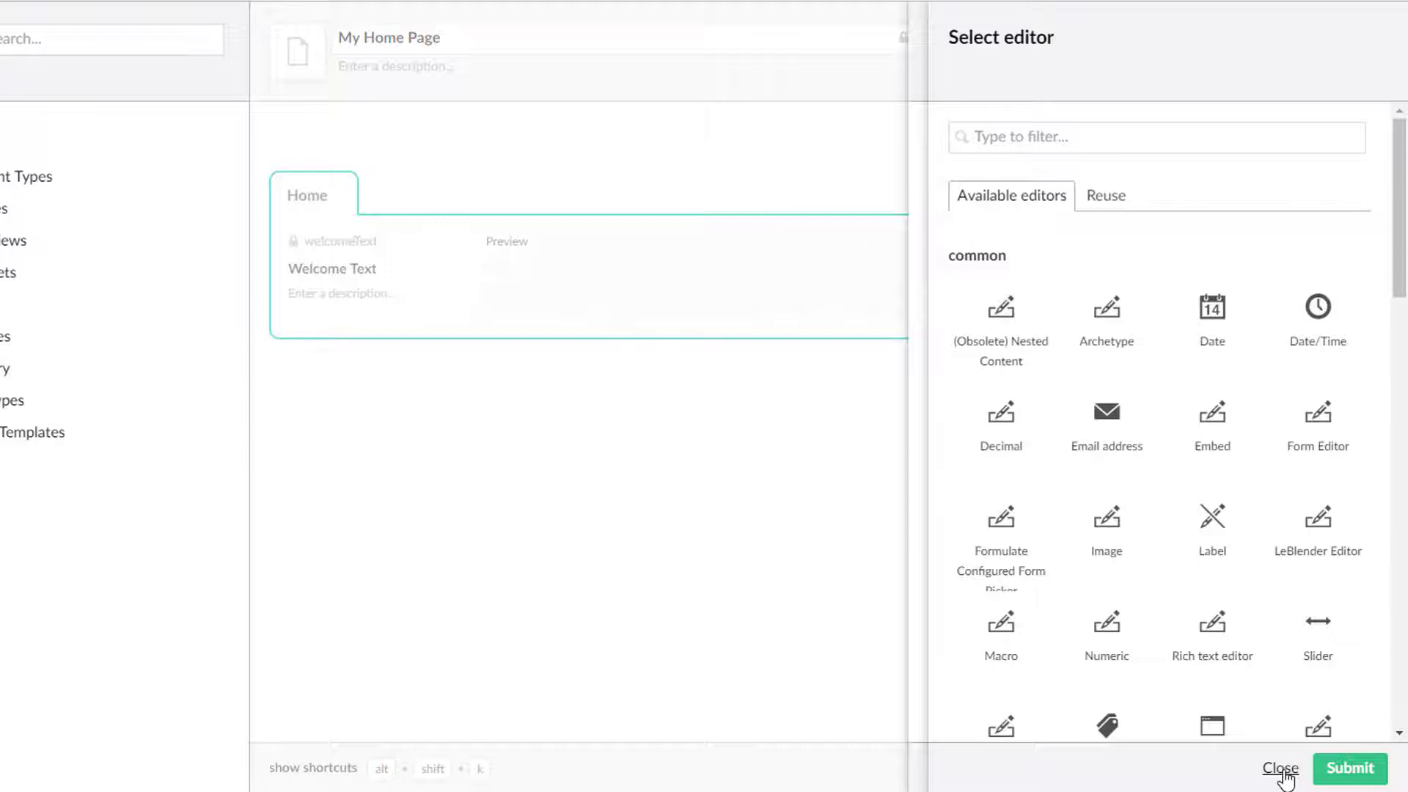
click(1279, 767)
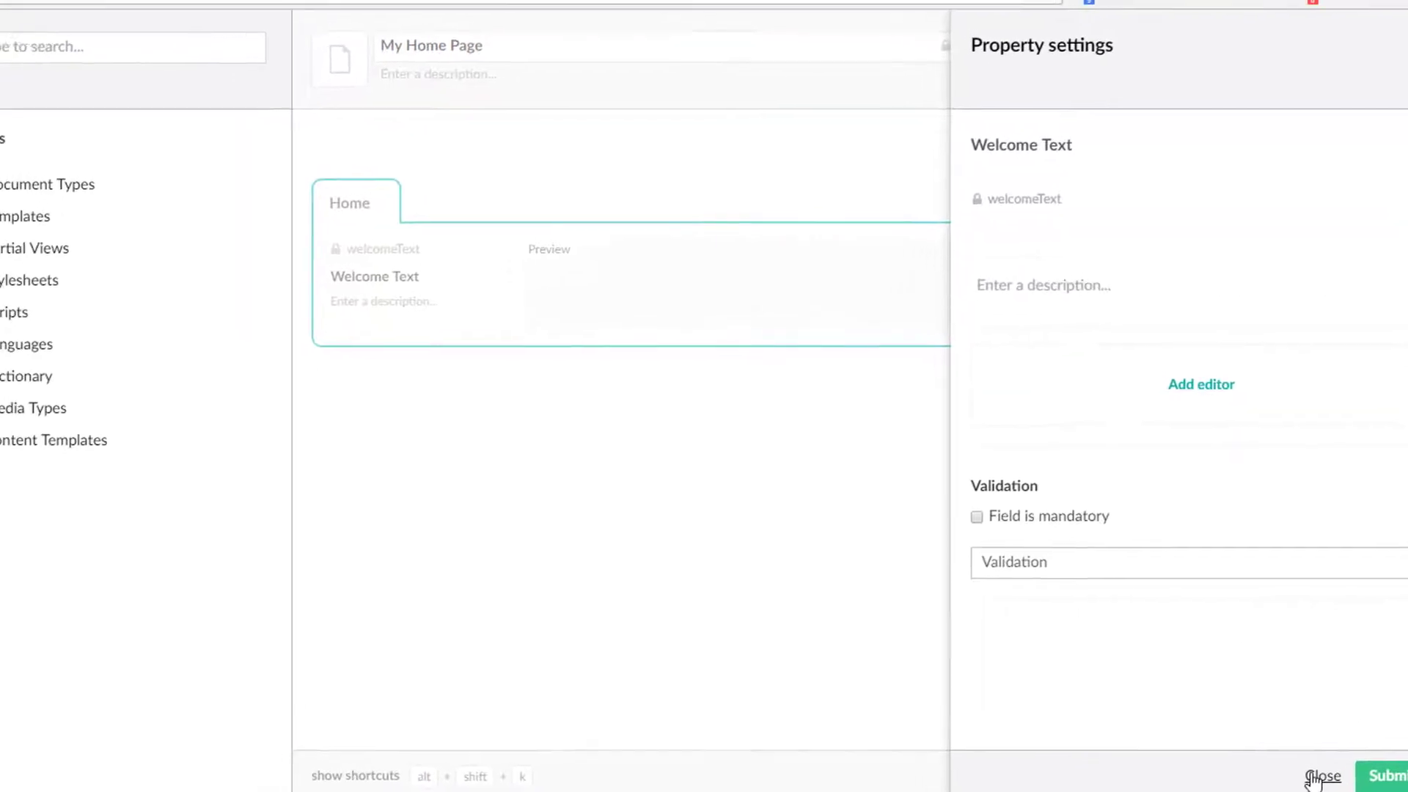
click(1321, 776)
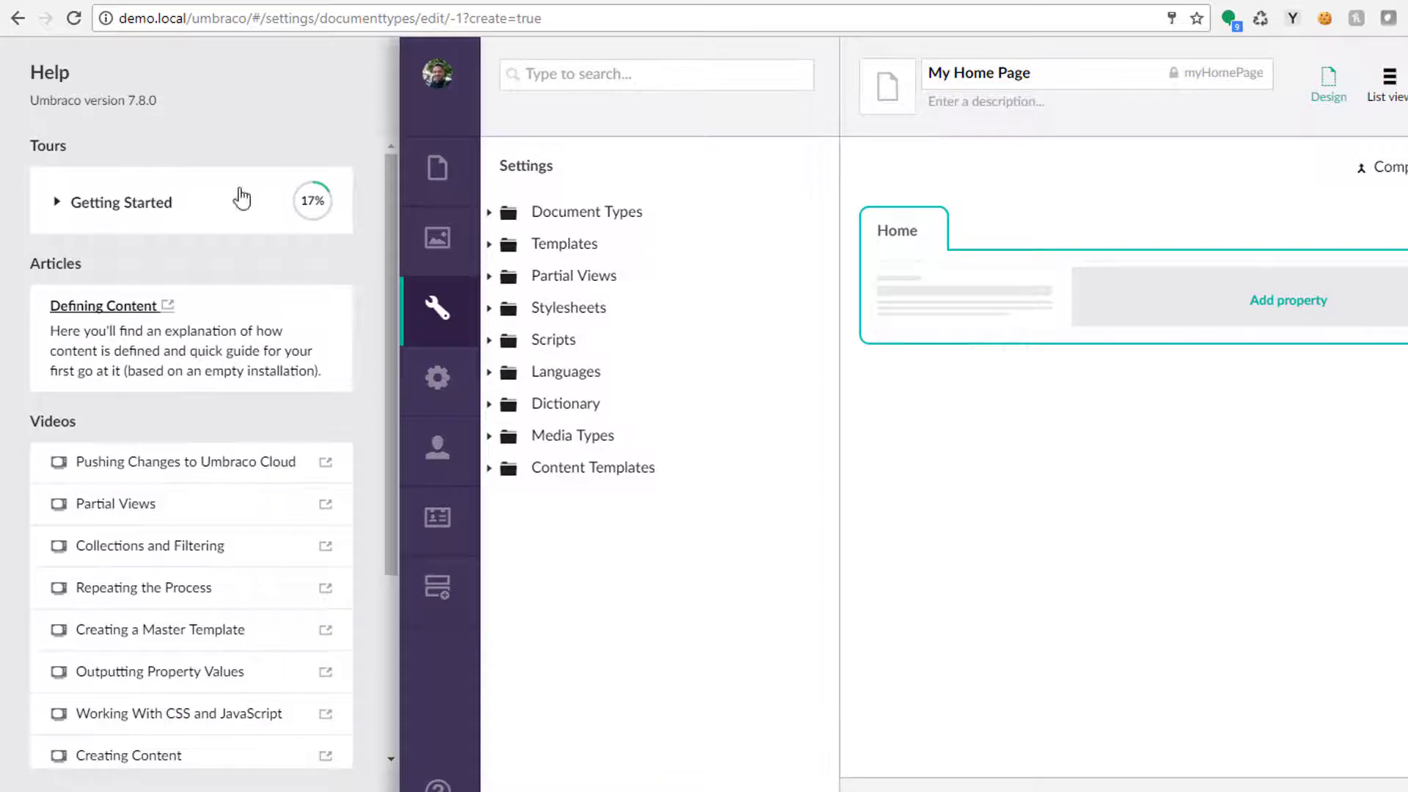
click(120, 202)
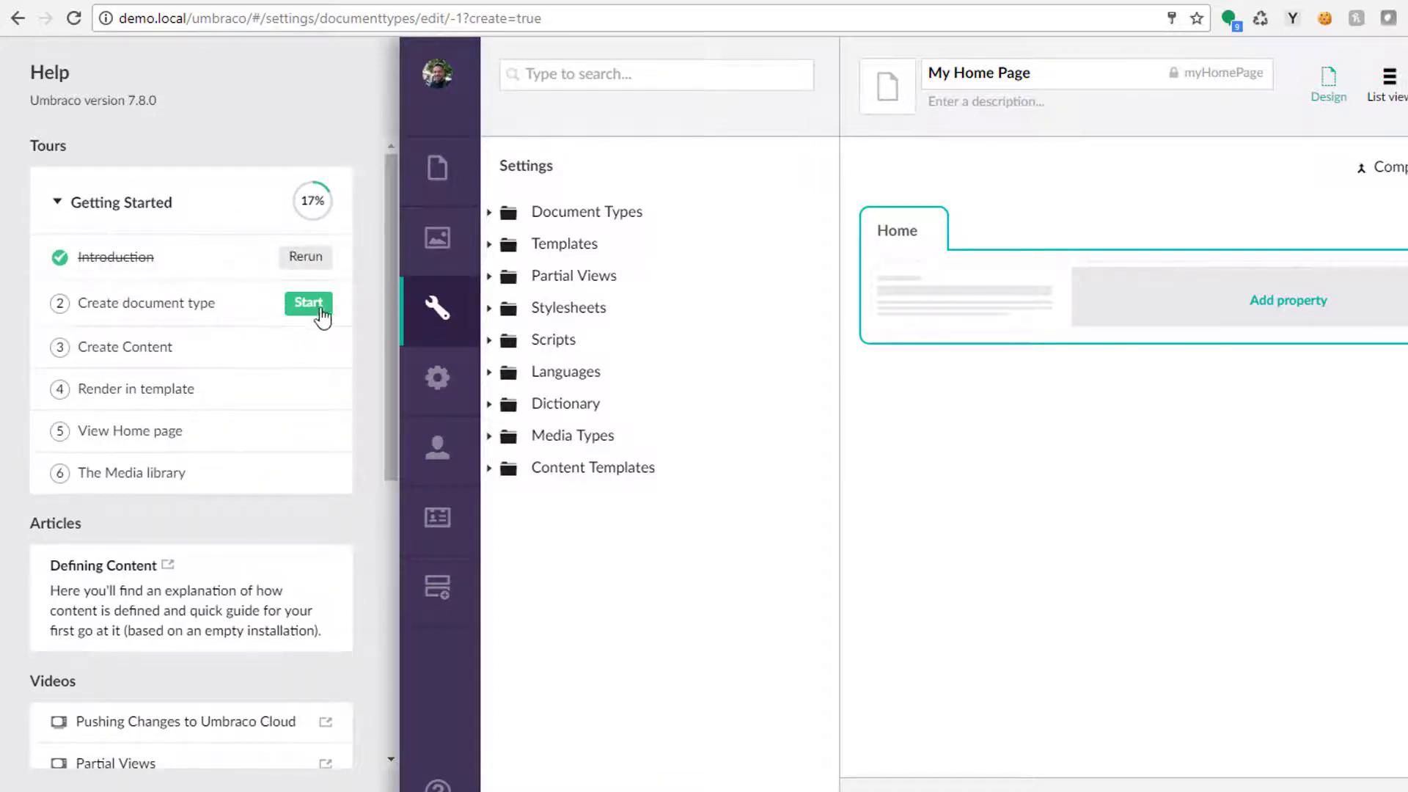
mouse_move(133, 474)
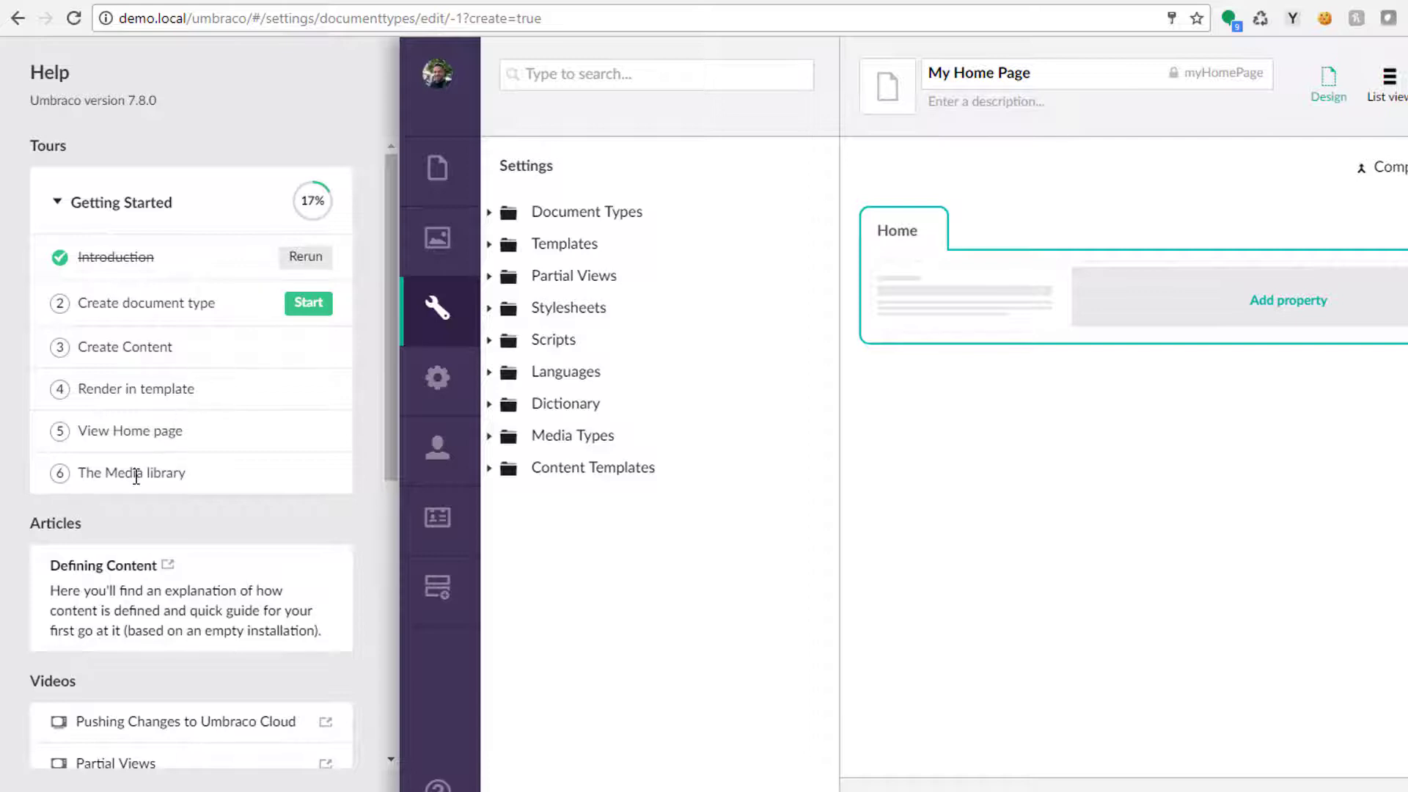
mouse_move(179, 407)
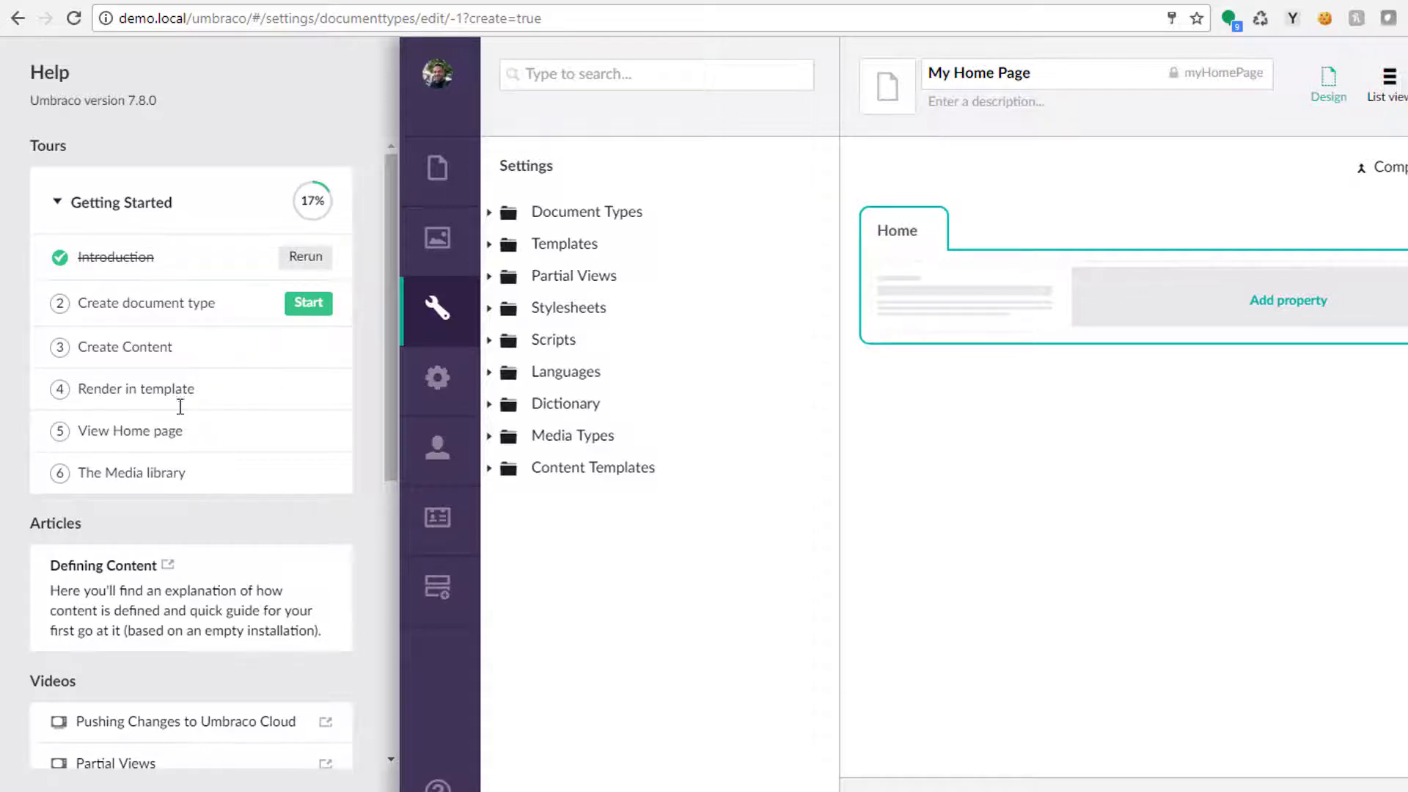
scroll(down, 3)
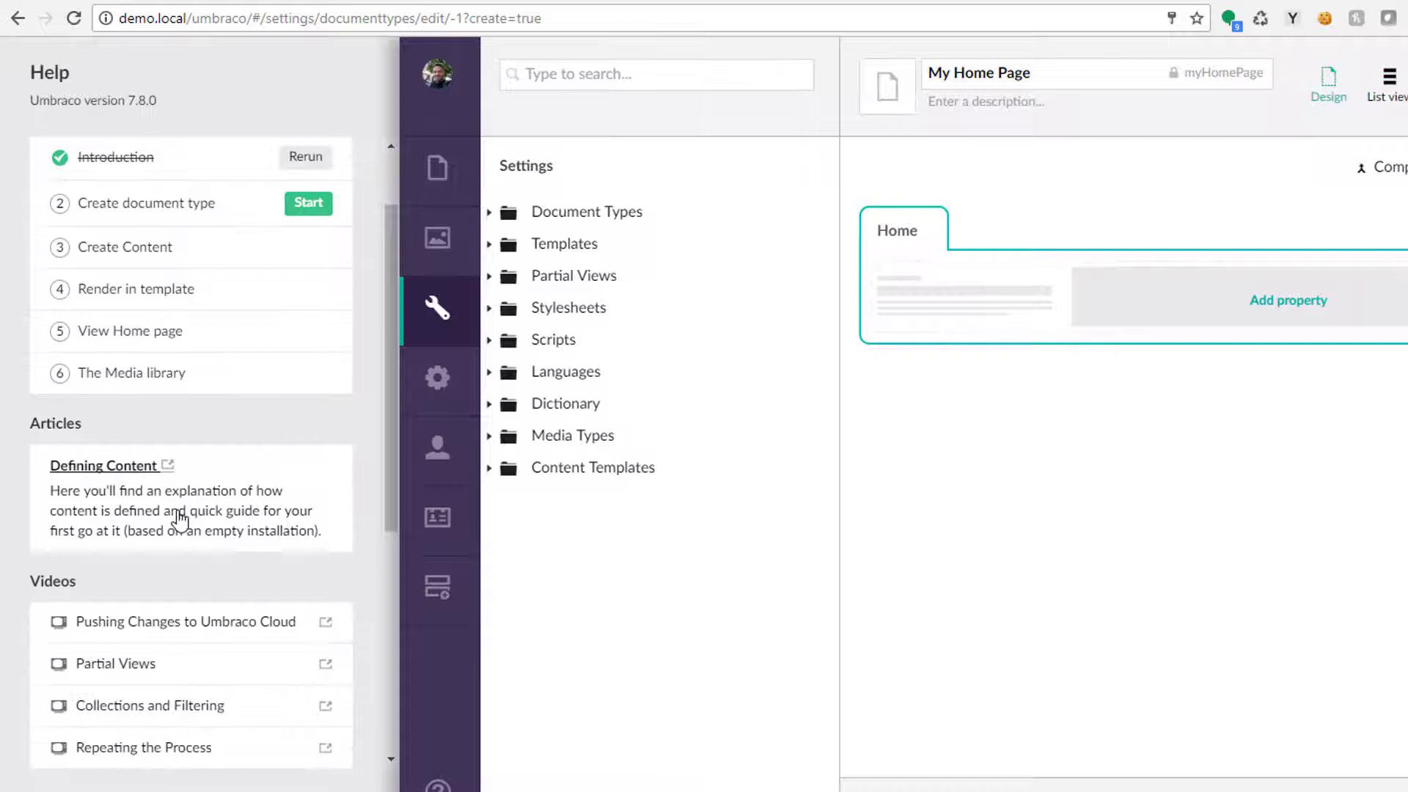
click(103, 465)
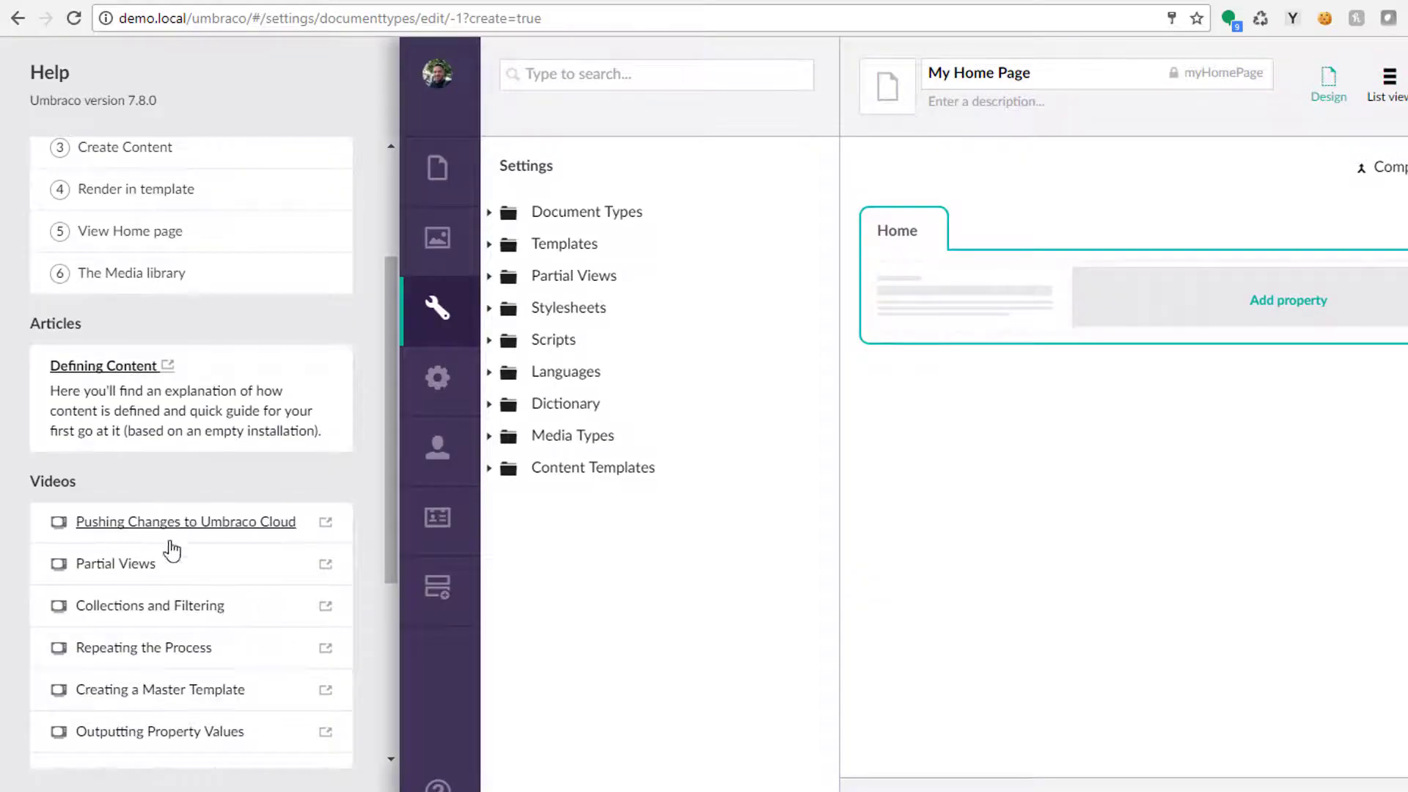
click(185, 522)
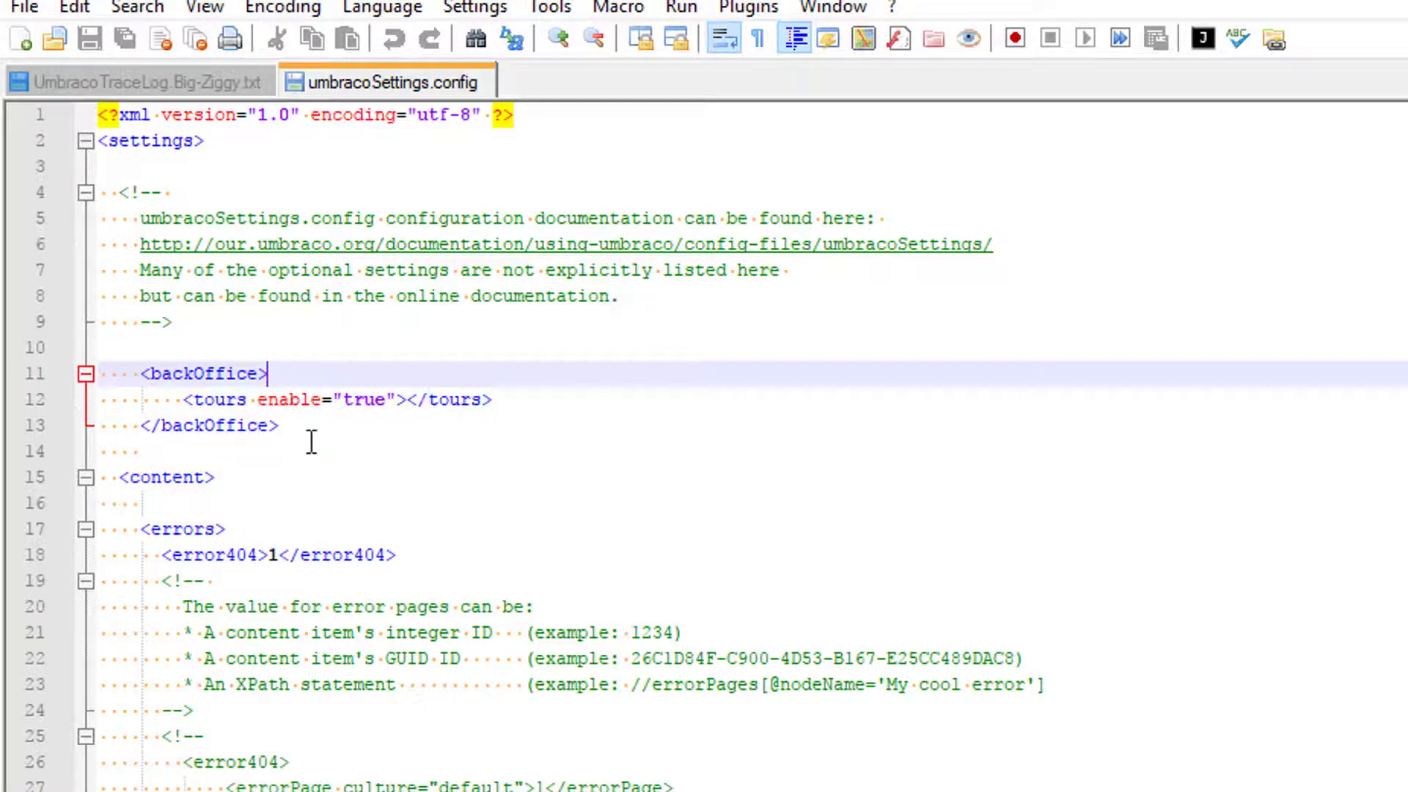
mouse_move(342, 431)
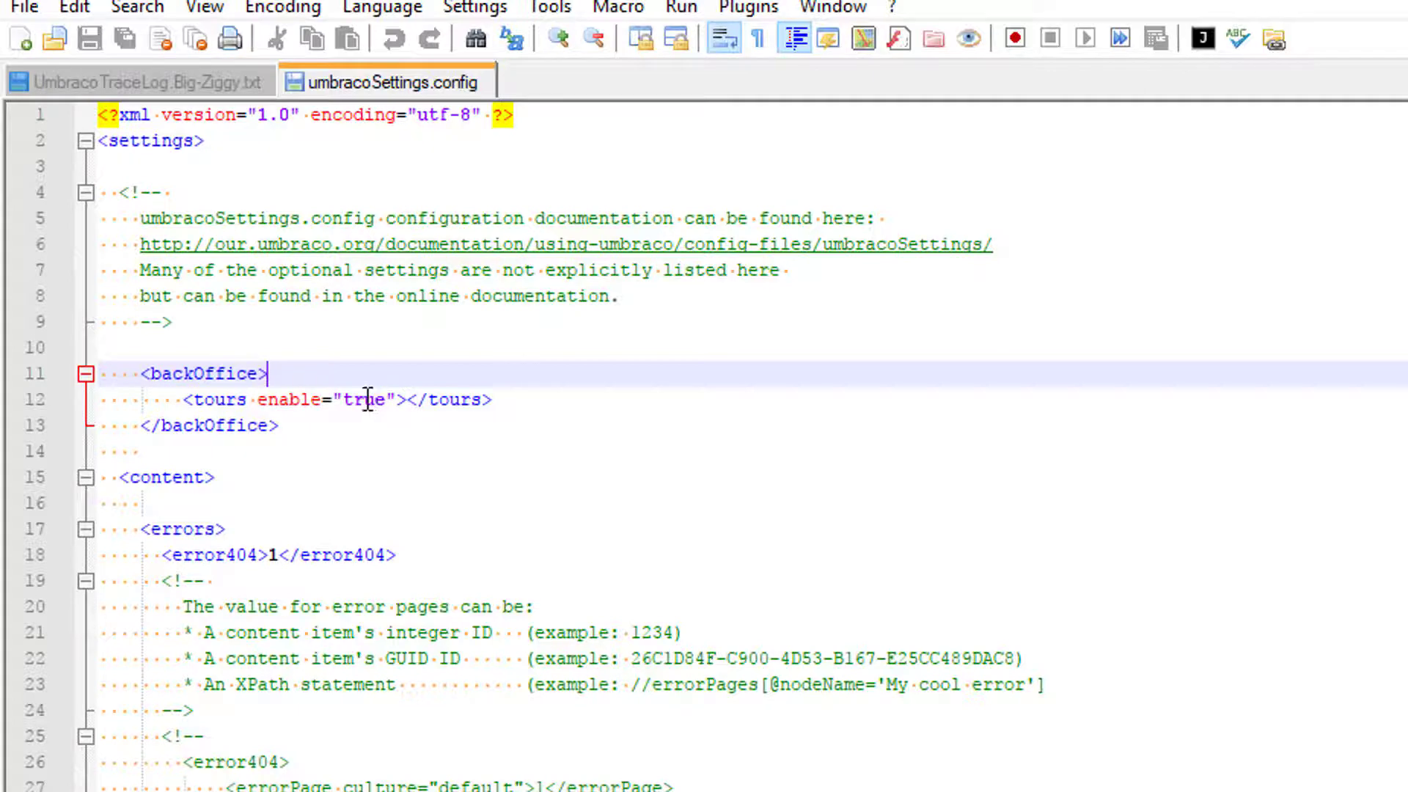
mouse_move(143, 81)
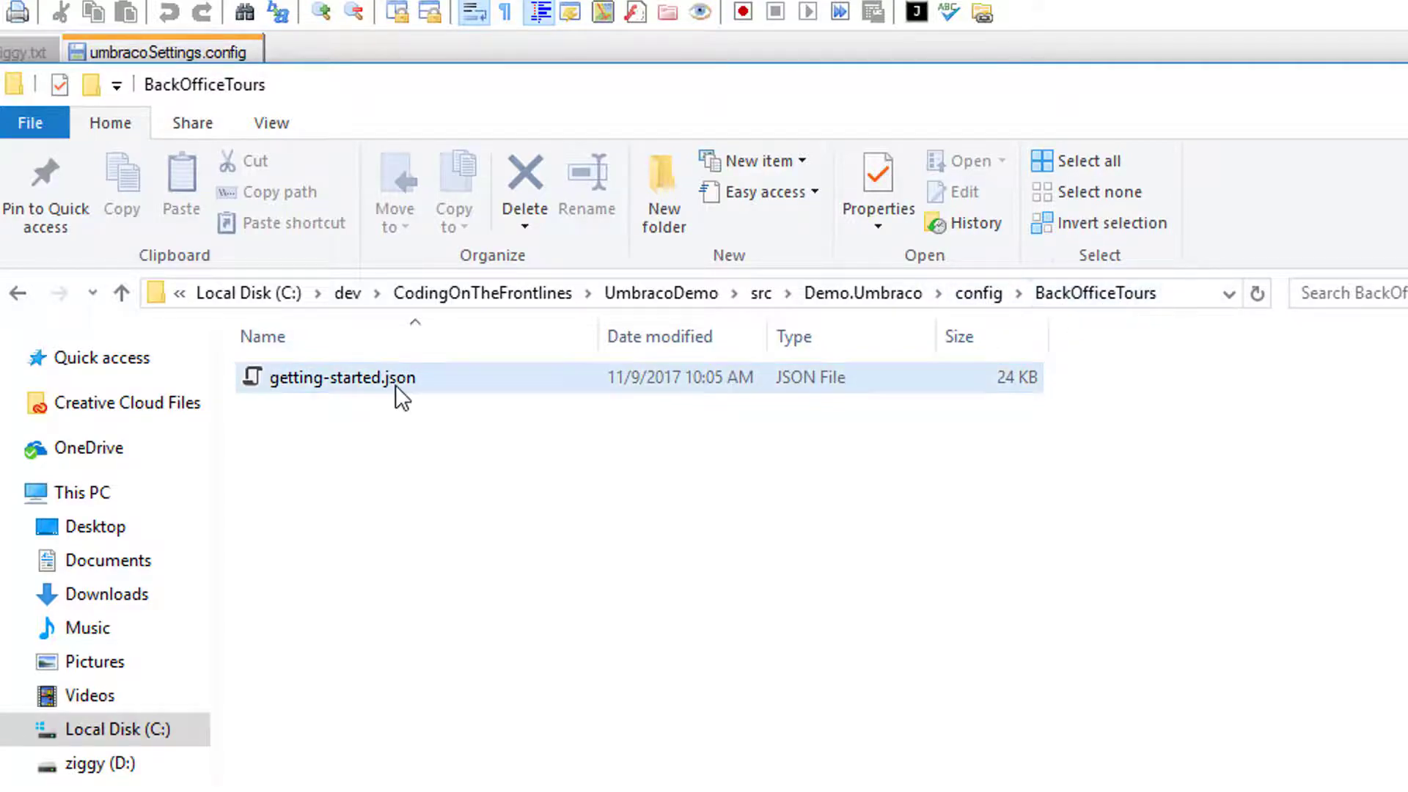
Open getting-started.json from config\BackOfficeTours with Edit with Notepad++.
right_click(341, 377)
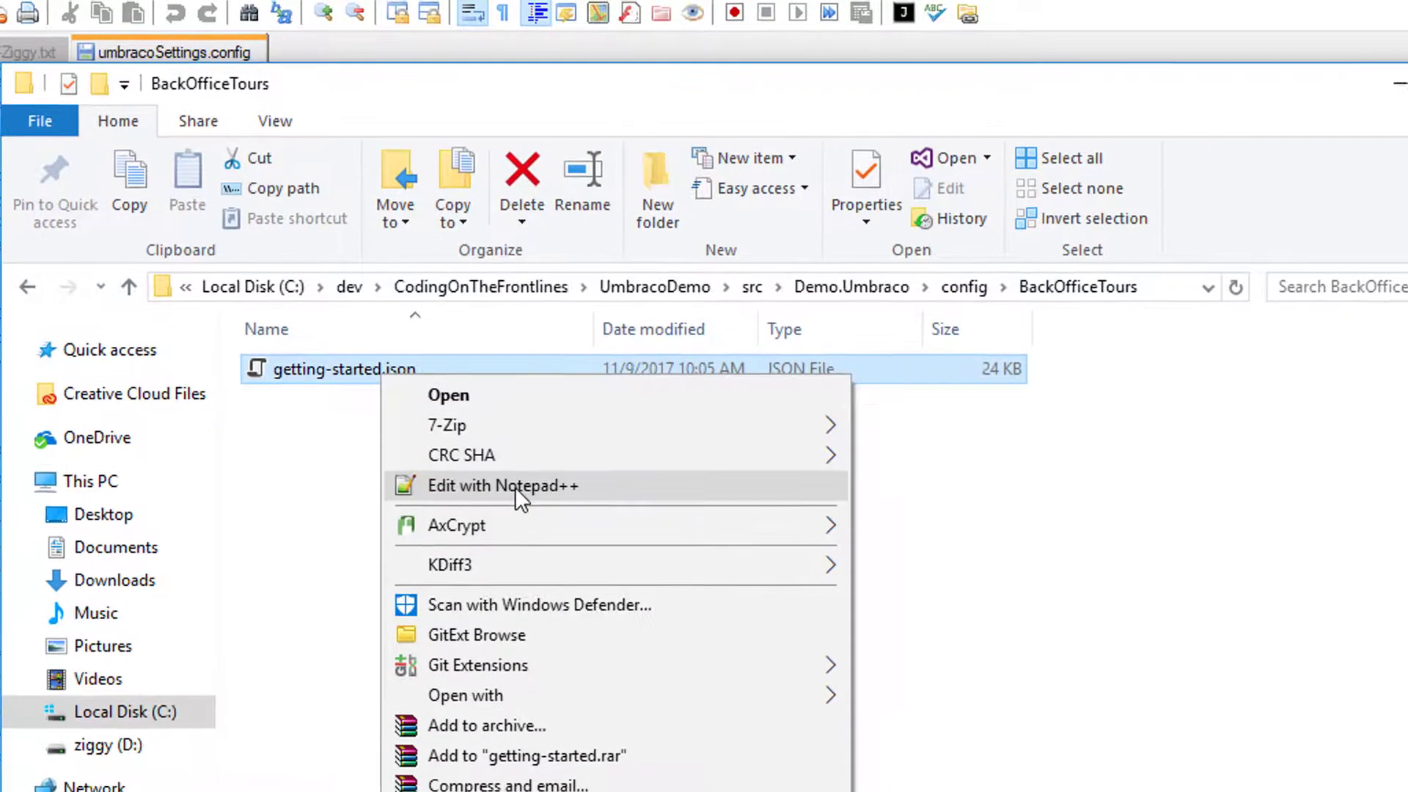
click(504, 486)
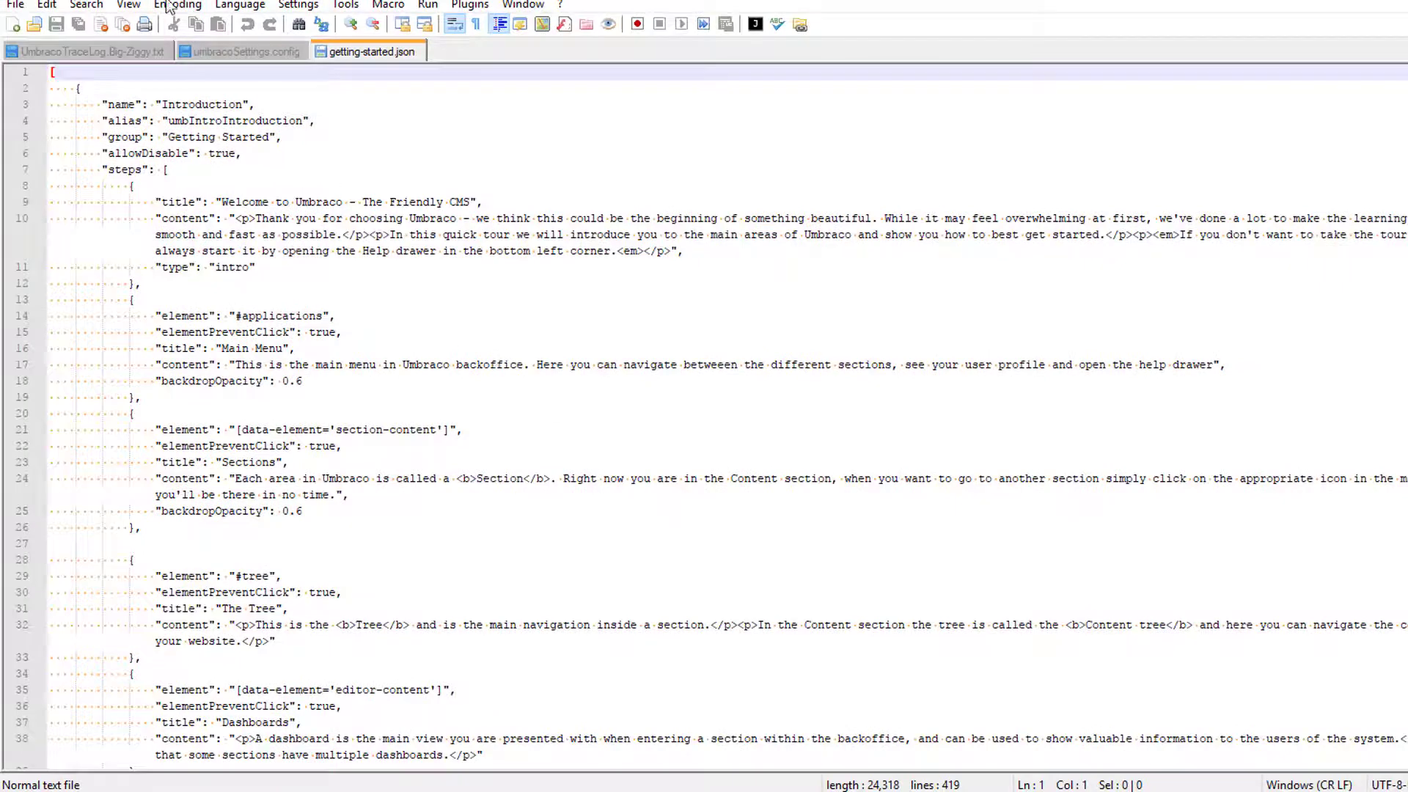
click(239, 6)
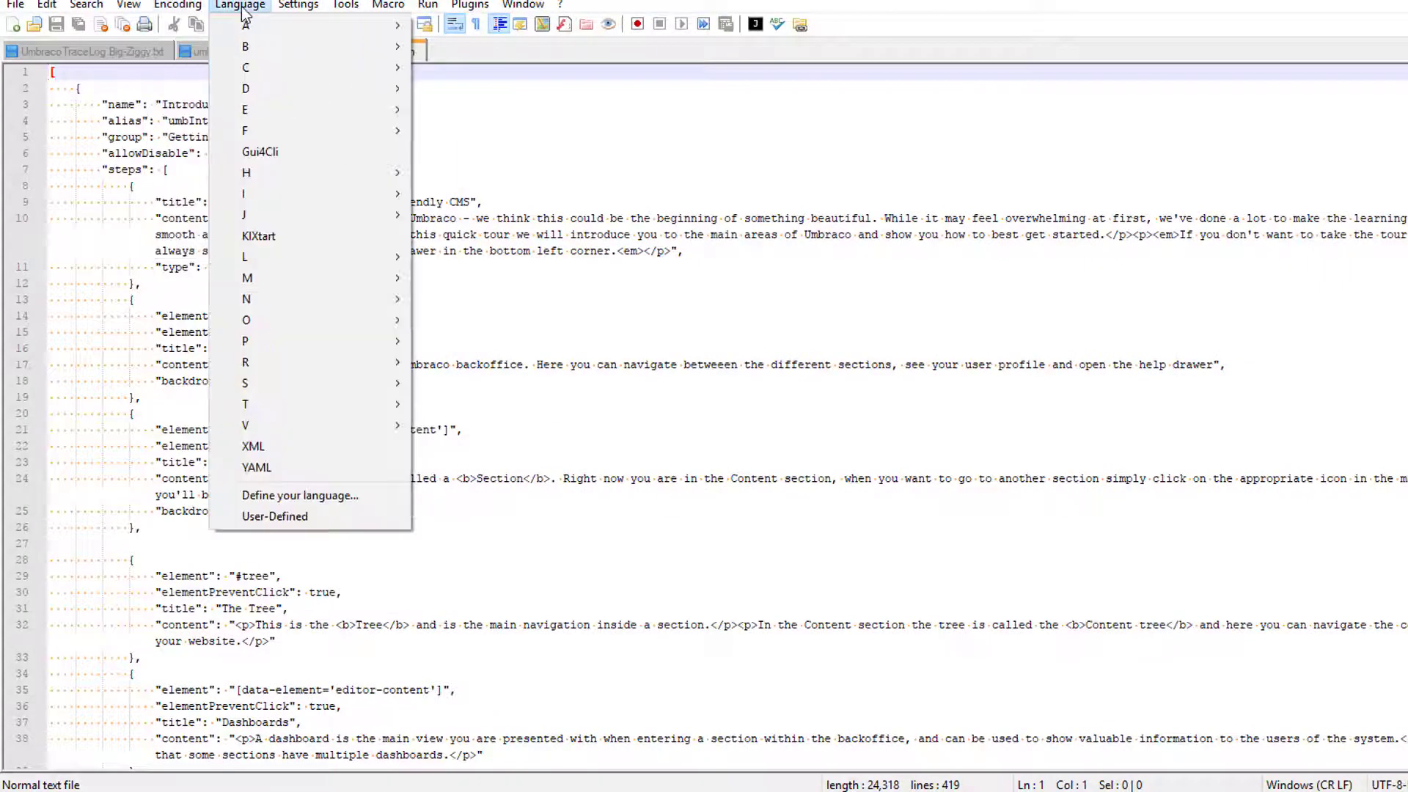
mouse_move(245, 256)
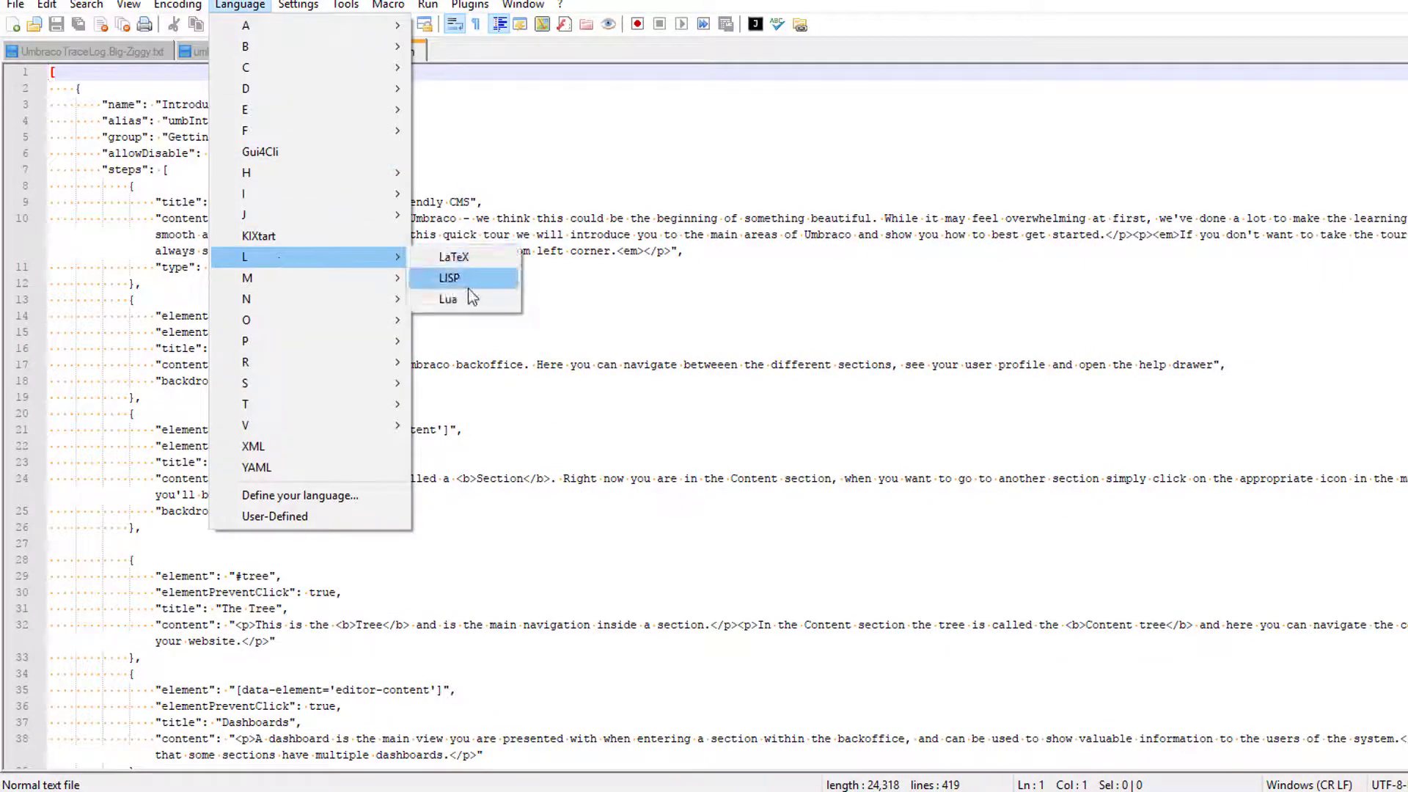
mouse_move(245, 214)
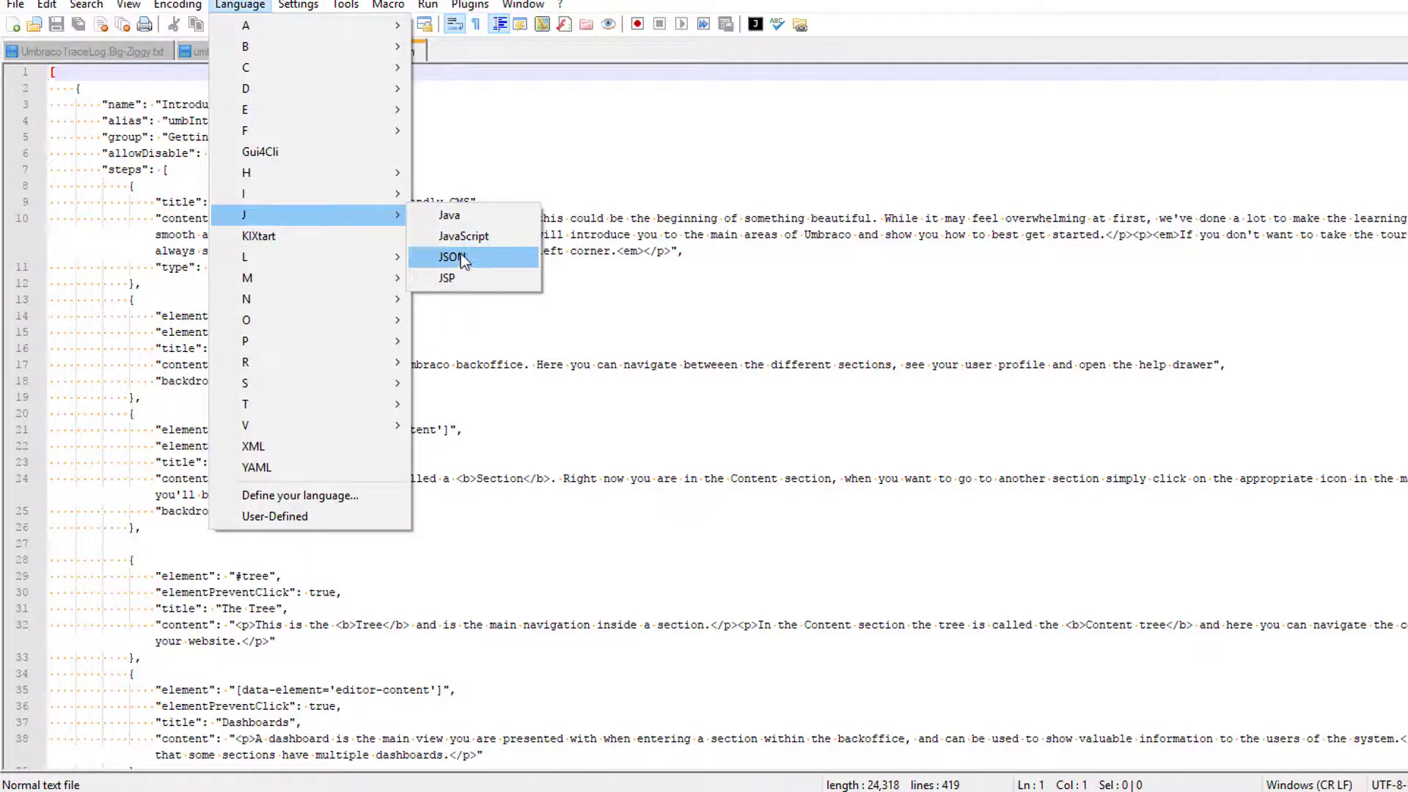
click(450, 259)
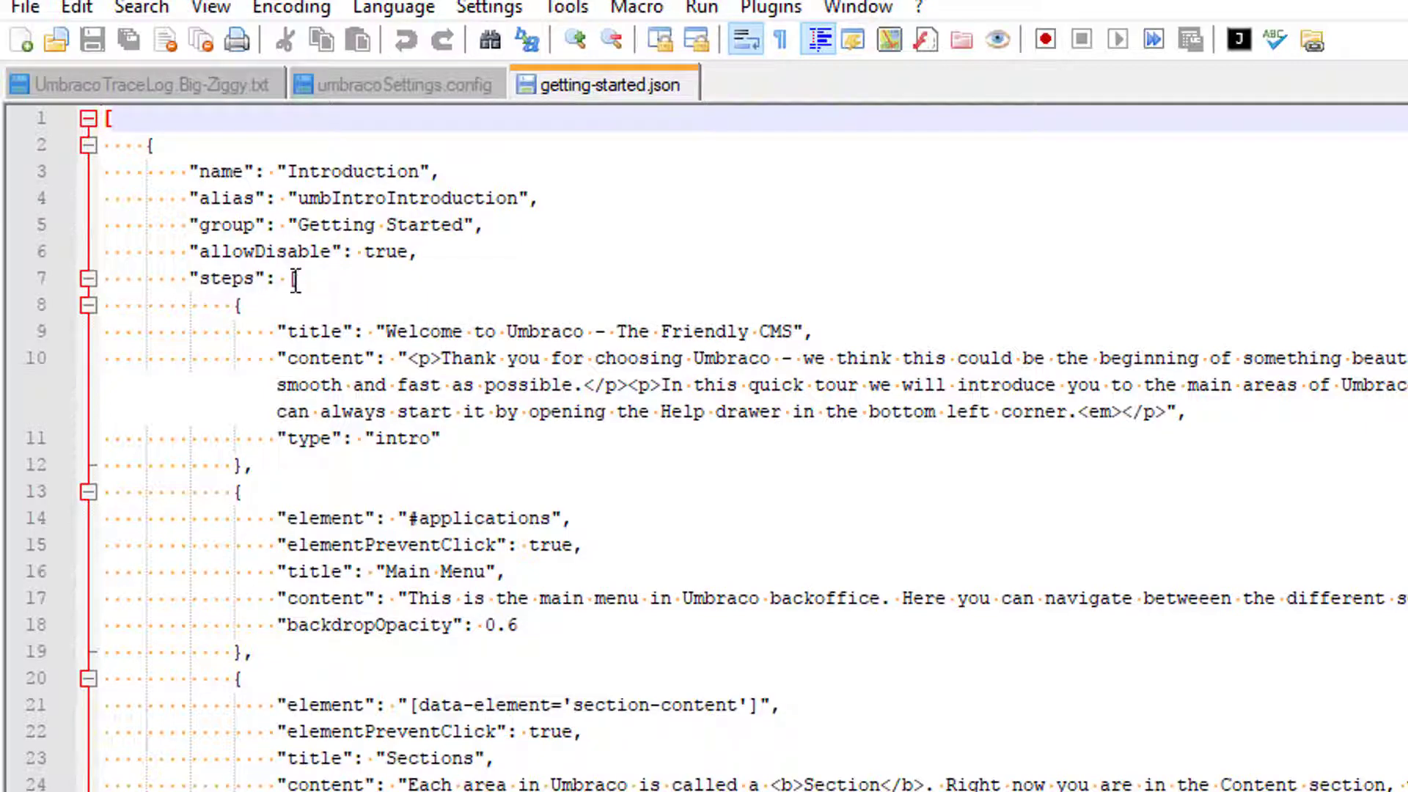
scroll(down, 3)
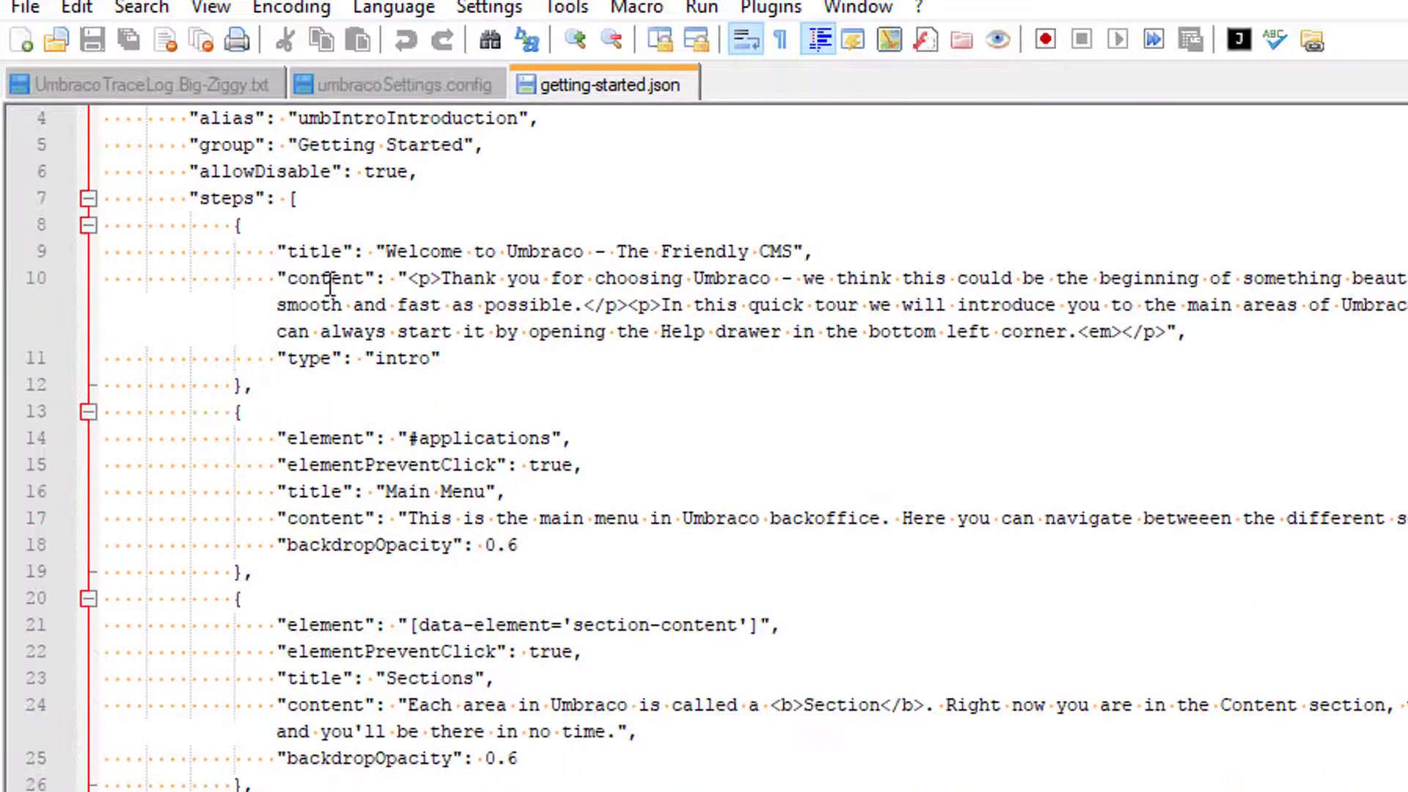
scroll(down, 3)
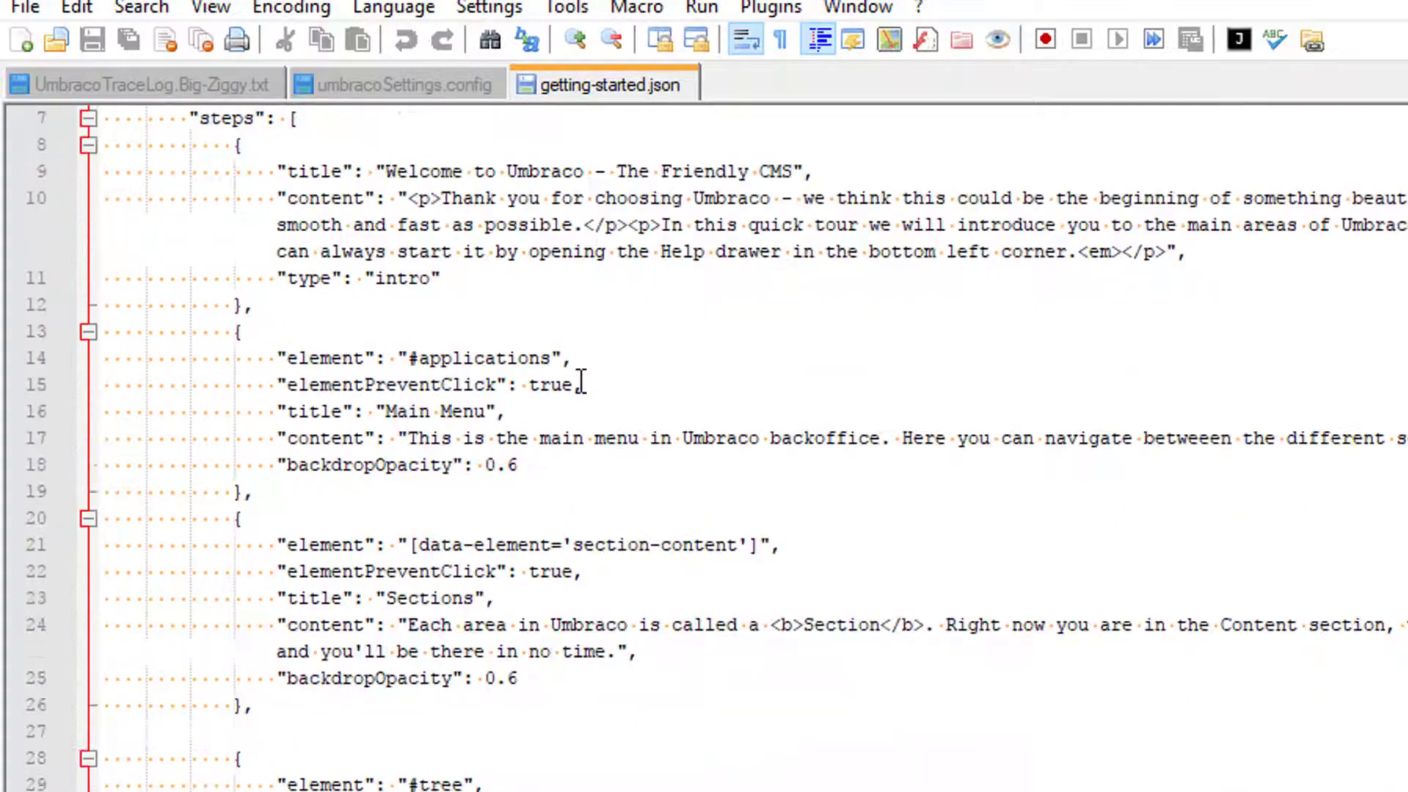
scroll(down, 3)
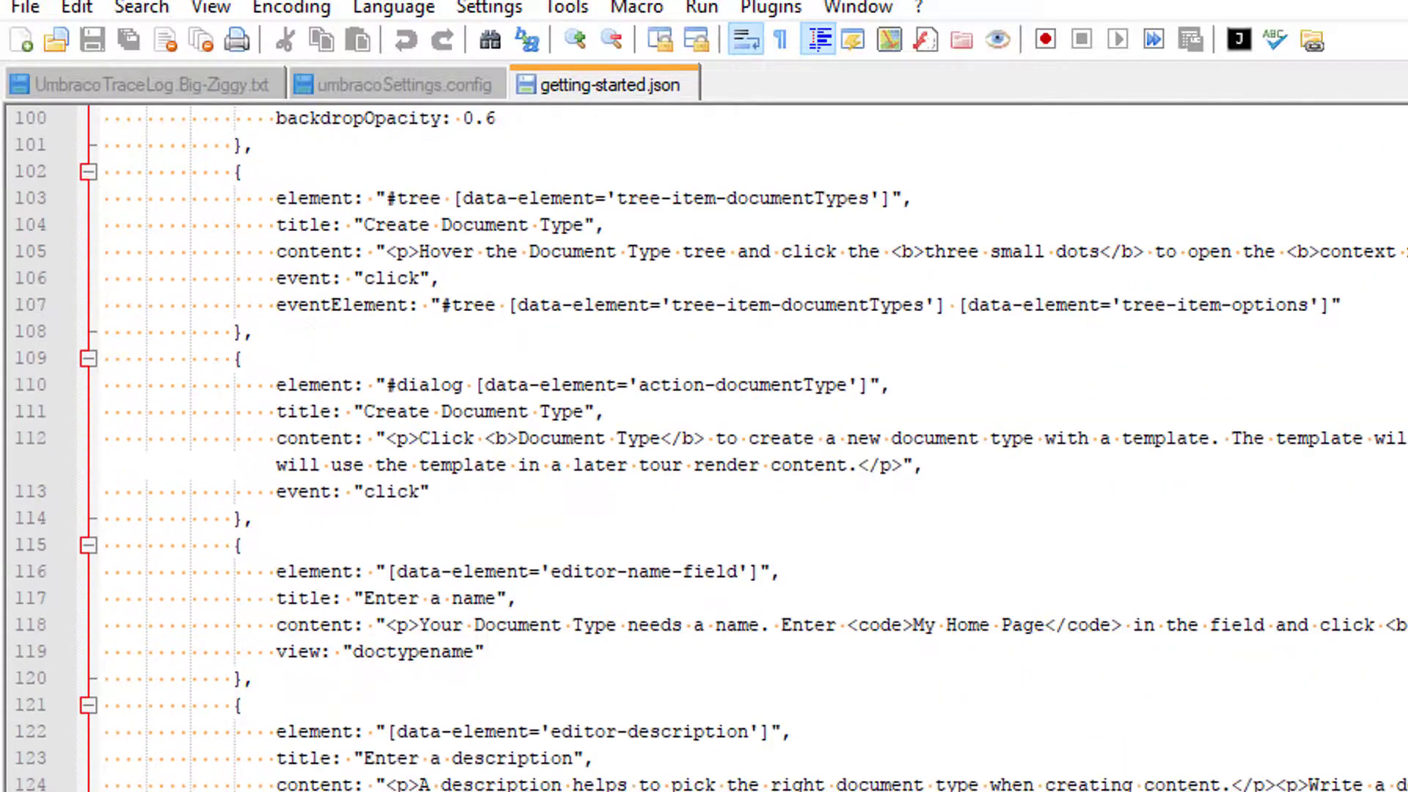
scroll(down, 3)
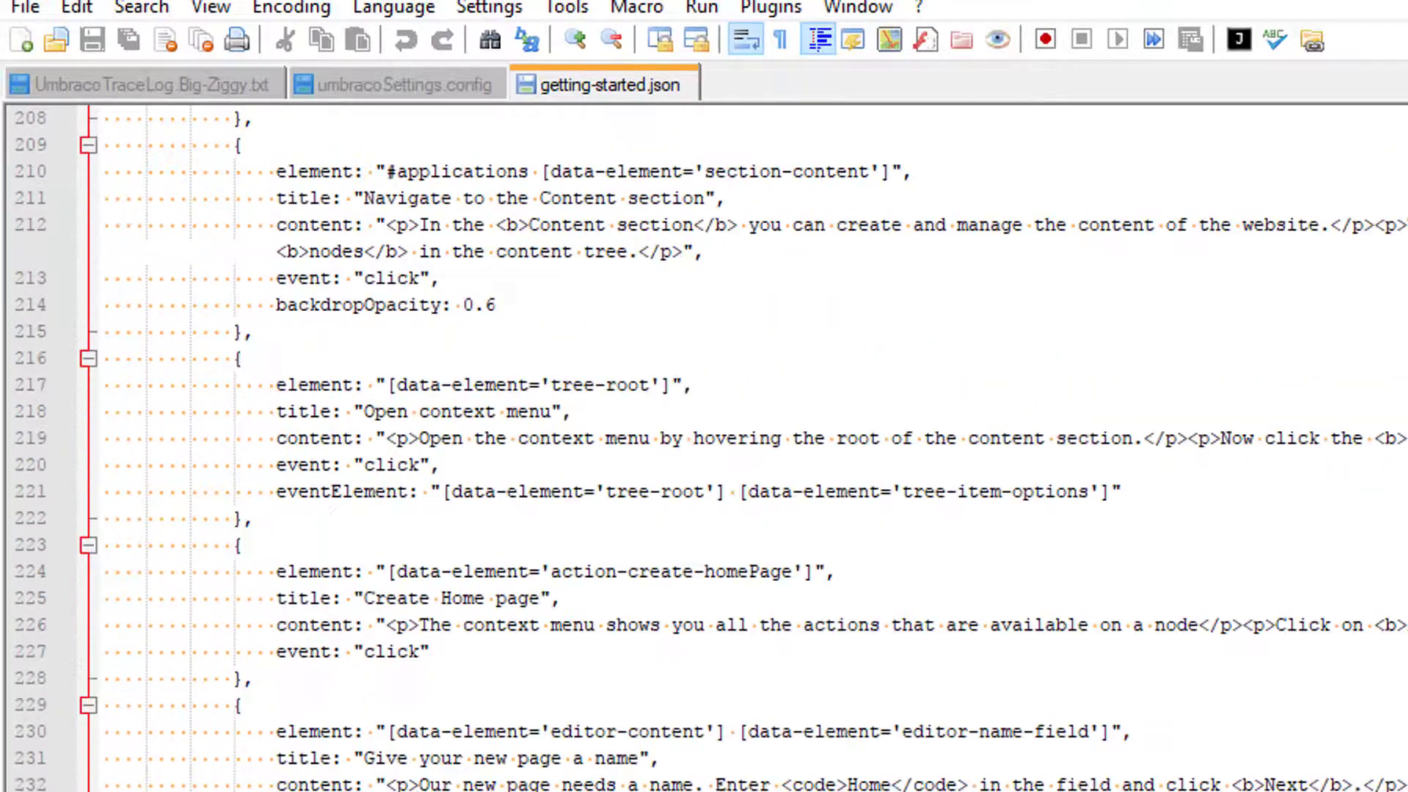
scroll(down, 3)
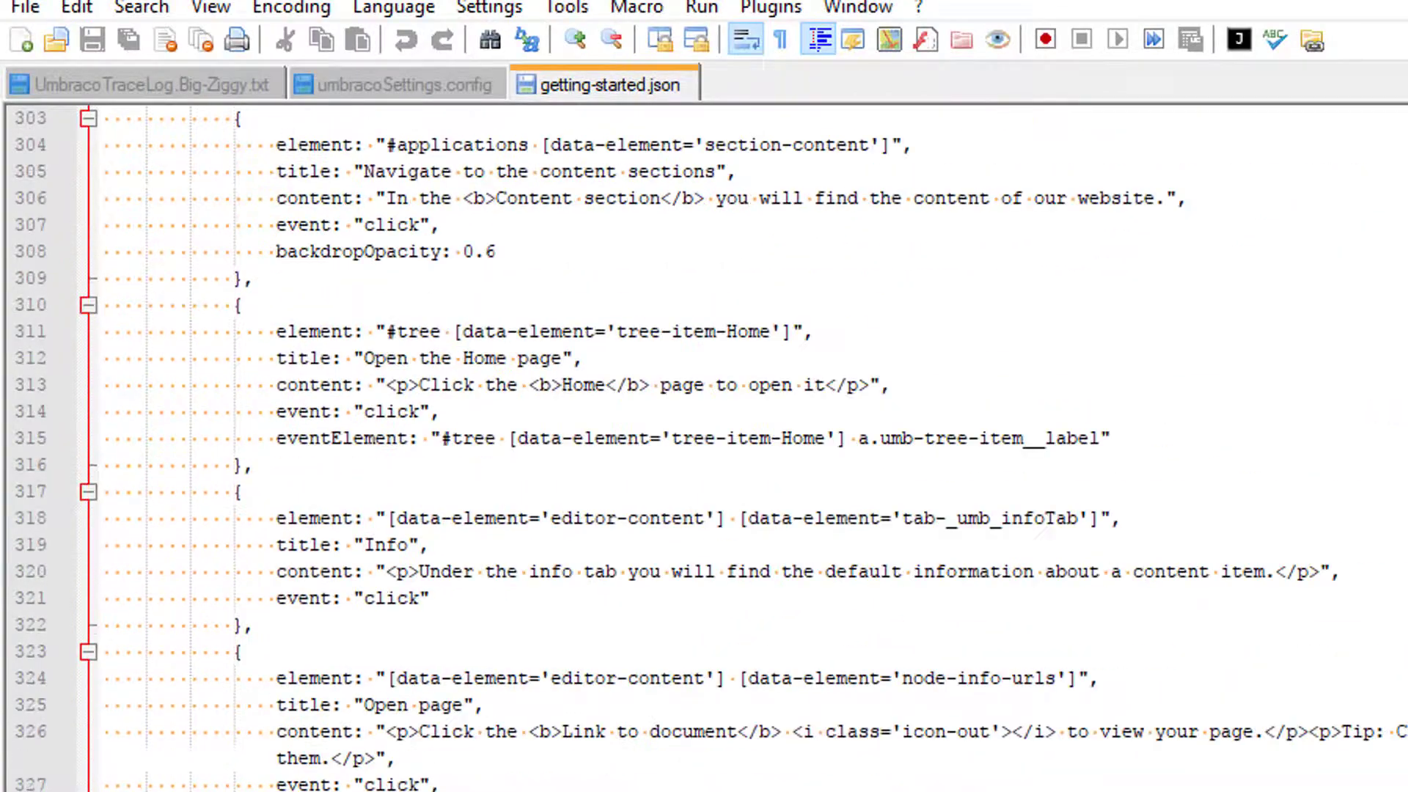
scroll(down, 3)
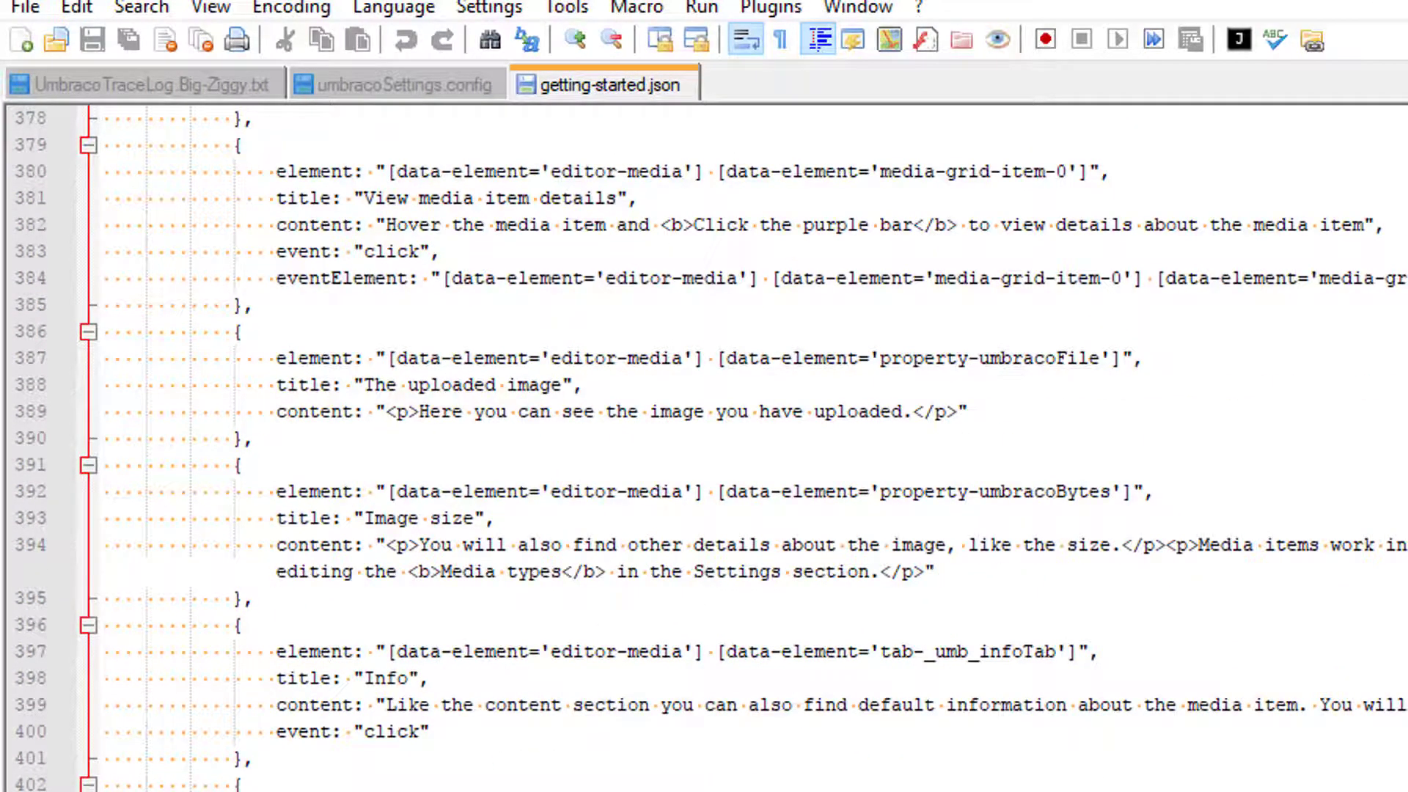
click(401, 83)
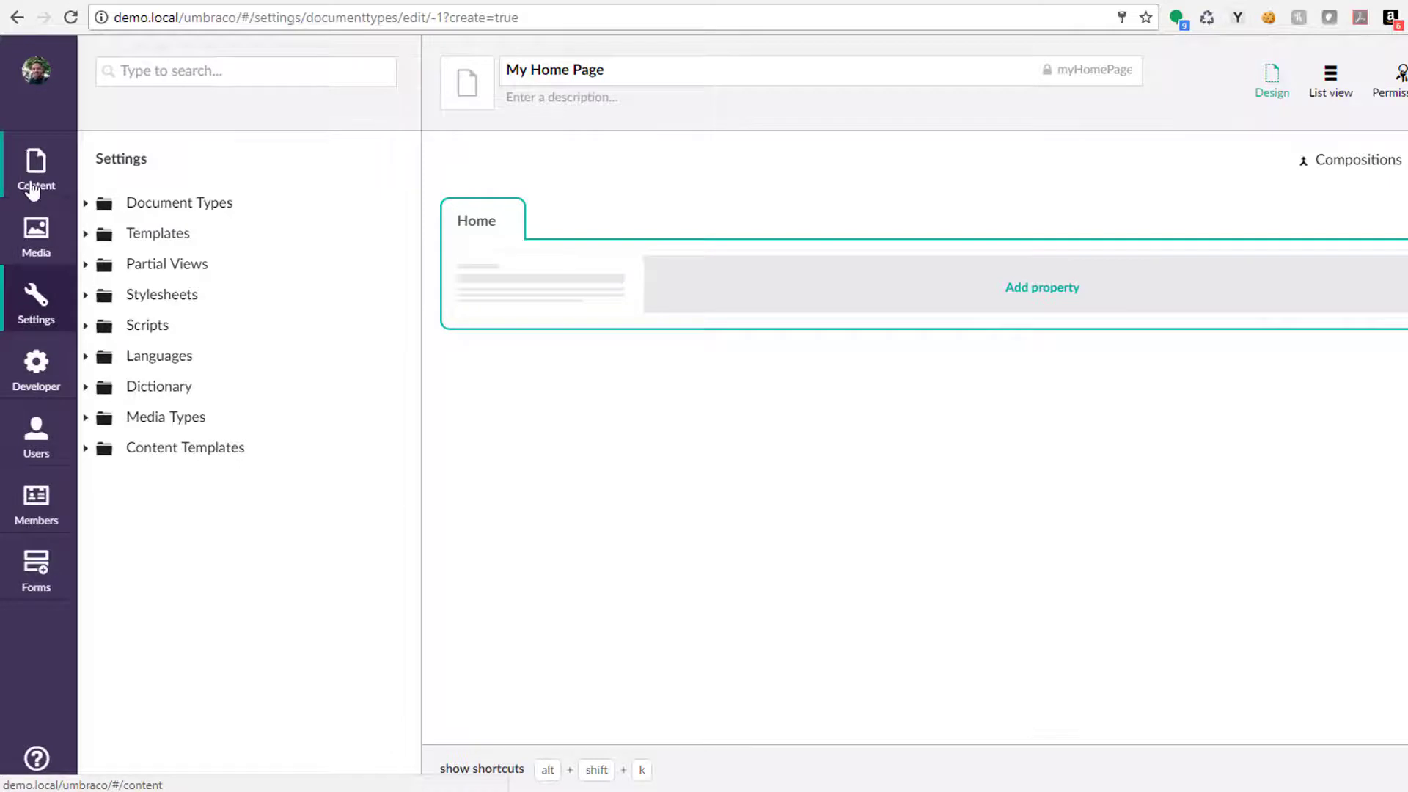
Discard the unsaved My Home Page document type and open the Home node's Info tab in Content.
click(35, 166)
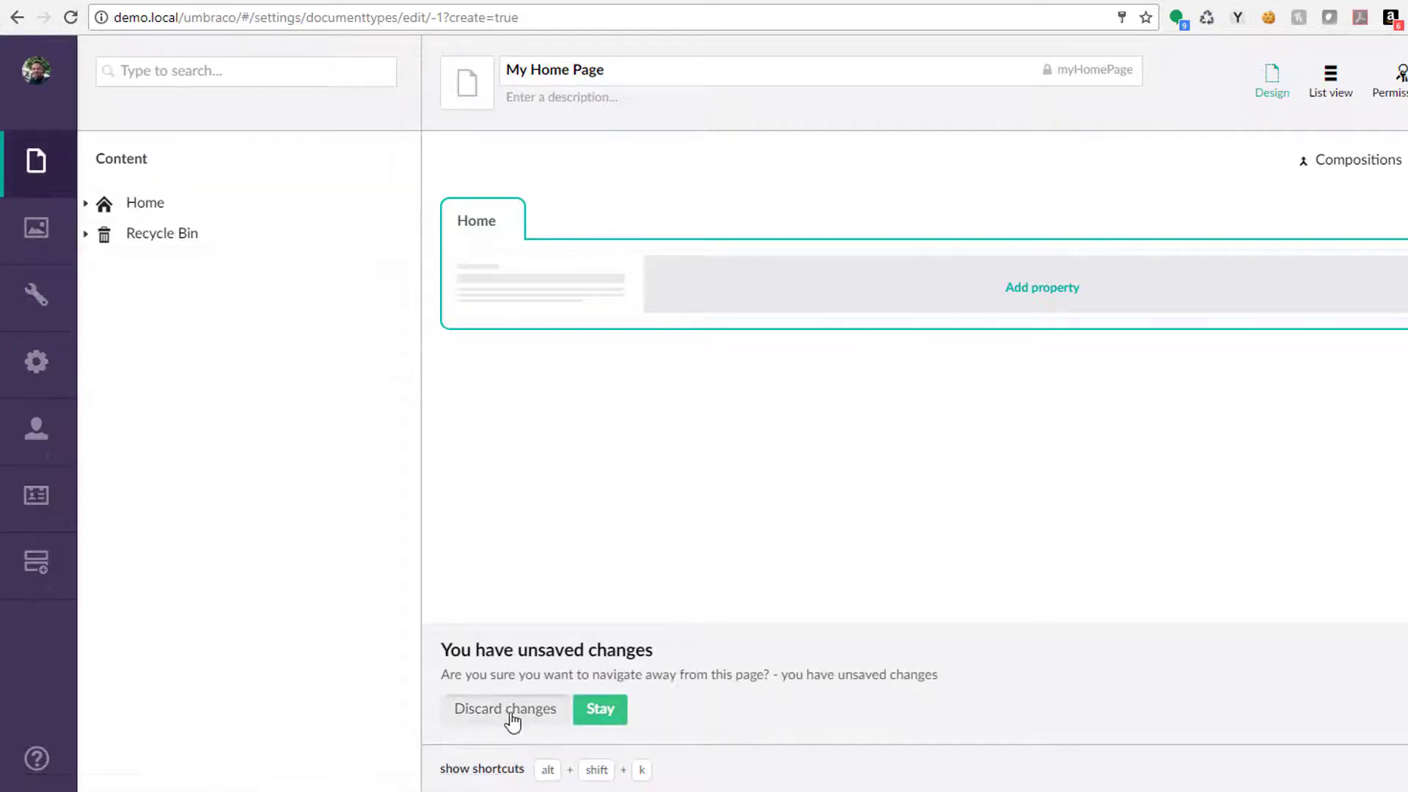
click(504, 708)
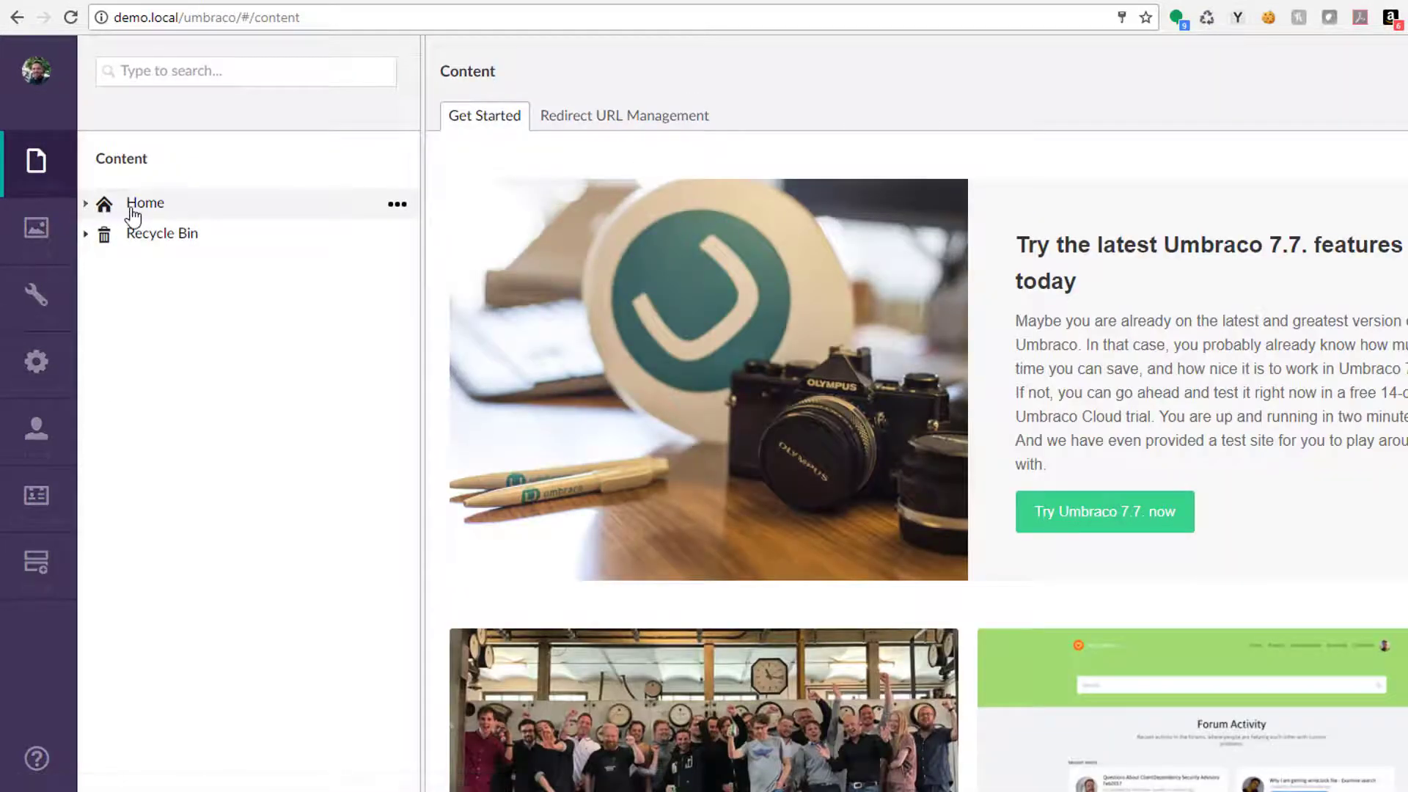
click(145, 203)
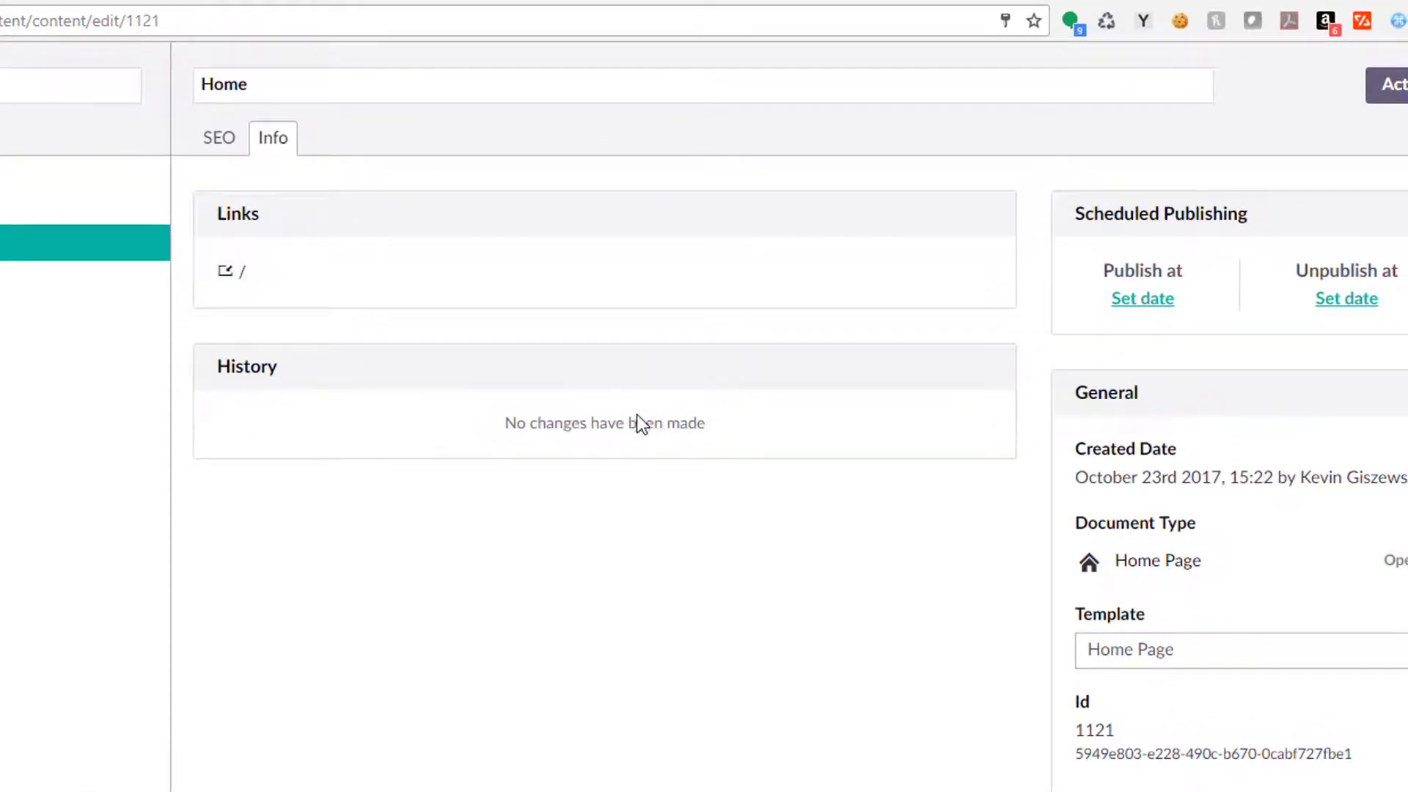
Schedule Home to publish 9 November 2017 at 10:15 and unpublish at 10:16, saved with Save and schedule.
click(1143, 298)
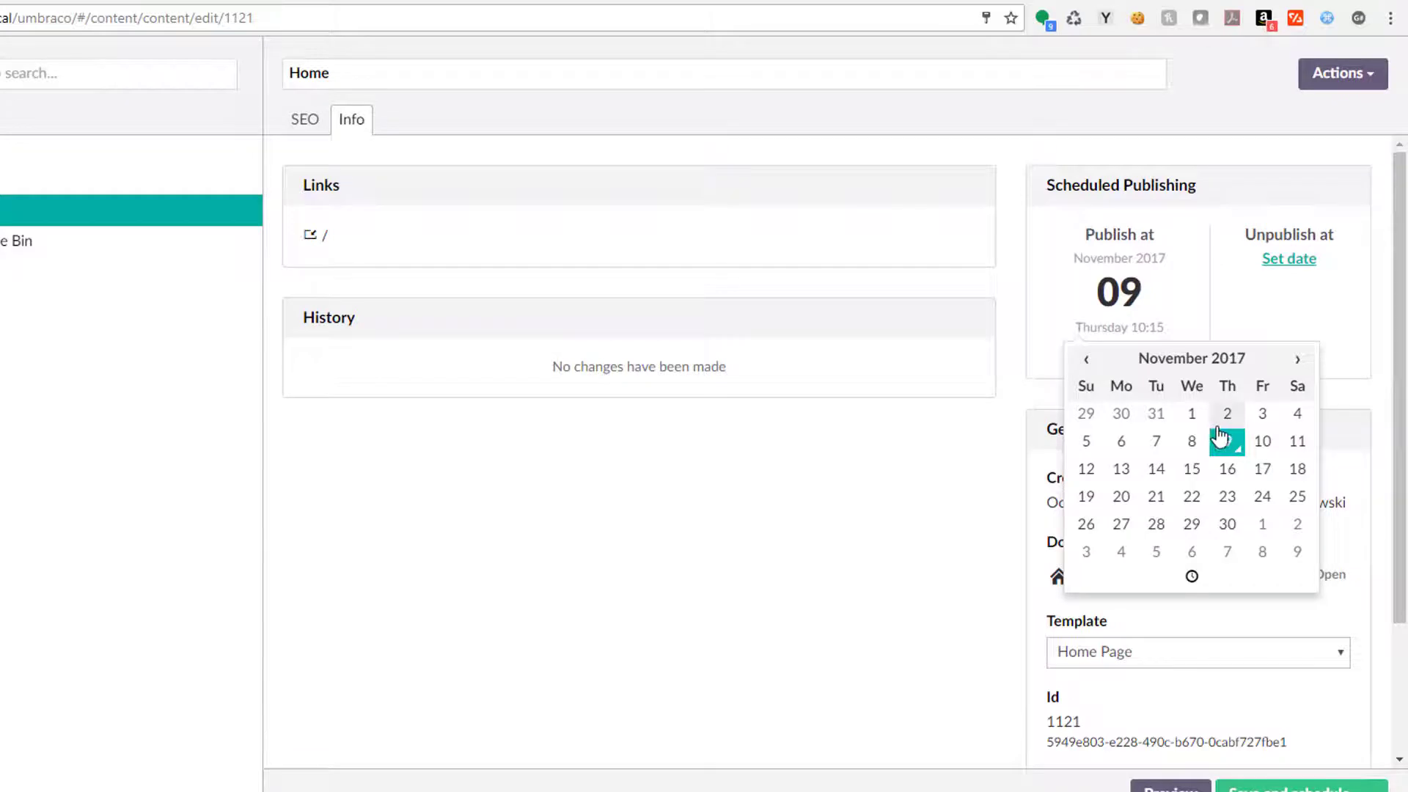
click(1227, 442)
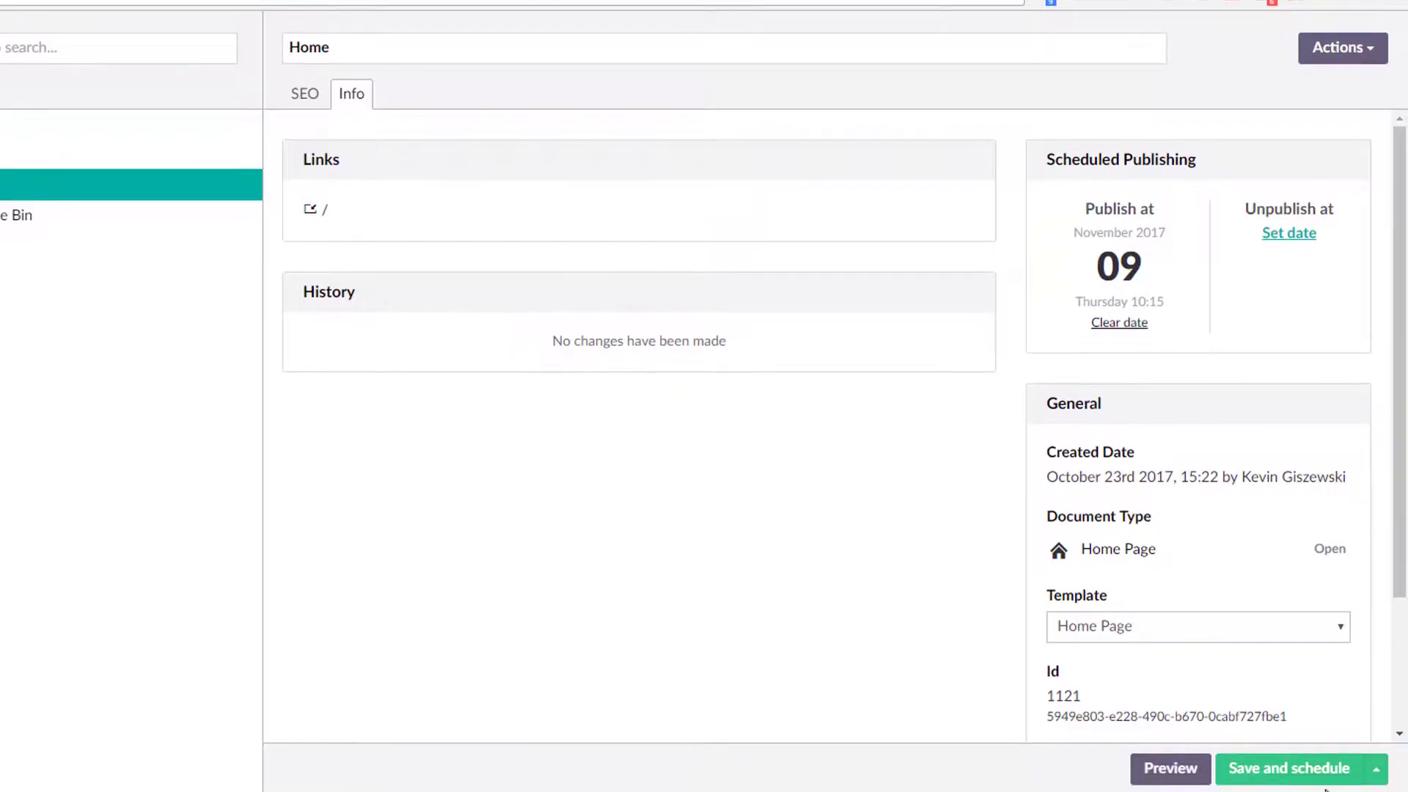
click(1375, 768)
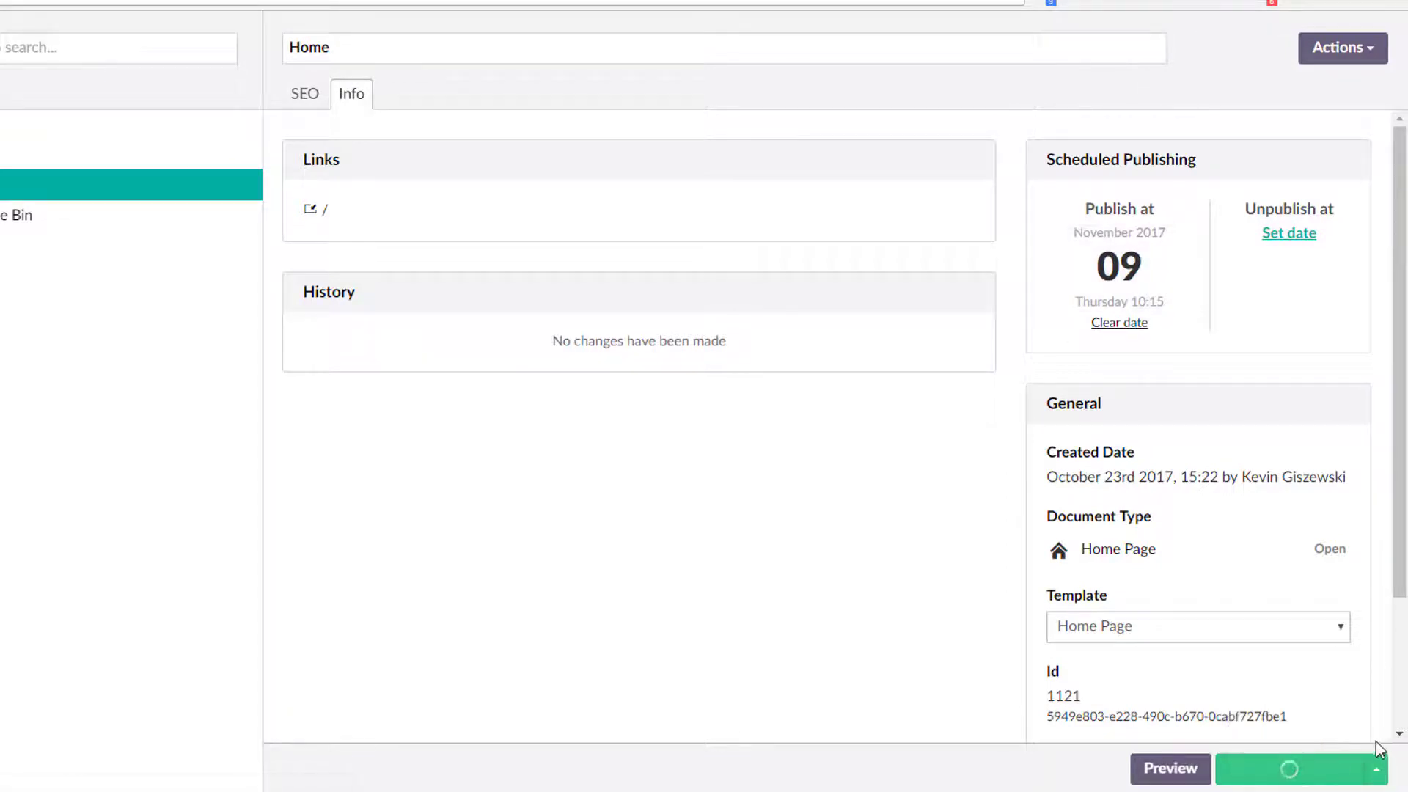
click(1290, 769)
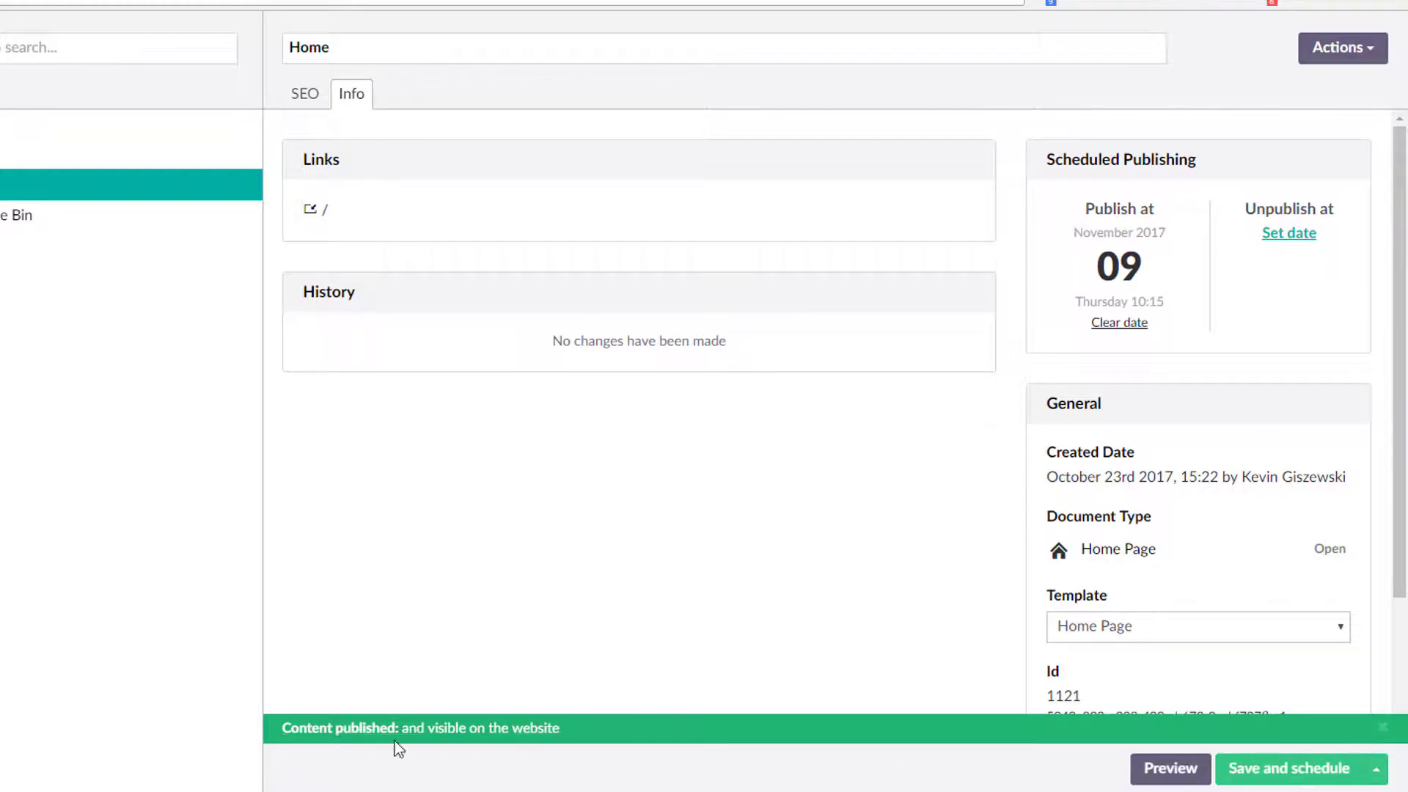
mouse_move(1118, 607)
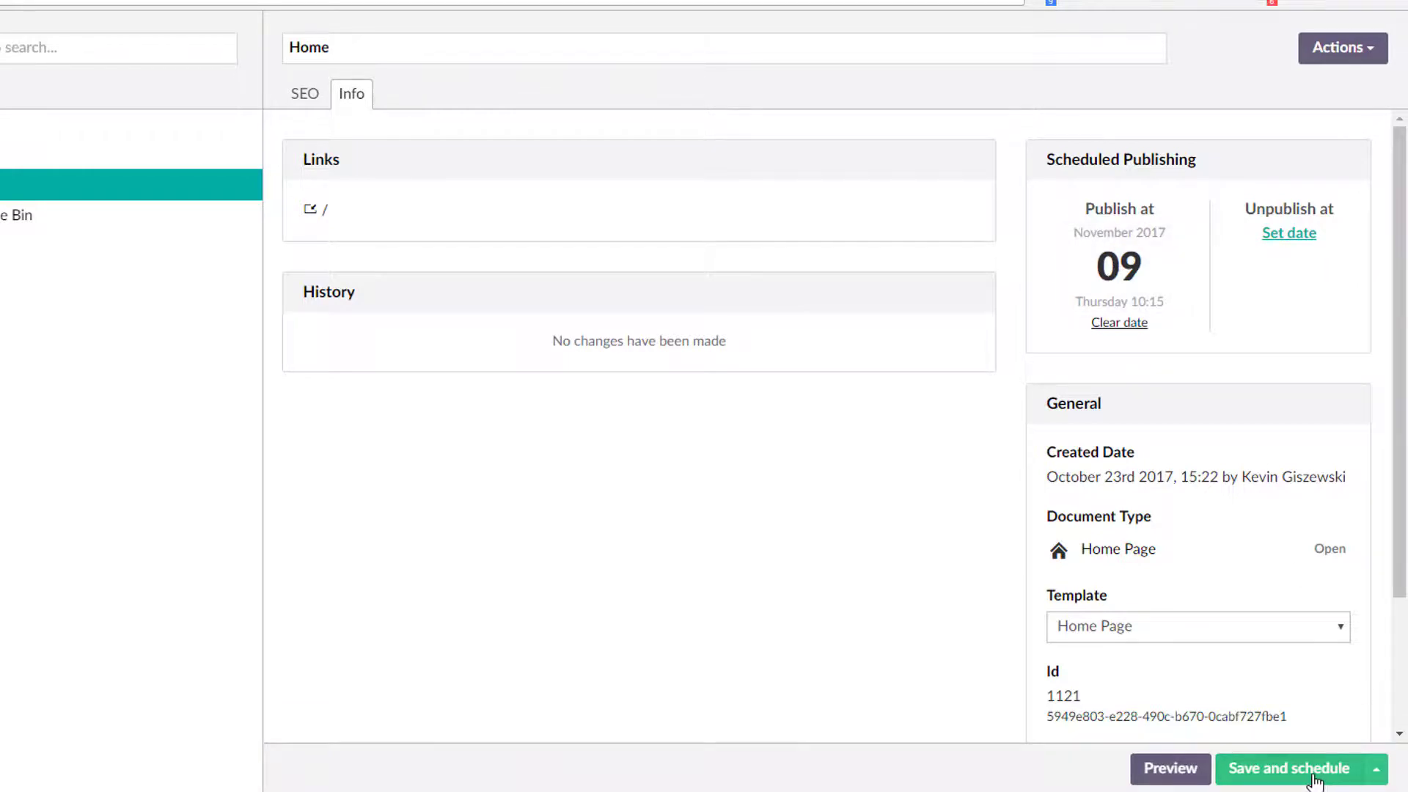
click(1290, 768)
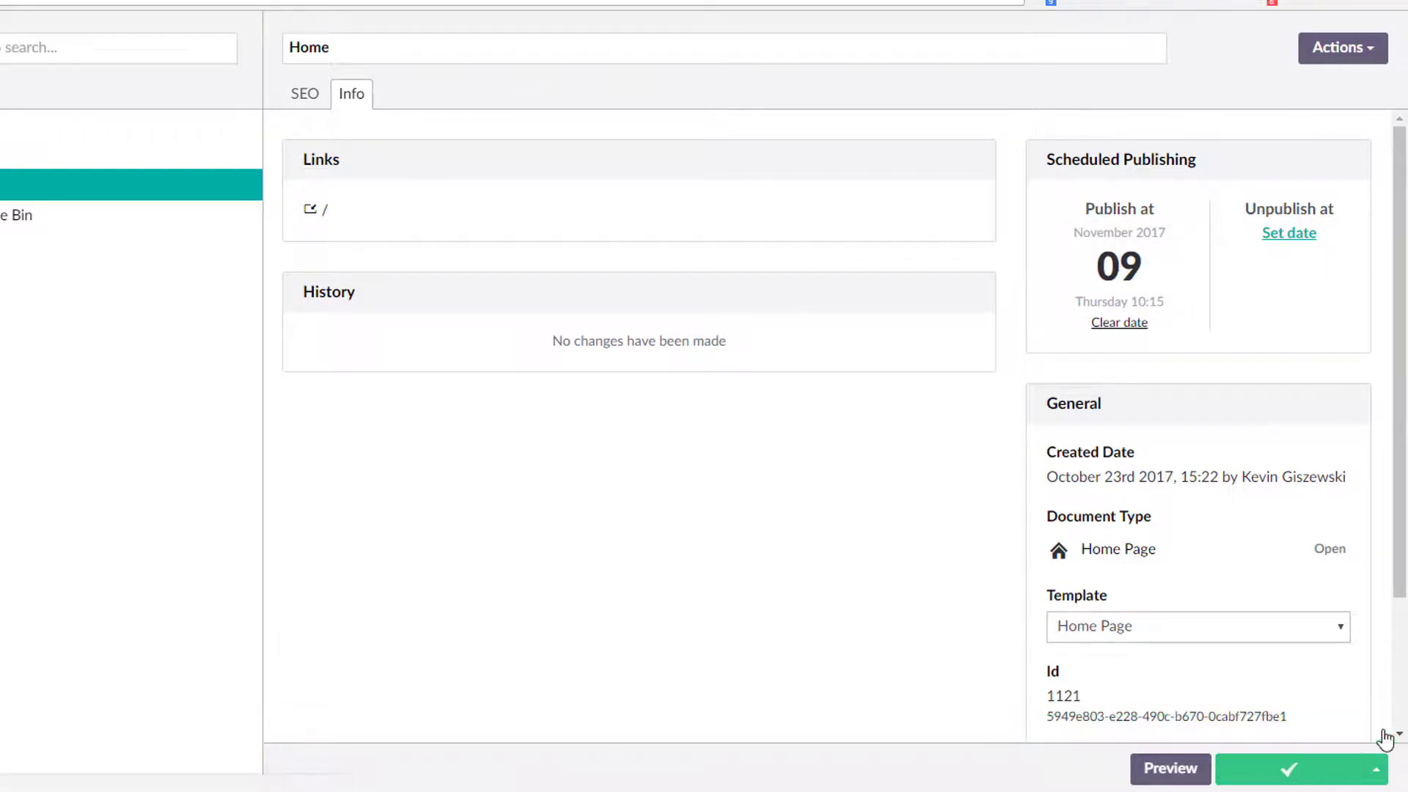
click(1290, 233)
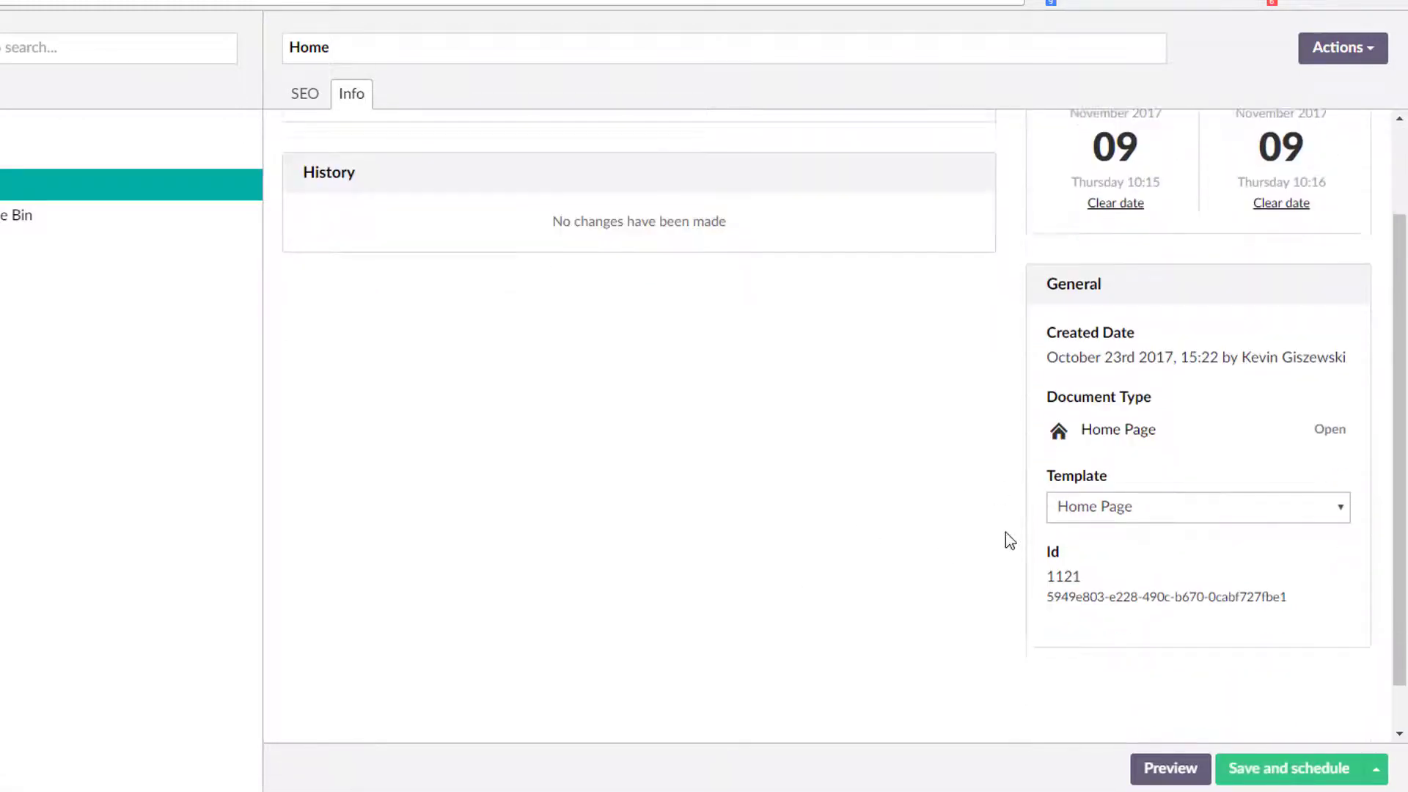
scroll(down, 3)
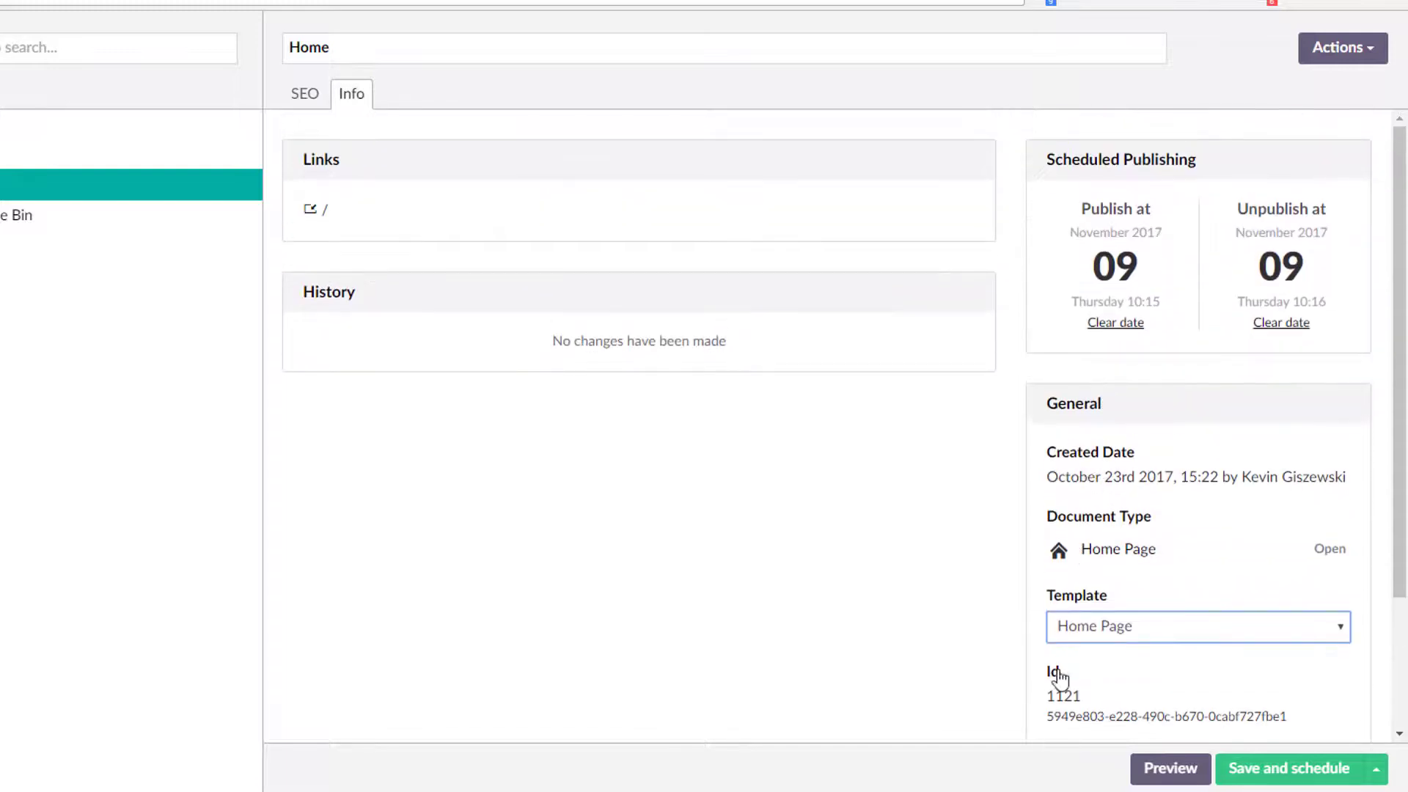
mouse_move(385, 275)
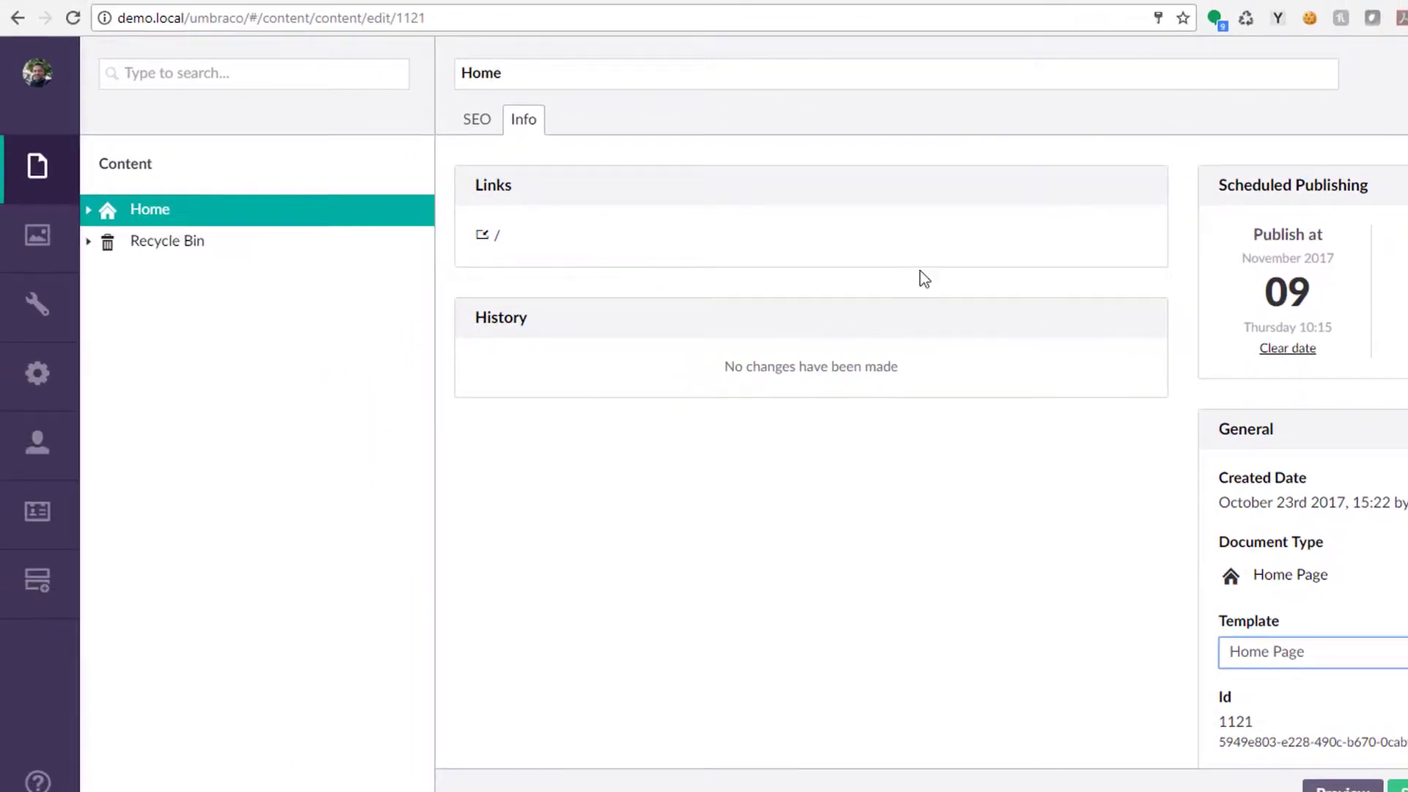
Expand Home, open About Us and view its Info tab with /about-us/ link and publish history.
click(88, 210)
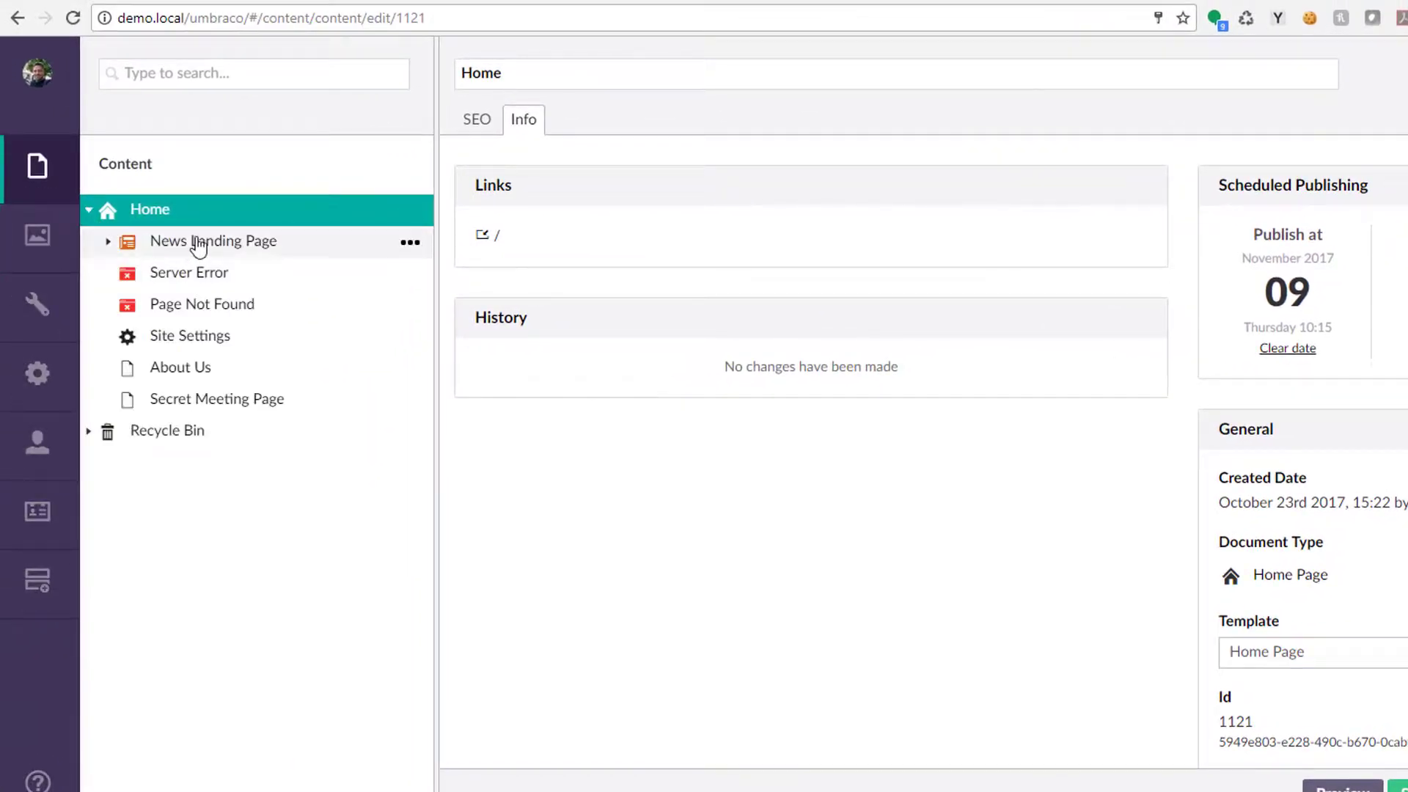
click(179, 367)
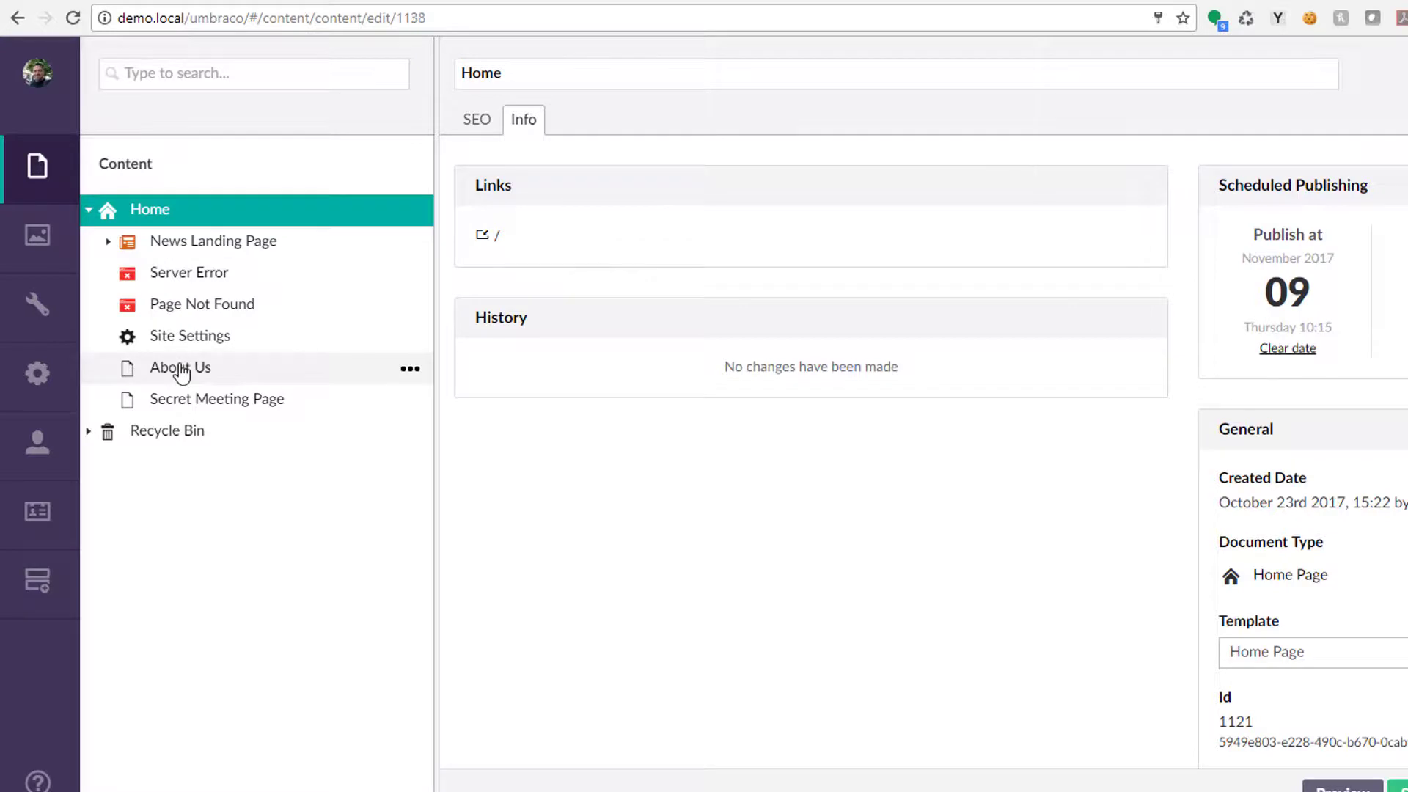
click(179, 366)
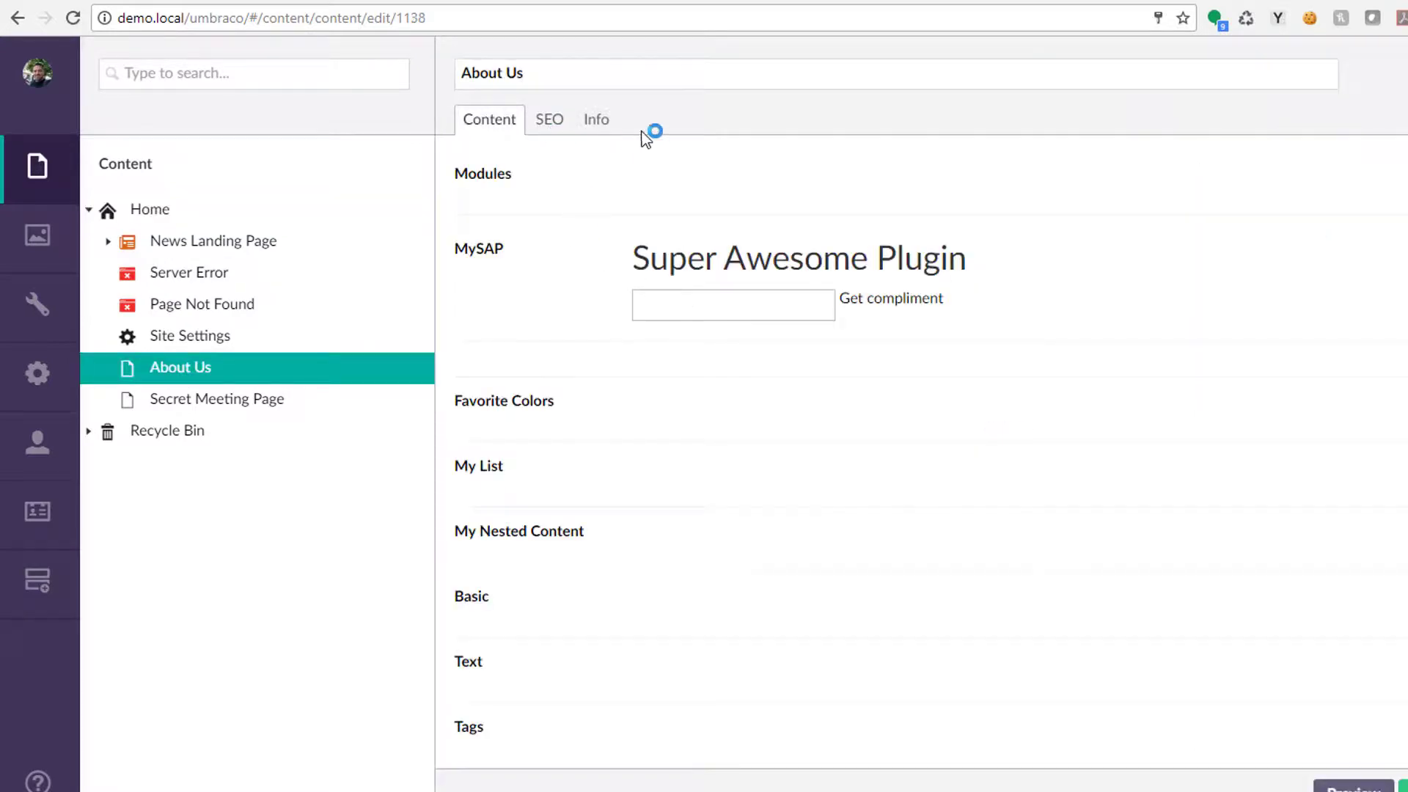
click(597, 119)
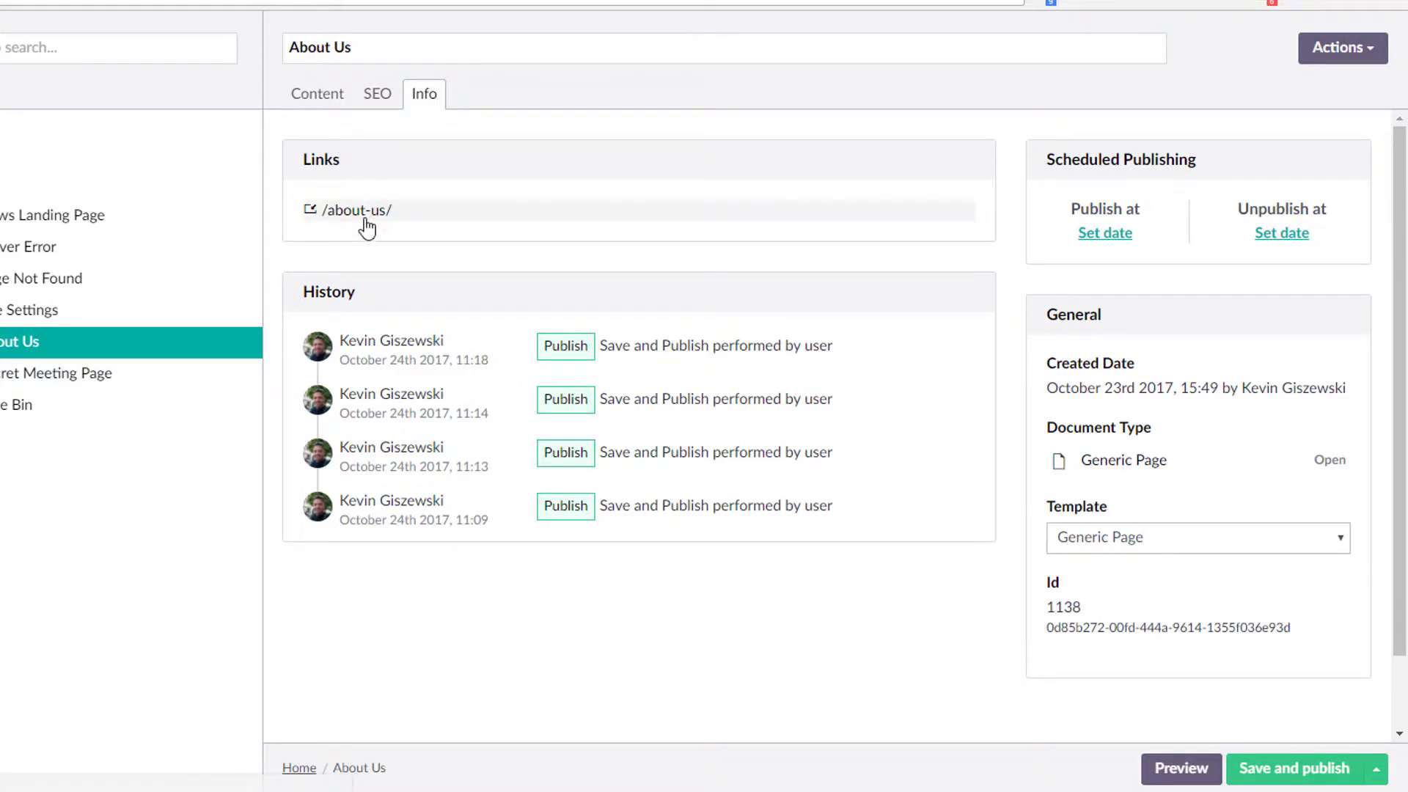
mouse_move(349, 161)
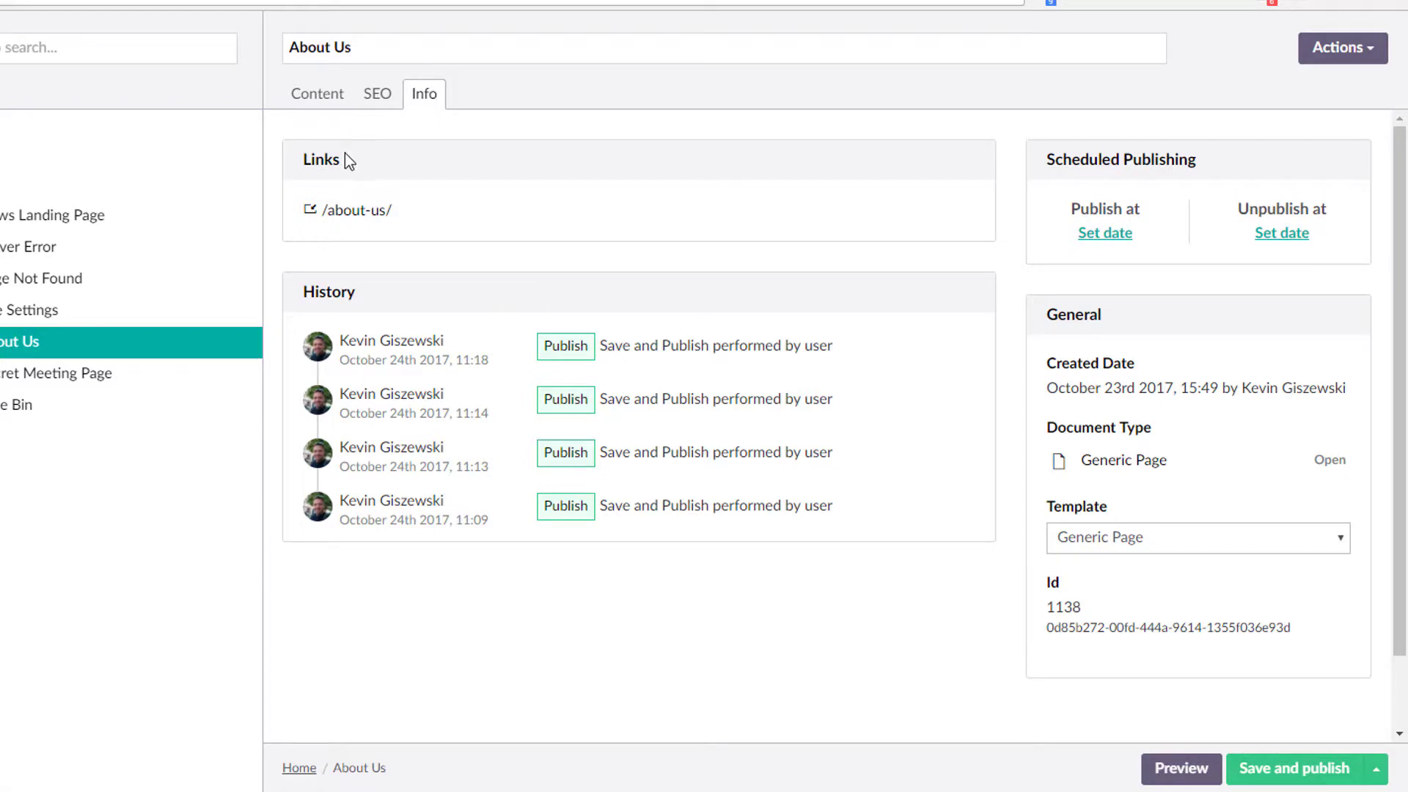
mouse_move(357, 170)
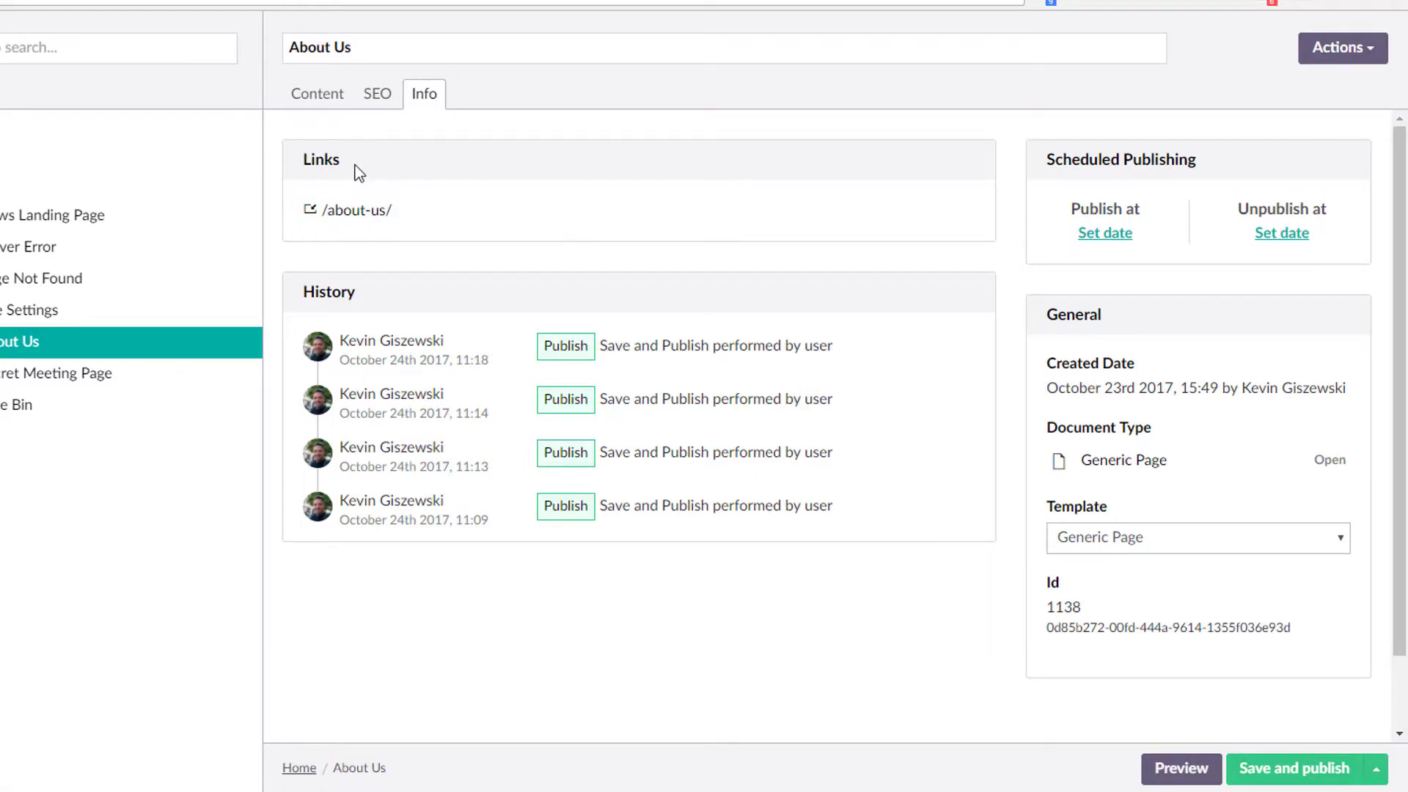
mouse_move(332, 185)
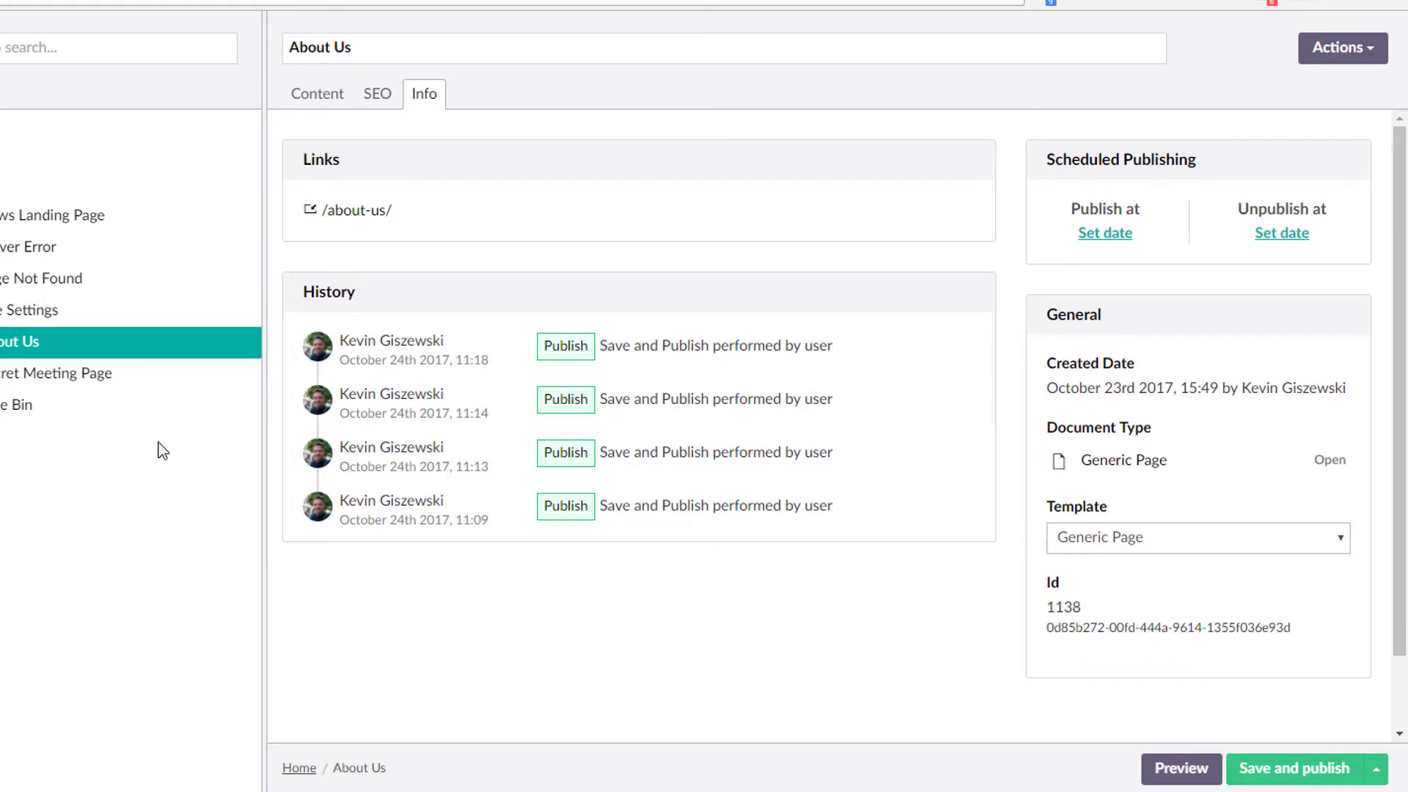
mouse_move(182, 485)
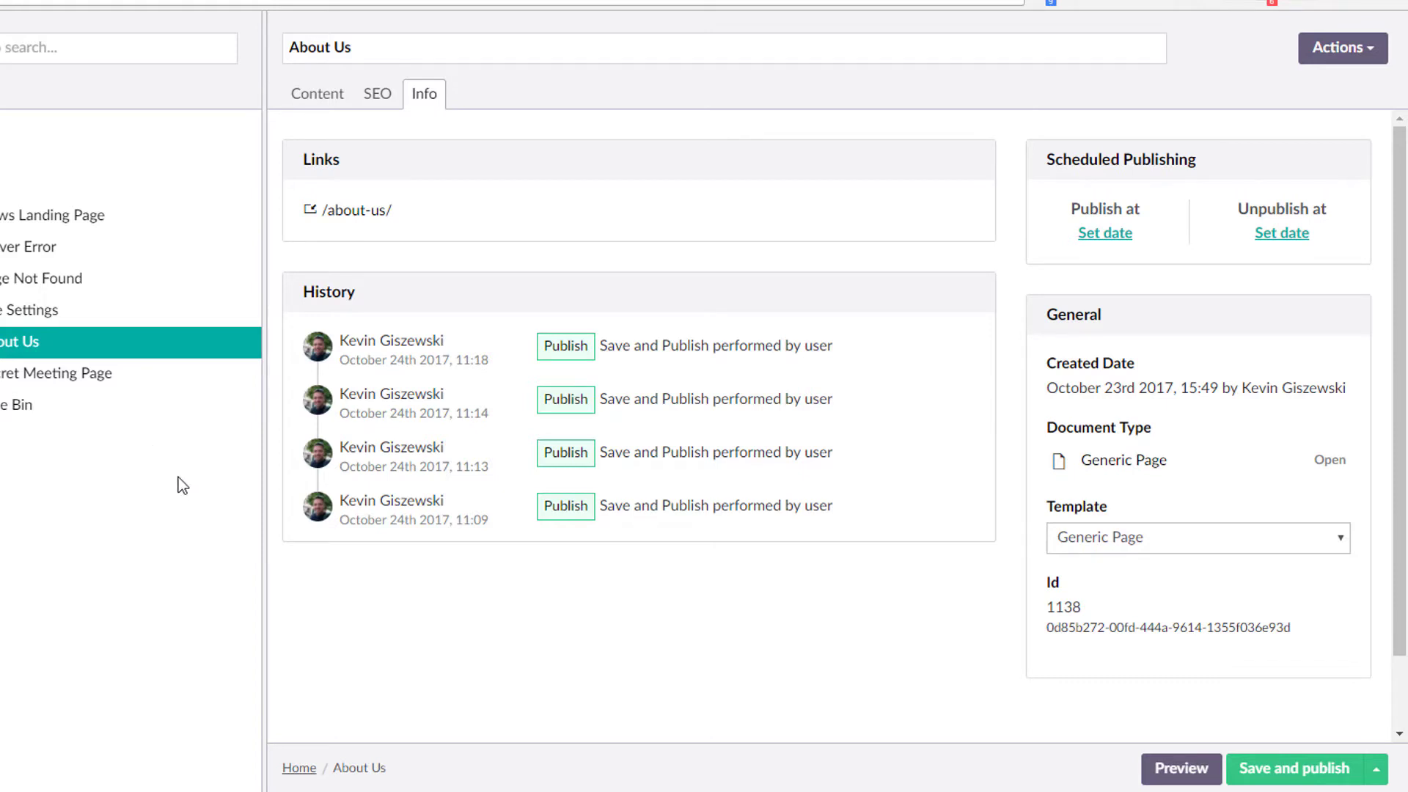
mouse_move(541, 651)
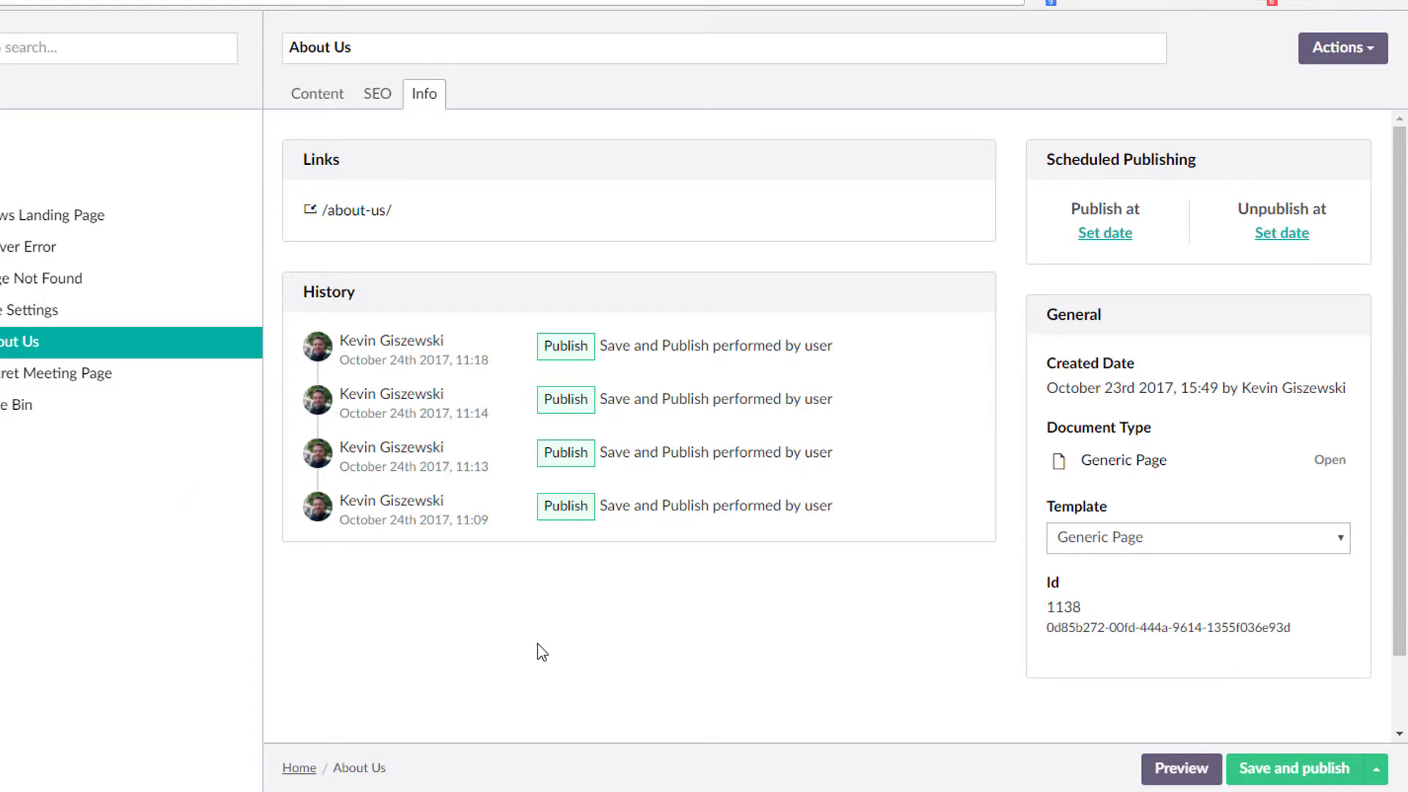
mouse_move(962, 754)
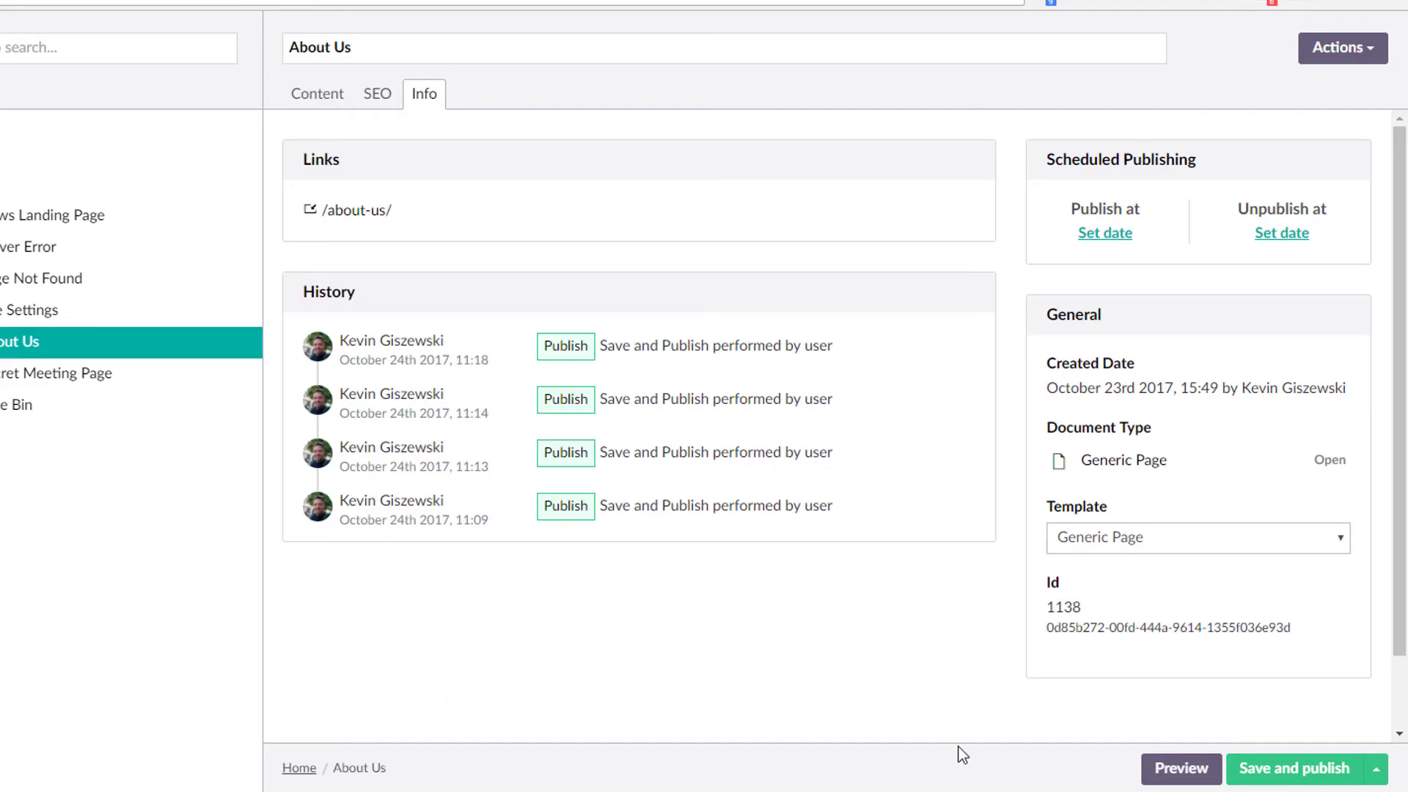